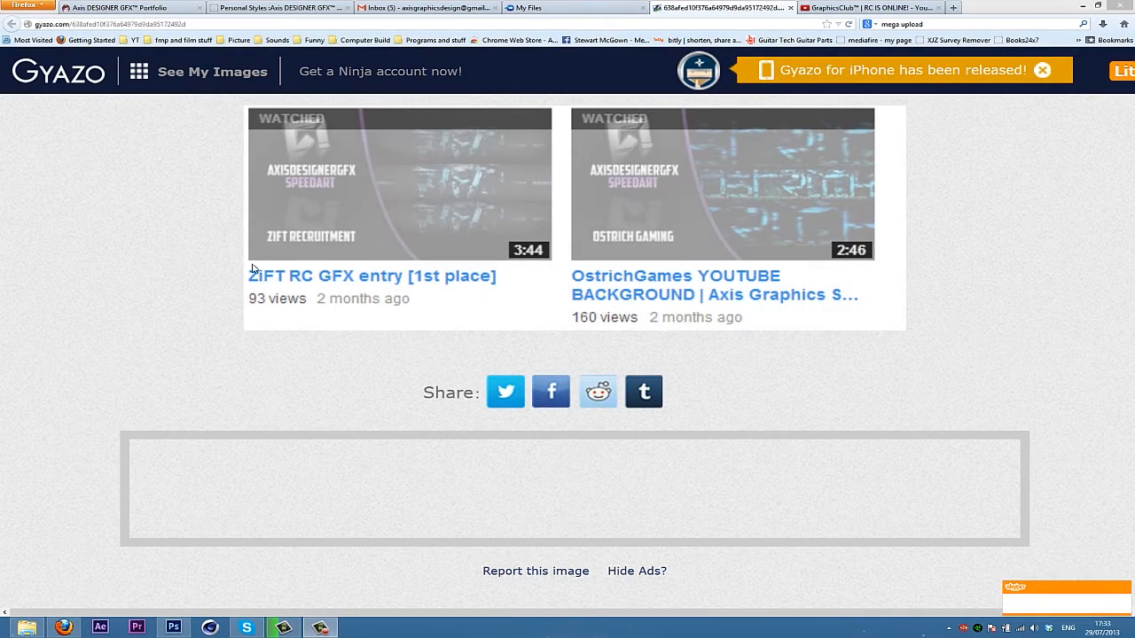
mouse_move(490, 193)
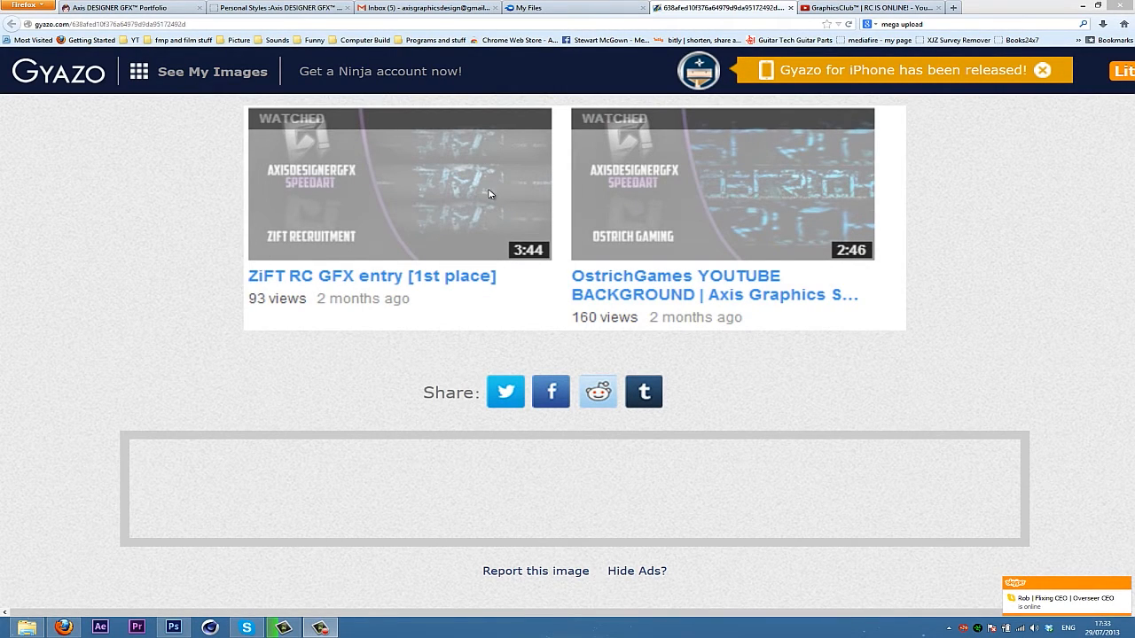
mouse_move(350, 180)
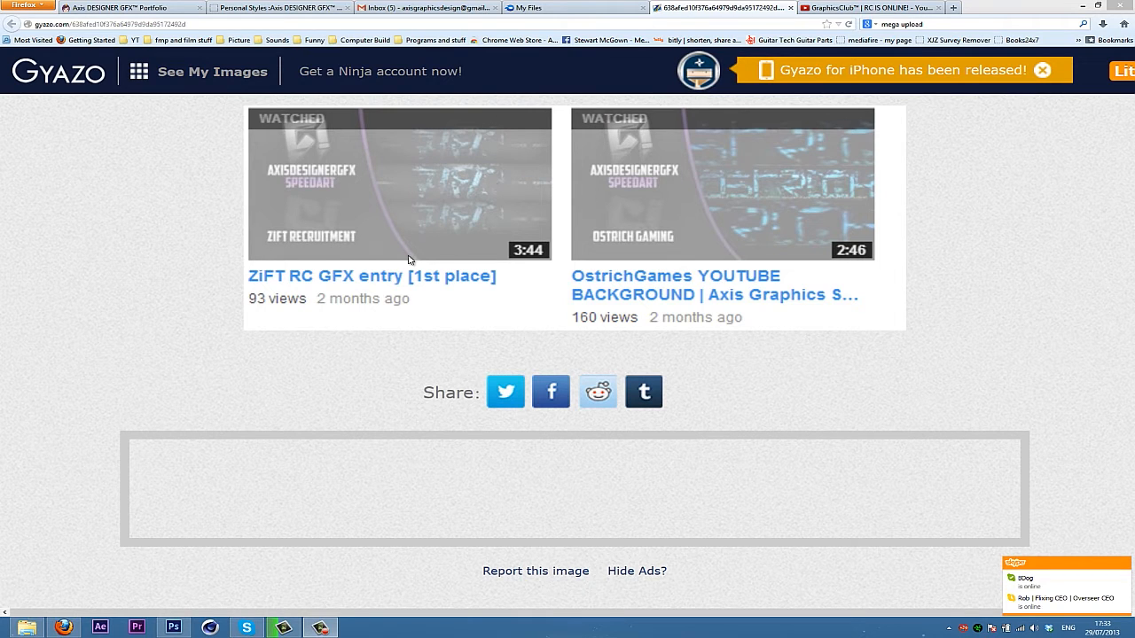
mouse_move(353, 266)
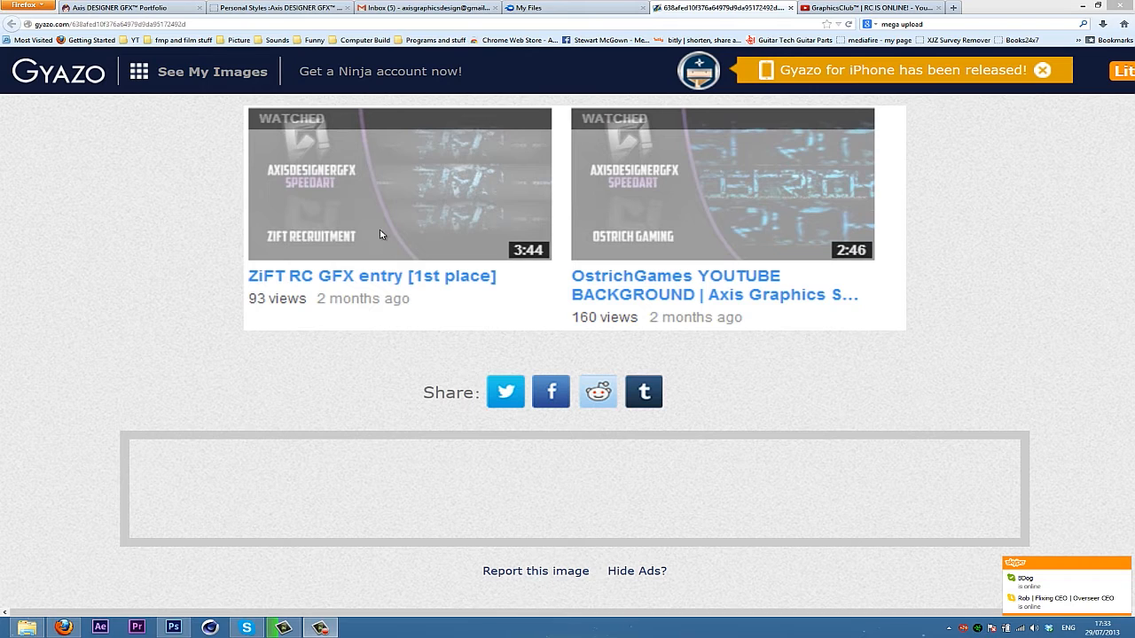
mouse_move(865, 526)
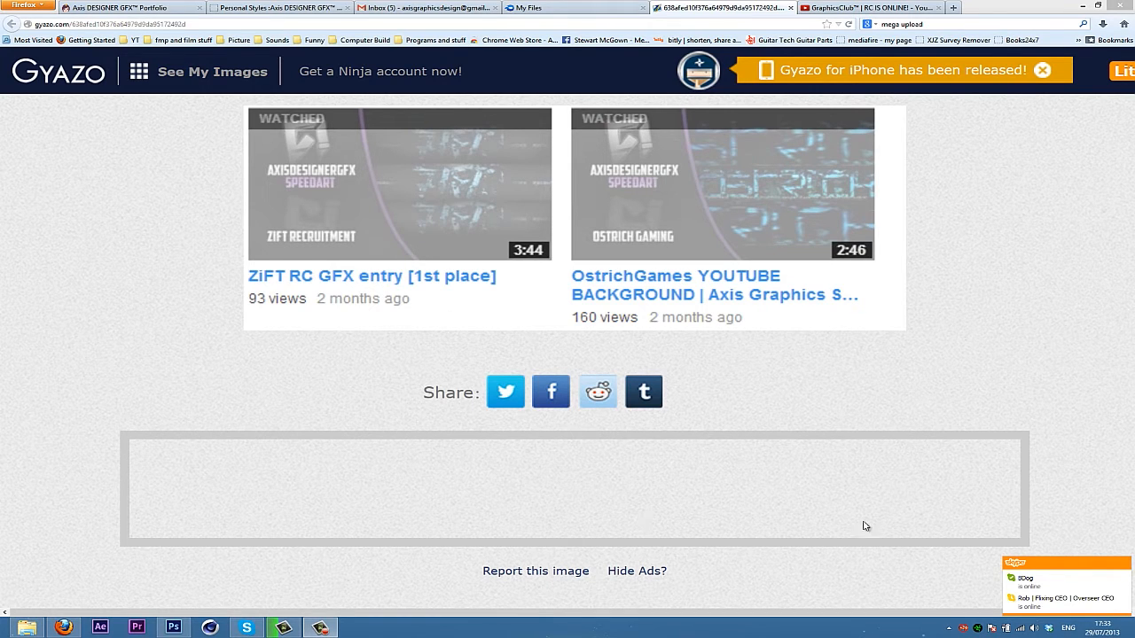
mouse_move(51, 240)
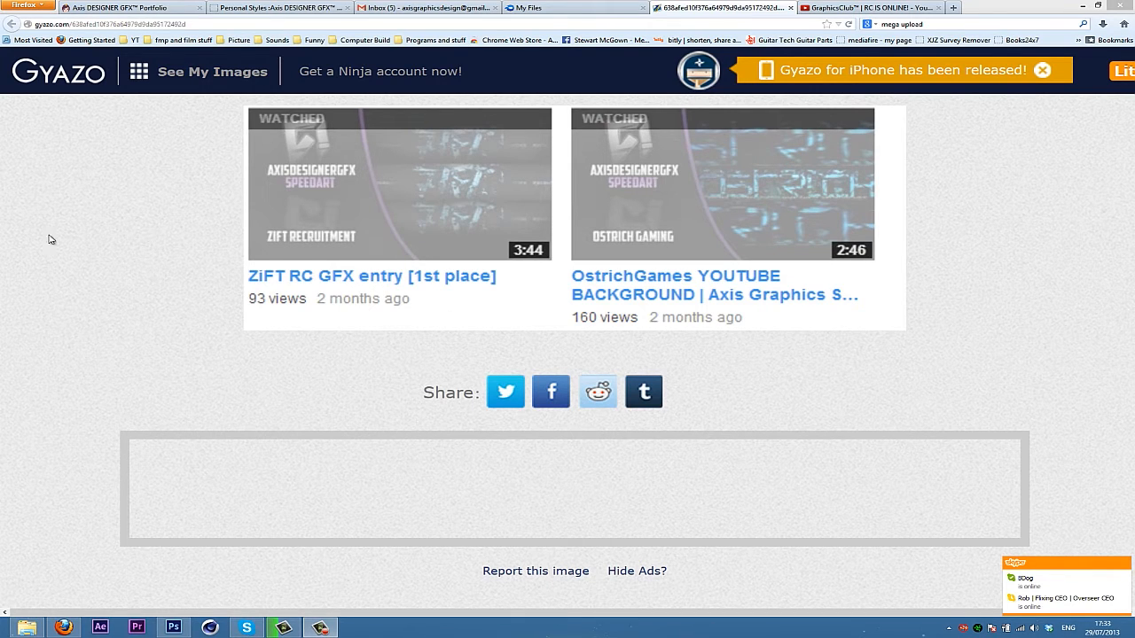
mouse_move(434, 585)
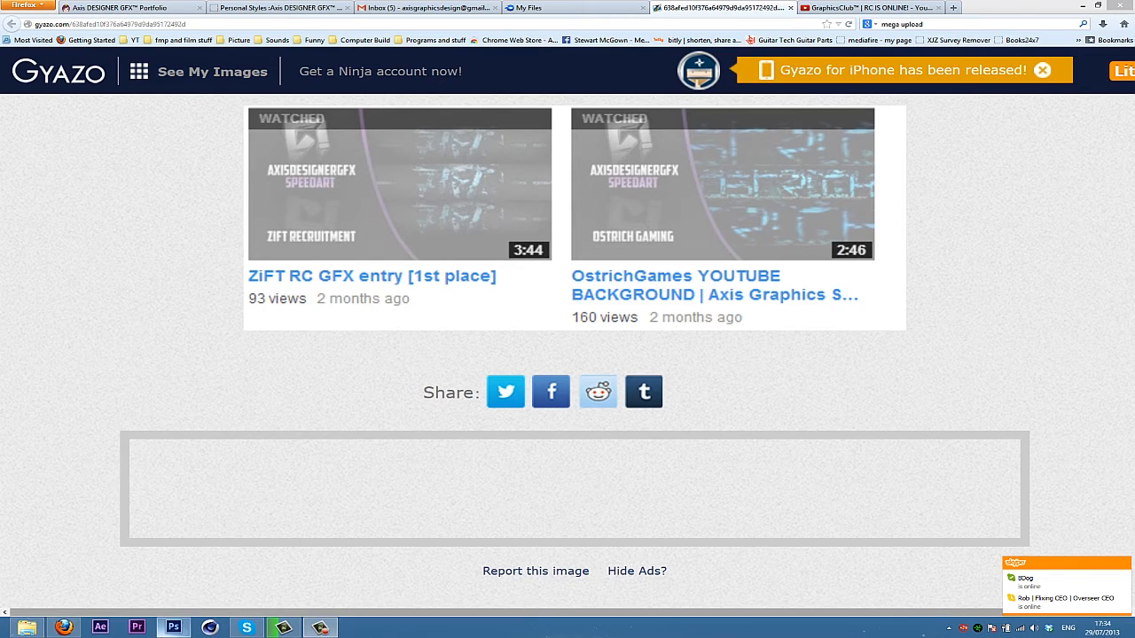
Select the bottom Layer 1 and set the foreground colour to near-black #101010 to fill it.
click(173, 627)
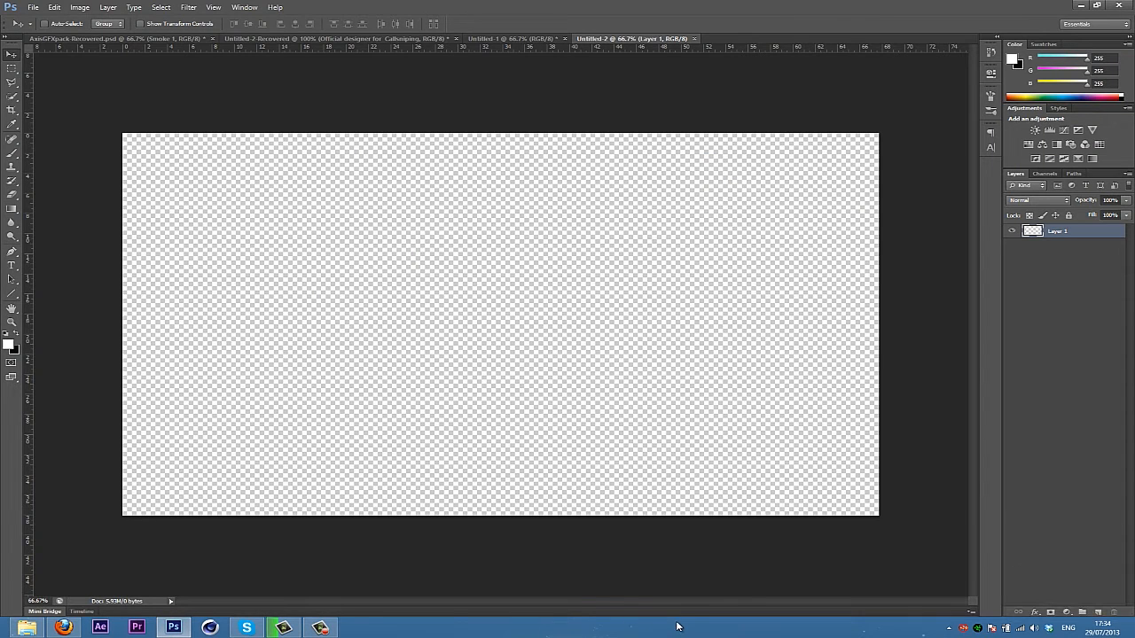
mouse_move(328, 190)
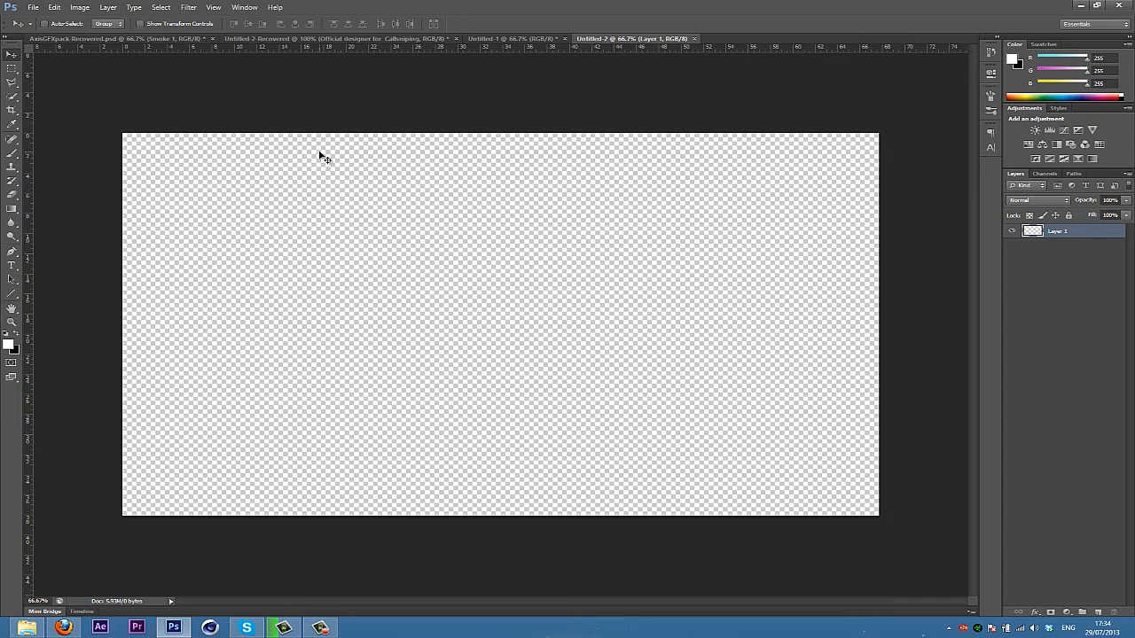
mouse_move(193, 144)
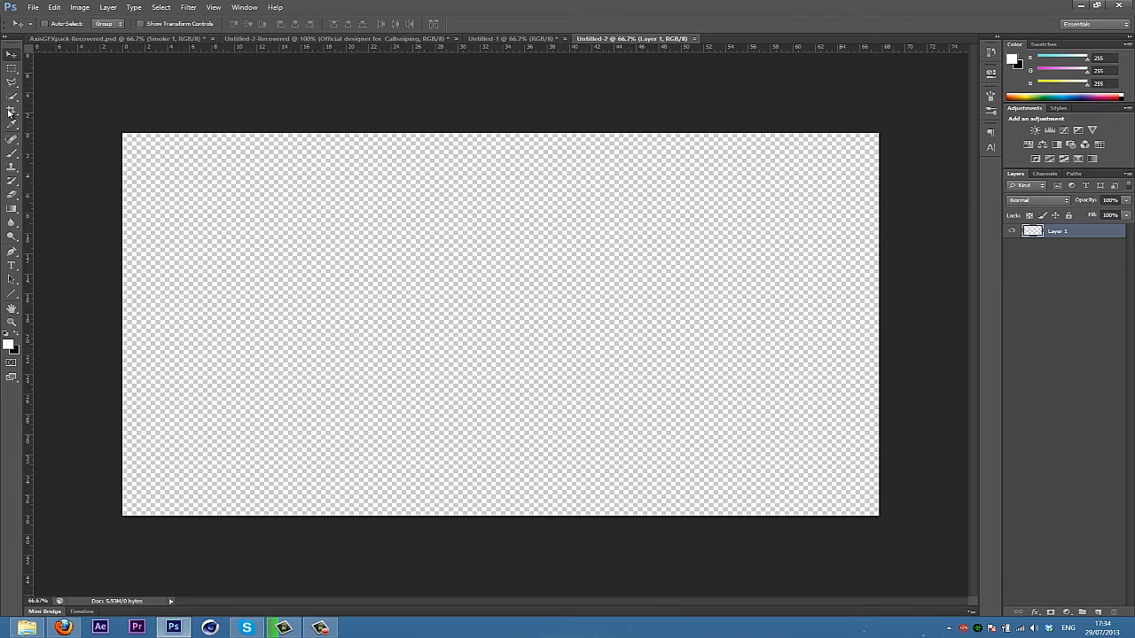
mouse_move(210, 146)
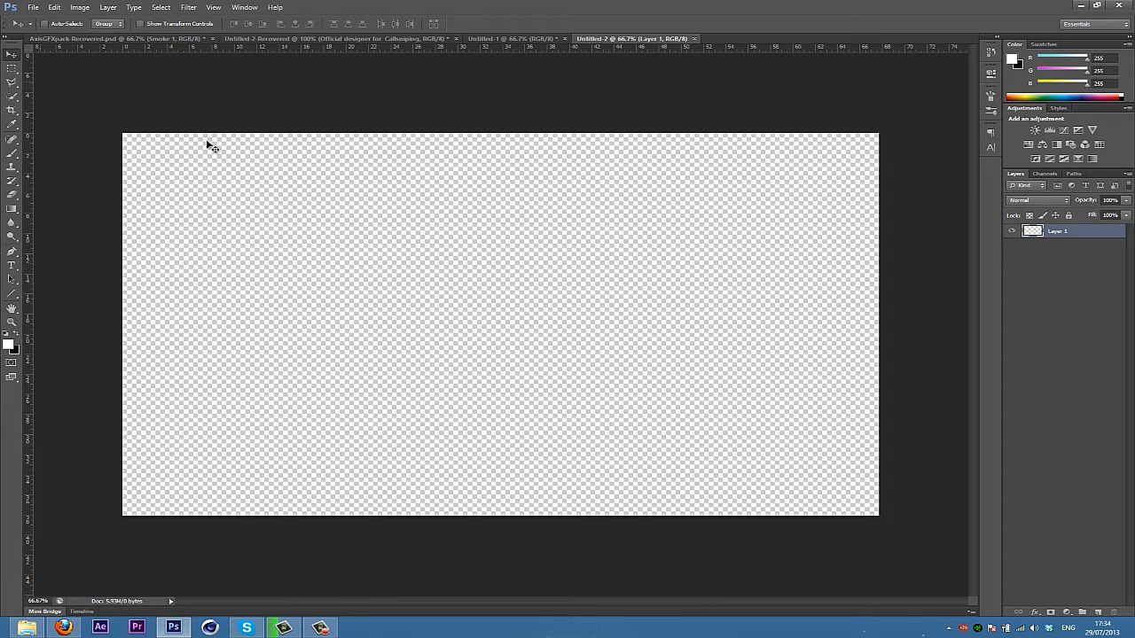
mouse_move(942, 165)
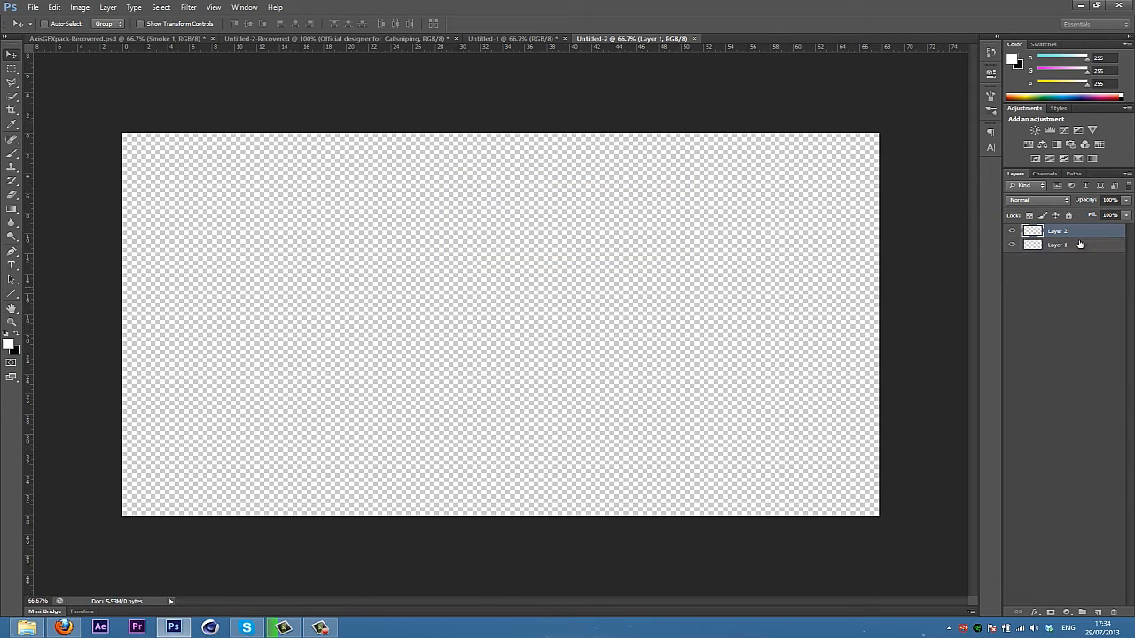
click(1057, 244)
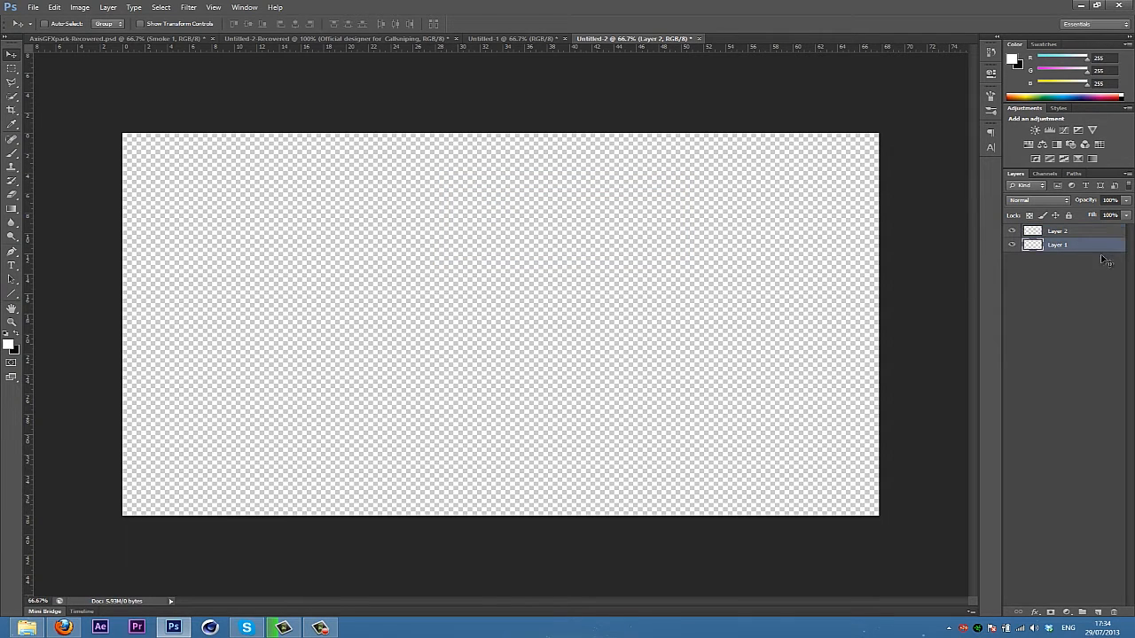
click(1056, 245)
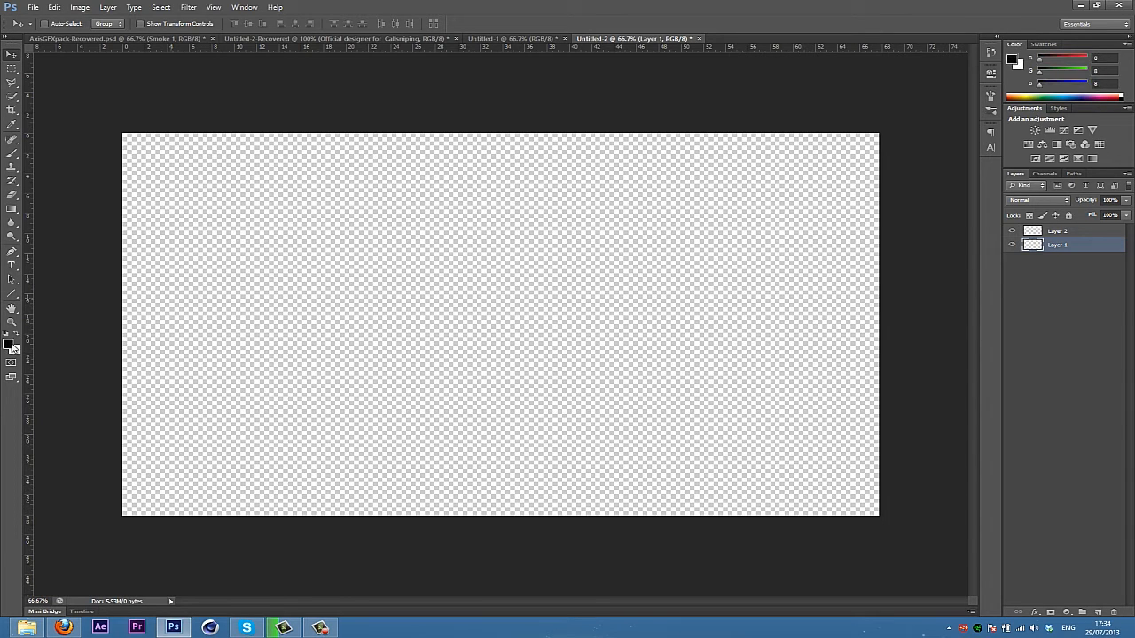
click(9, 341)
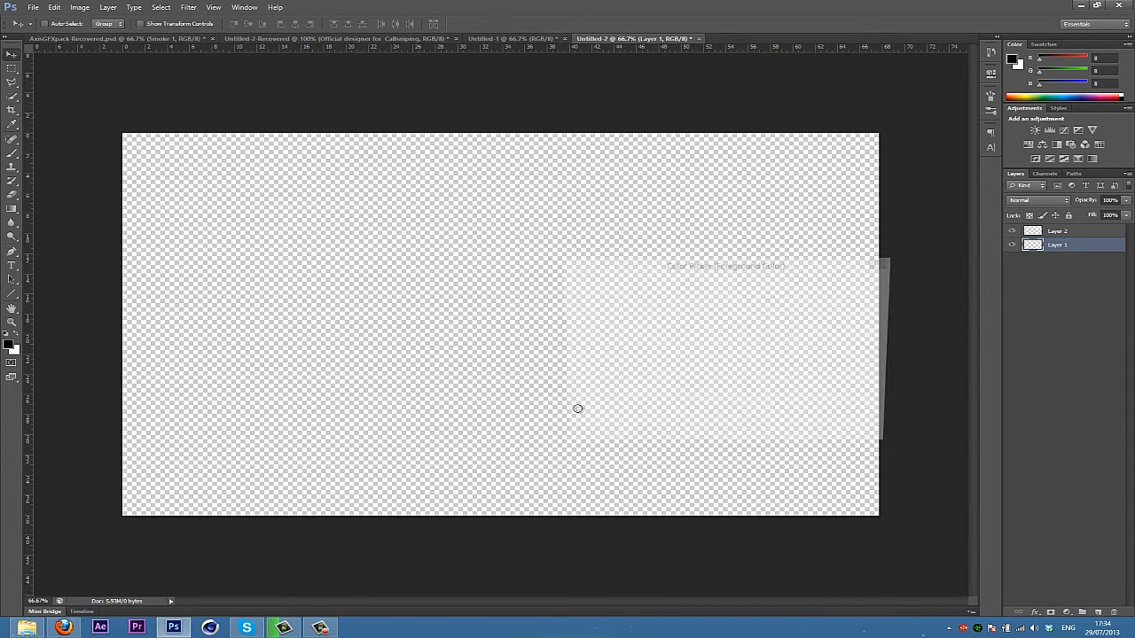
click(8, 342)
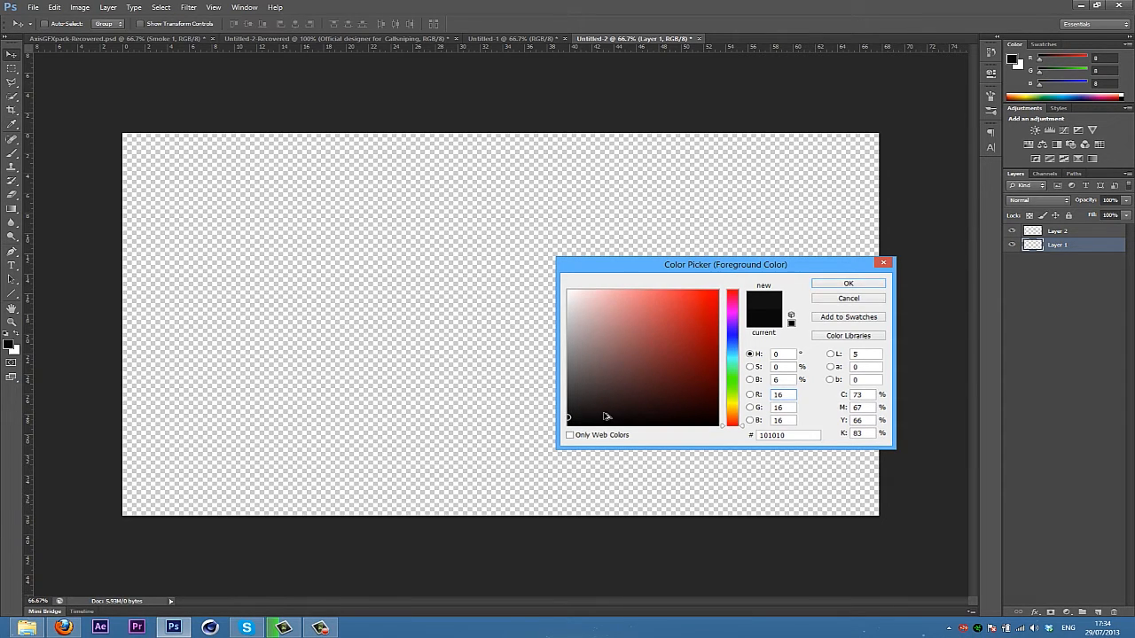
click(846, 283)
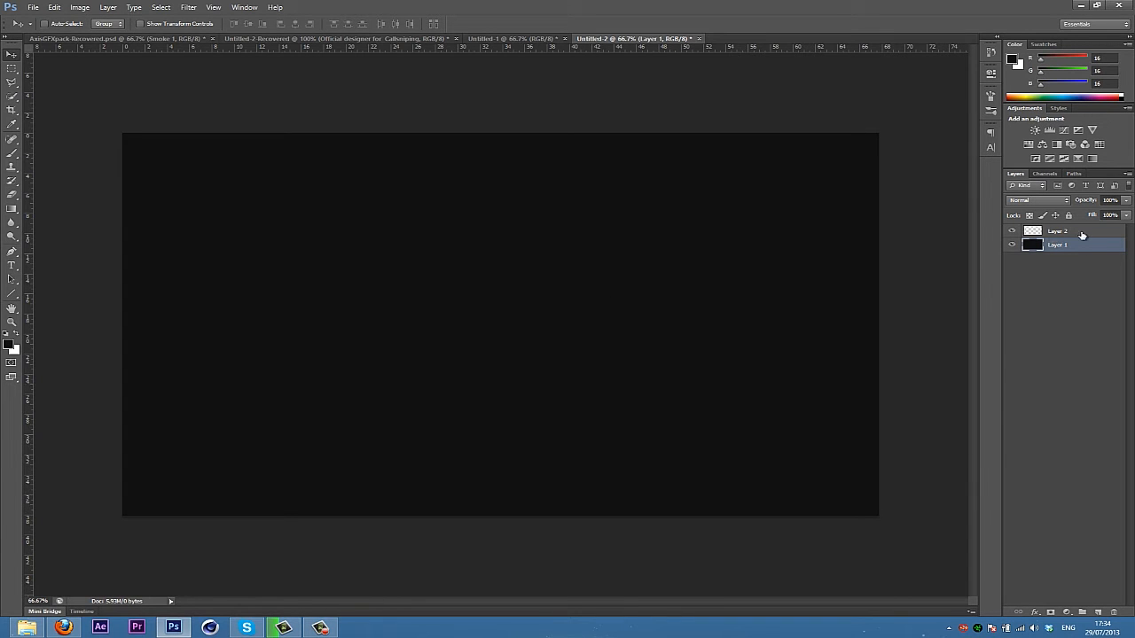
On Layer 2, draw a Pen path from above to below the canvas and refine its curve.
click(1060, 231)
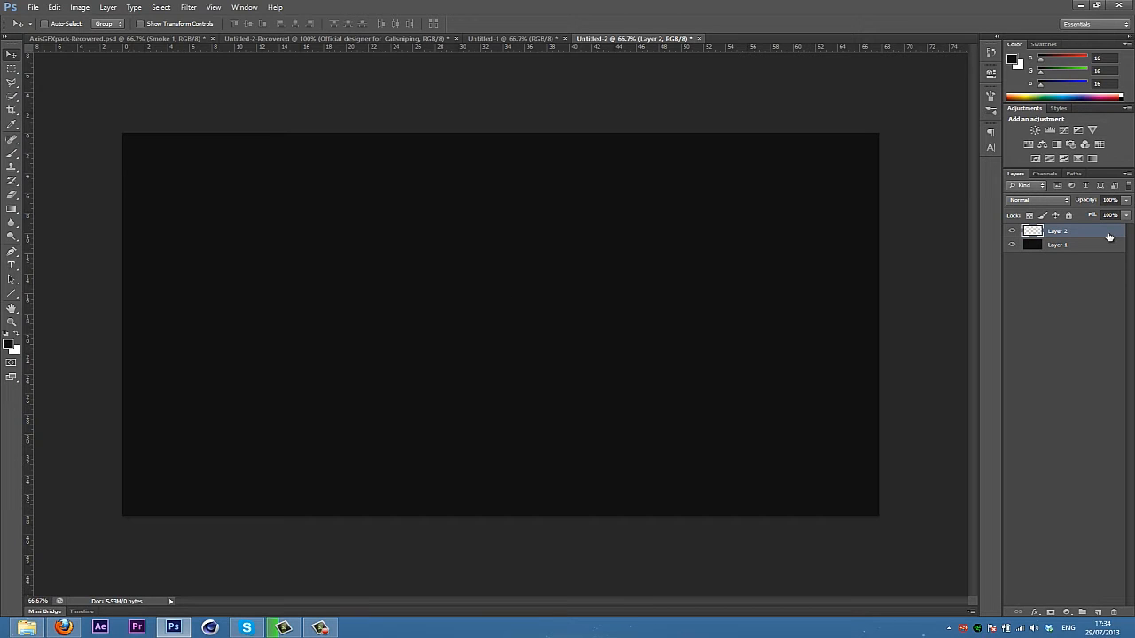
mouse_move(27, 185)
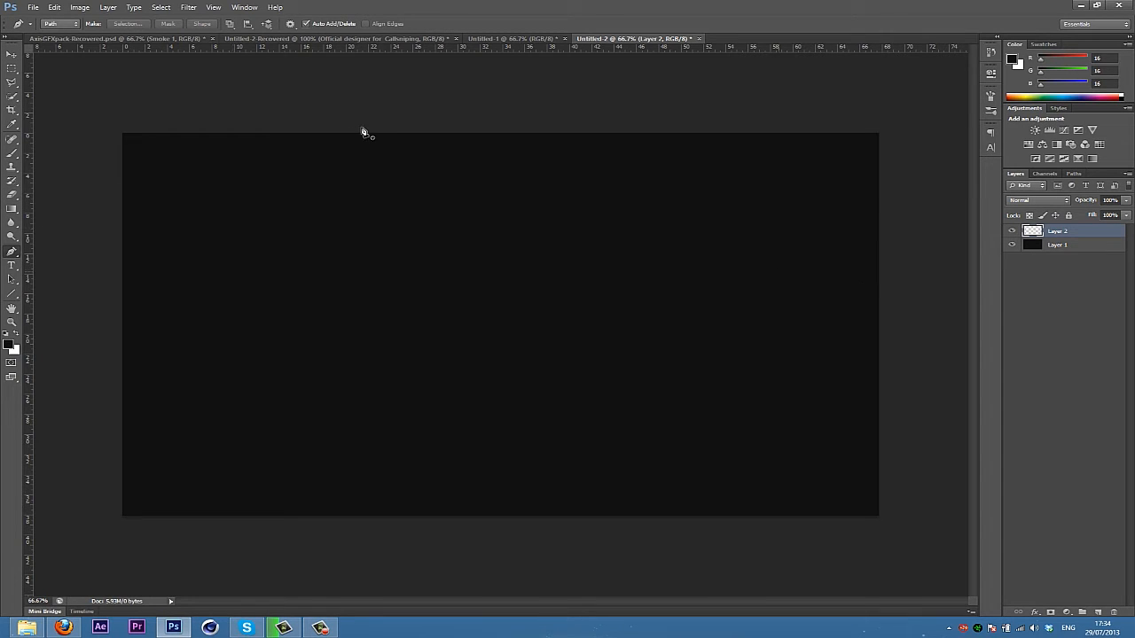
mouse_move(362, 134)
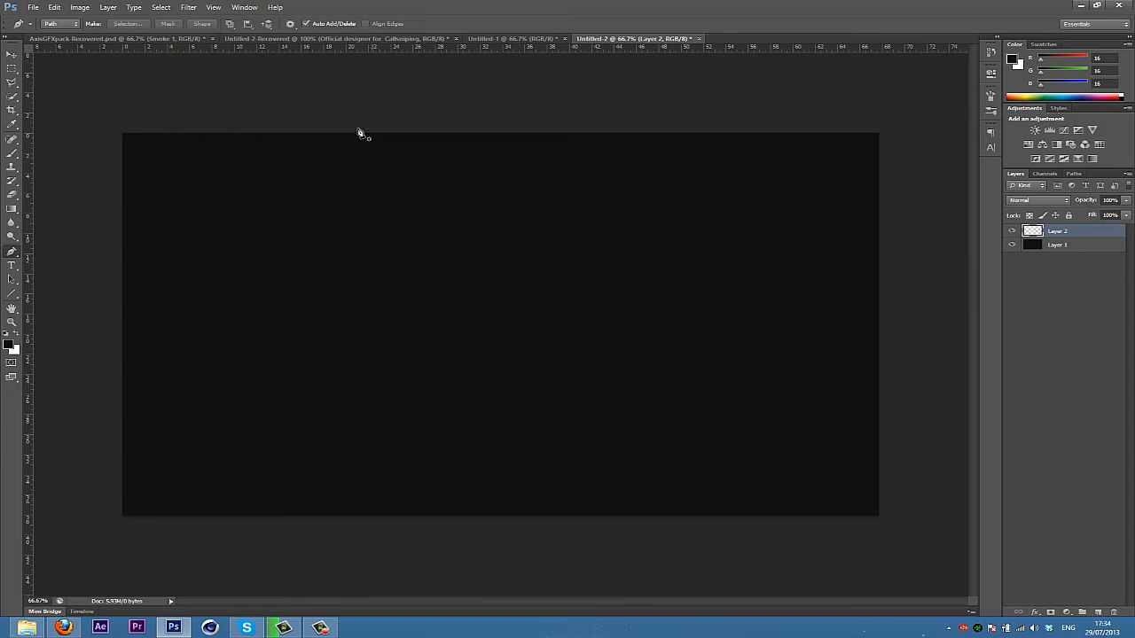
mouse_move(364, 135)
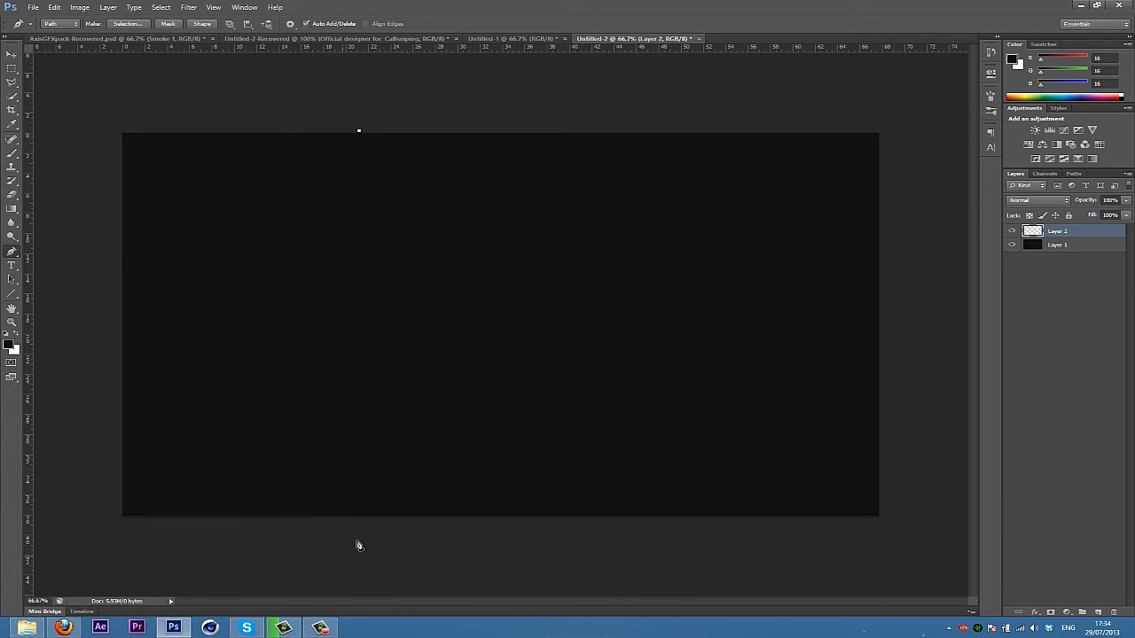
mouse_move(363, 540)
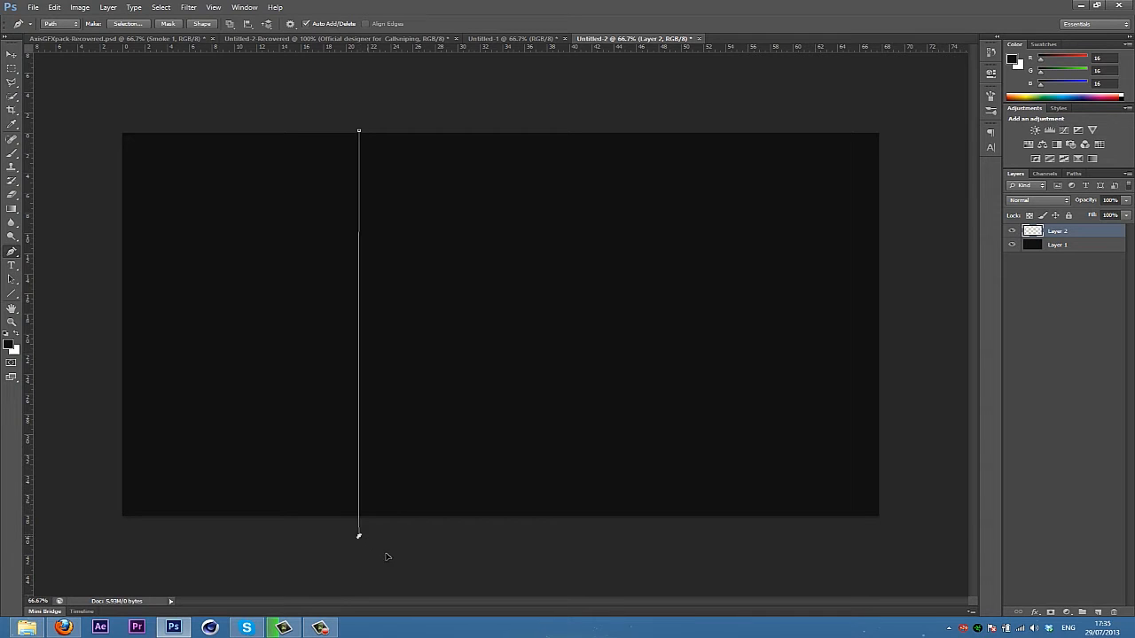
drag(359, 535, 385, 560)
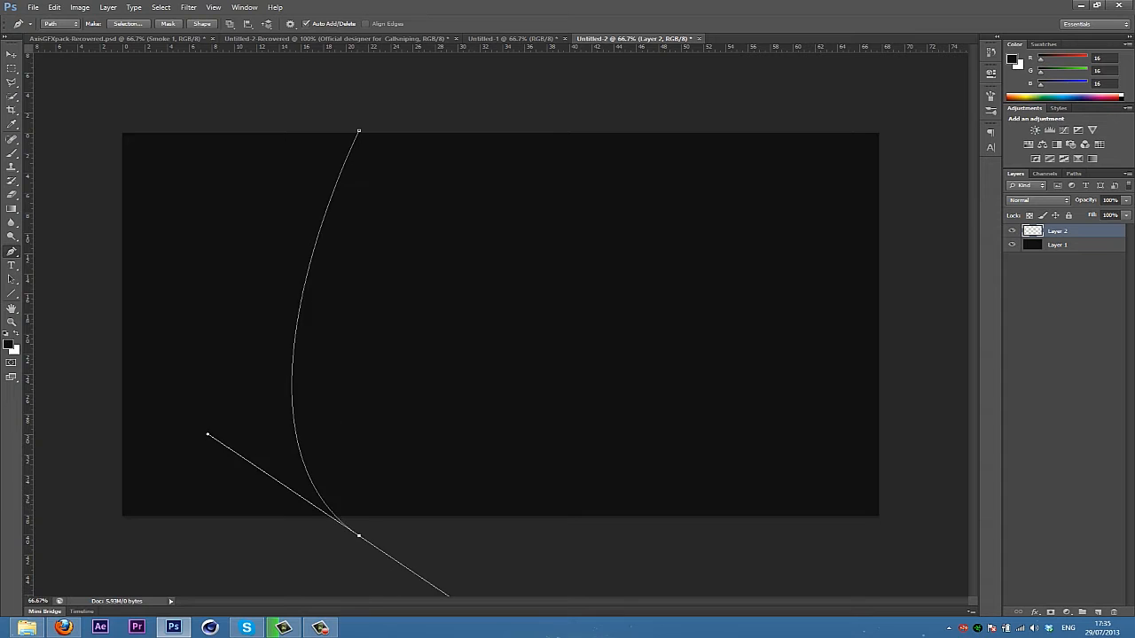
drag(207, 435, 314, 434)
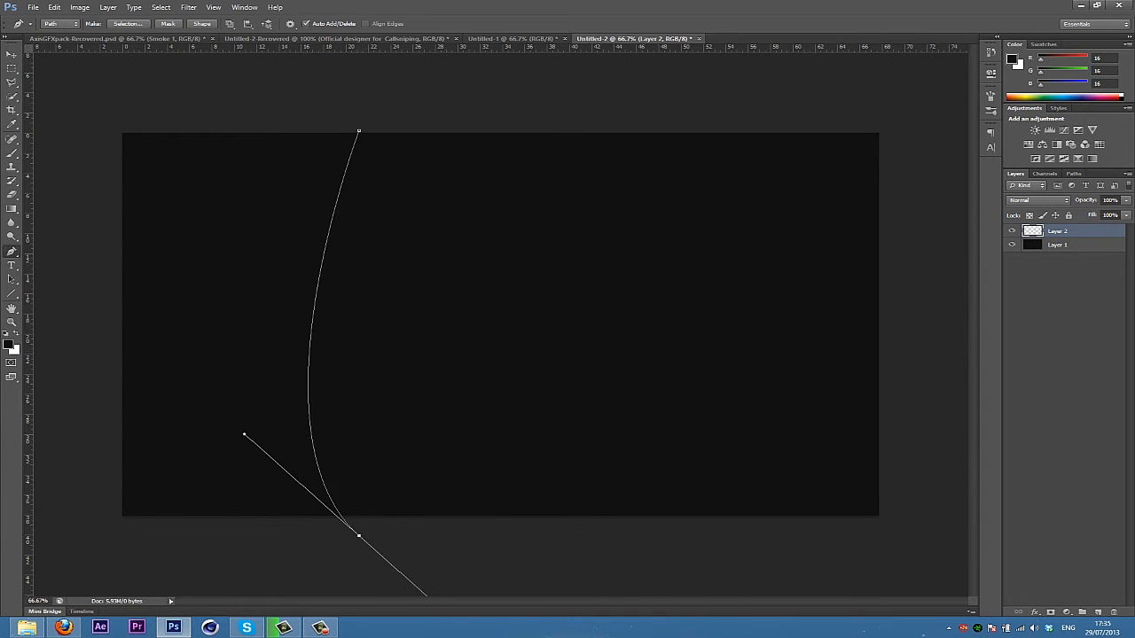
click(1057, 245)
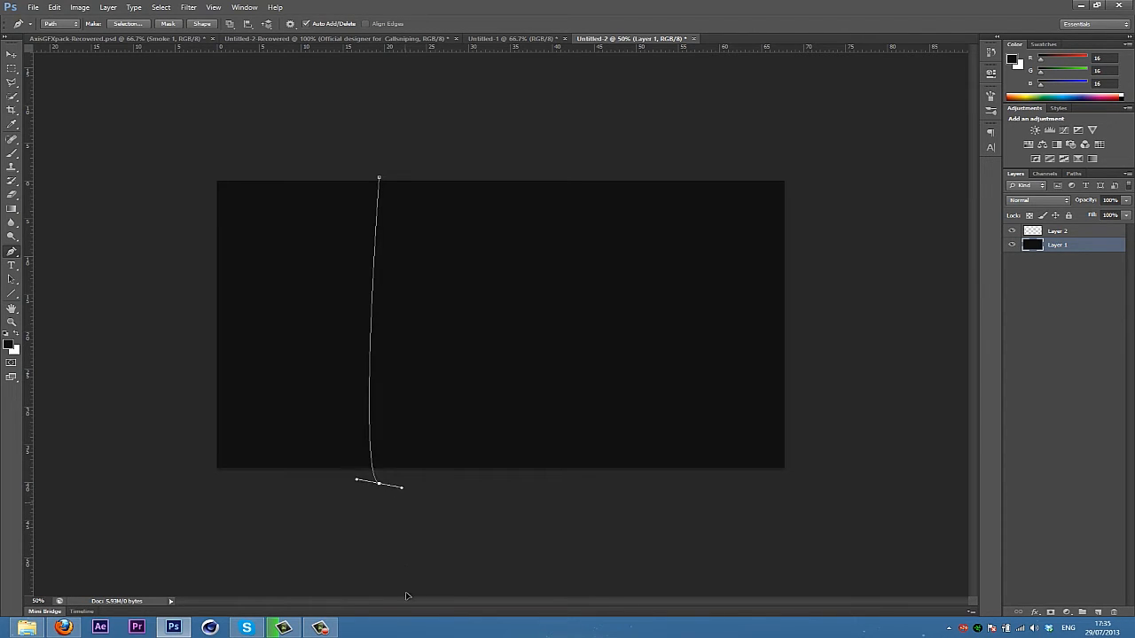
drag(379, 483, 403, 589)
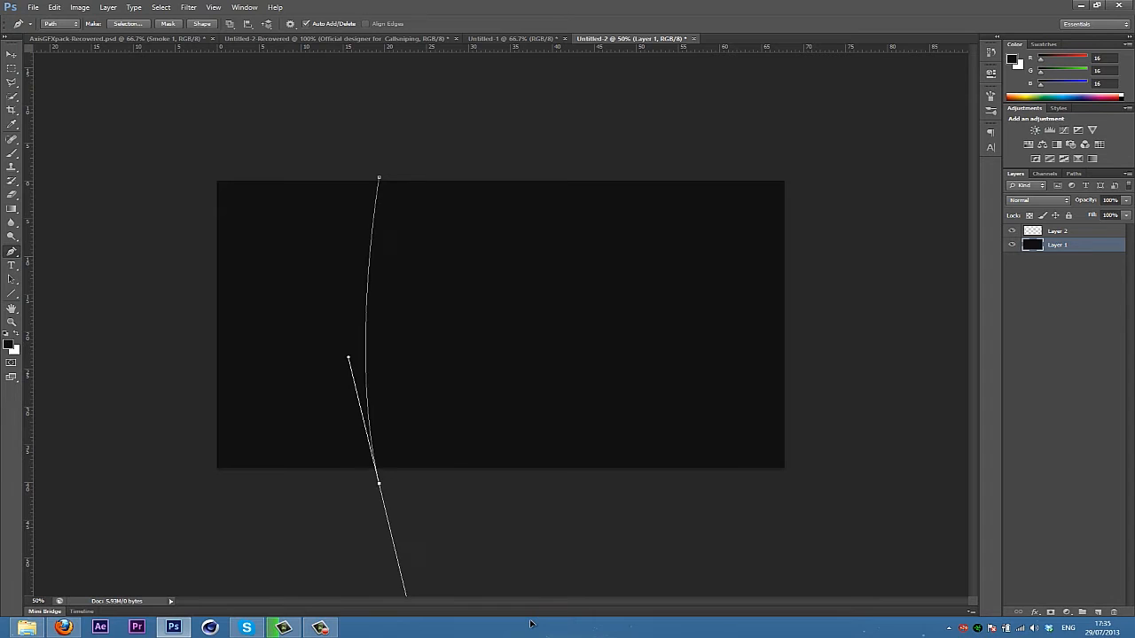
drag(348, 359, 276, 332)
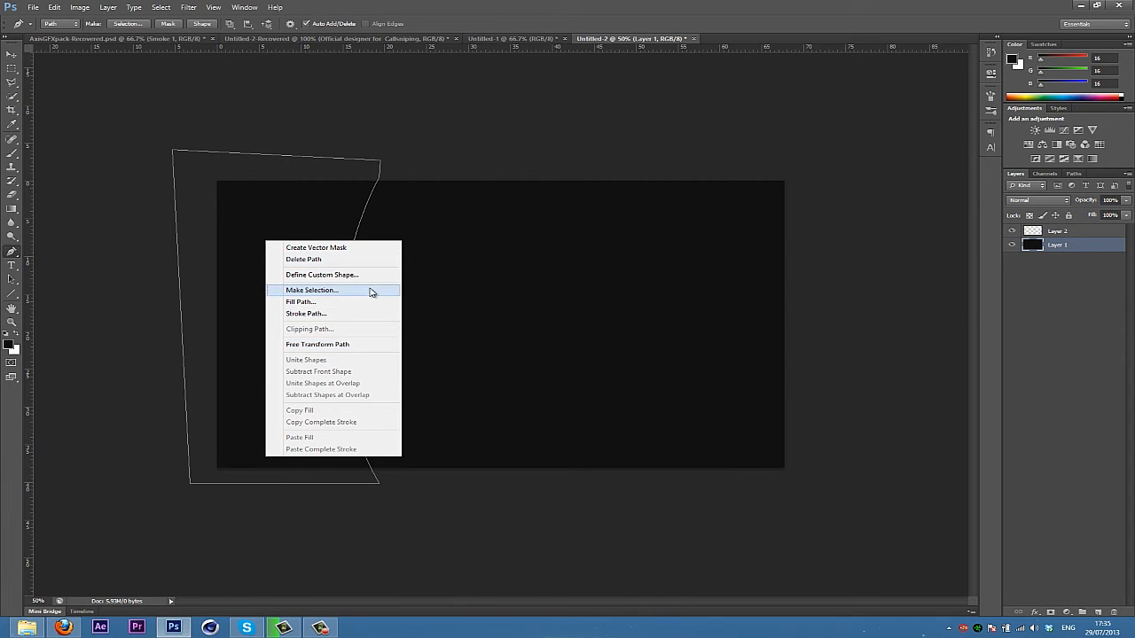
Make a selection from the panel path with 0 feather and reposition it with the Marquee tool.
click(312, 290)
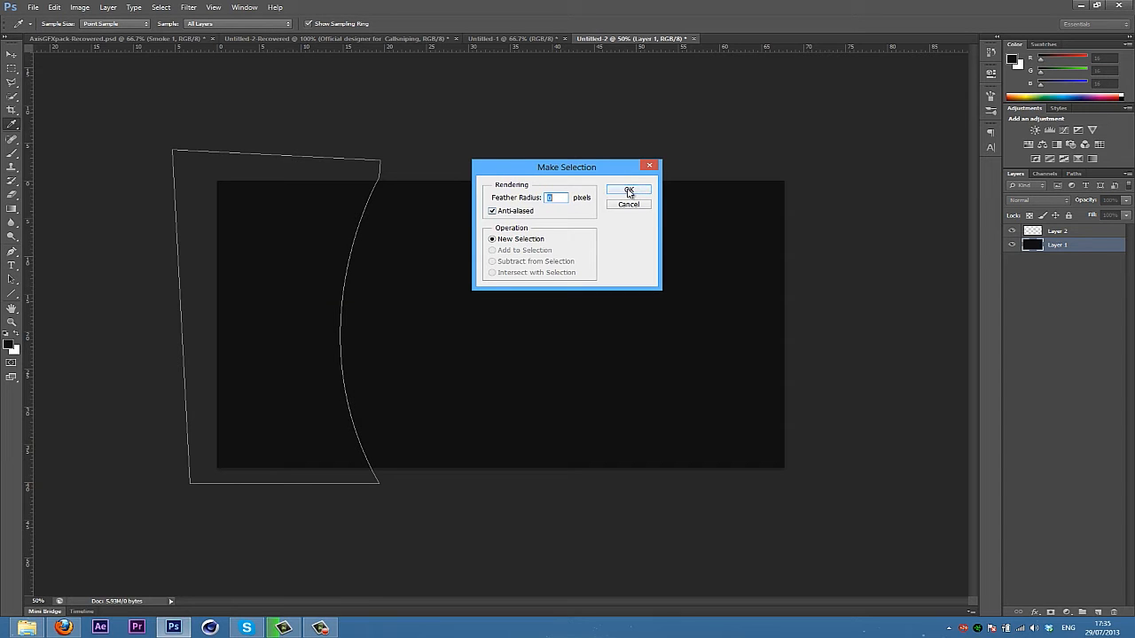
click(628, 190)
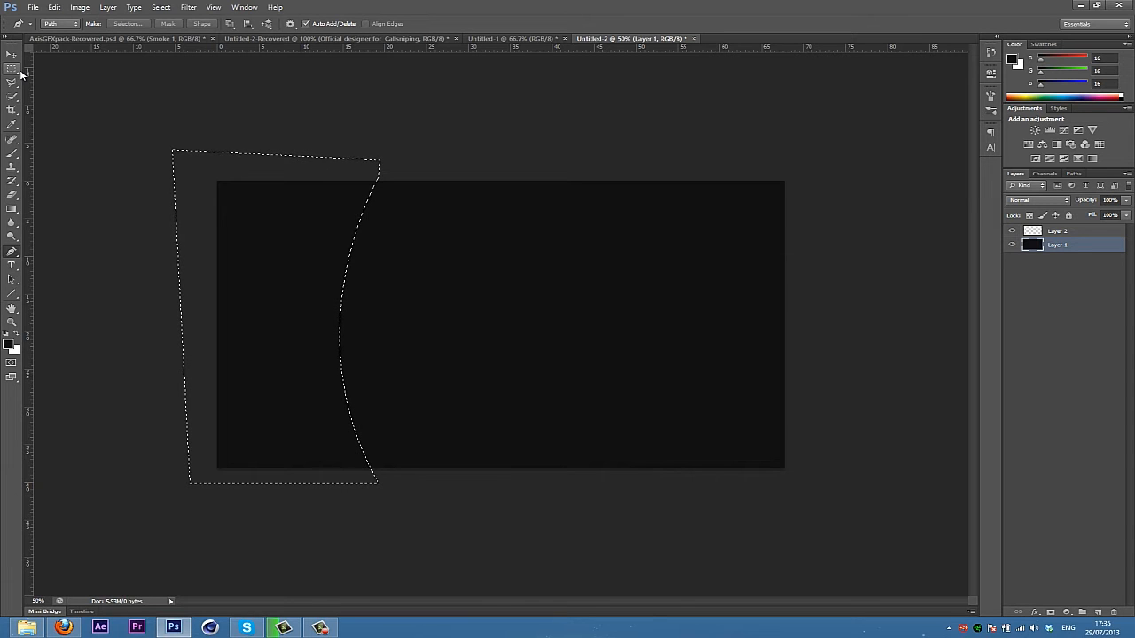
click(12, 69)
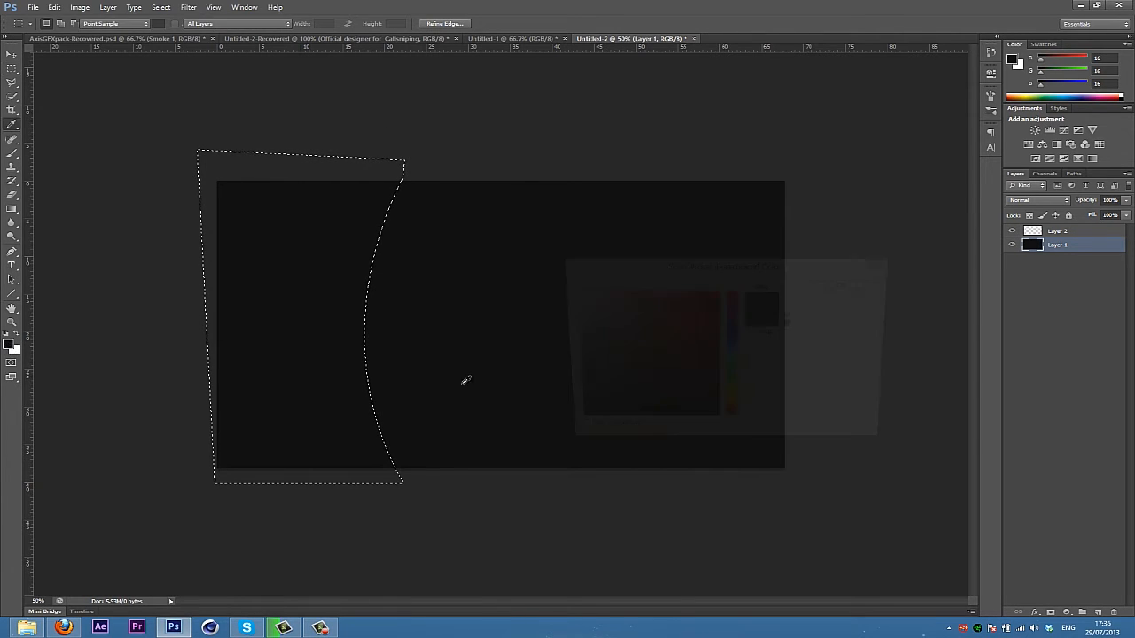
Set the foreground to grey #464646 and fill the panel selection on Layer 2.
click(1014, 60)
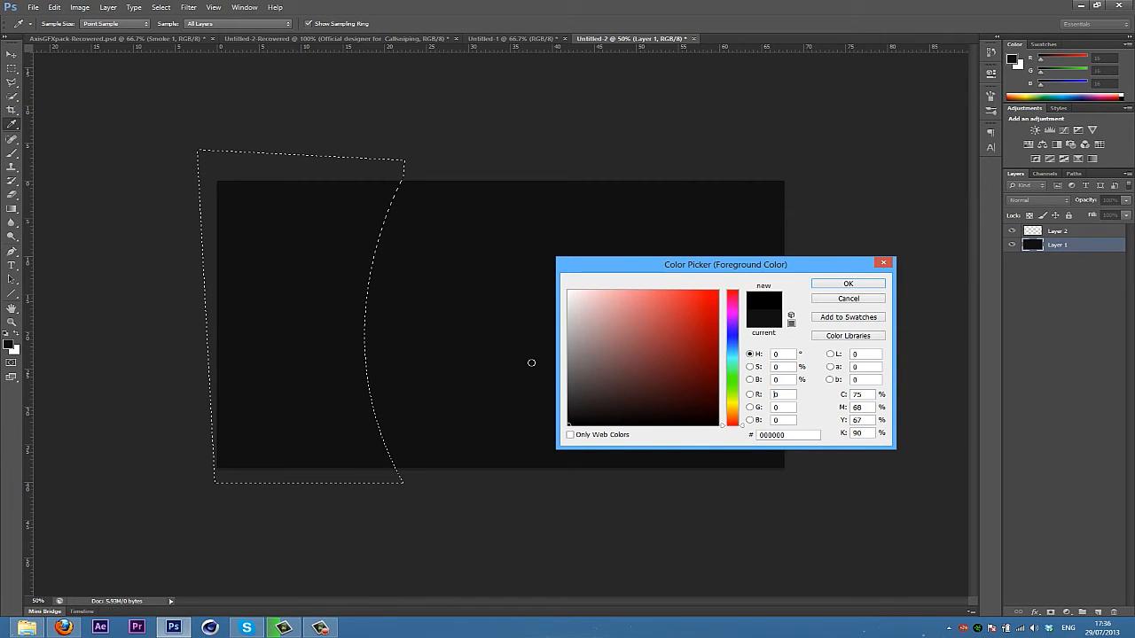
click(568, 363)
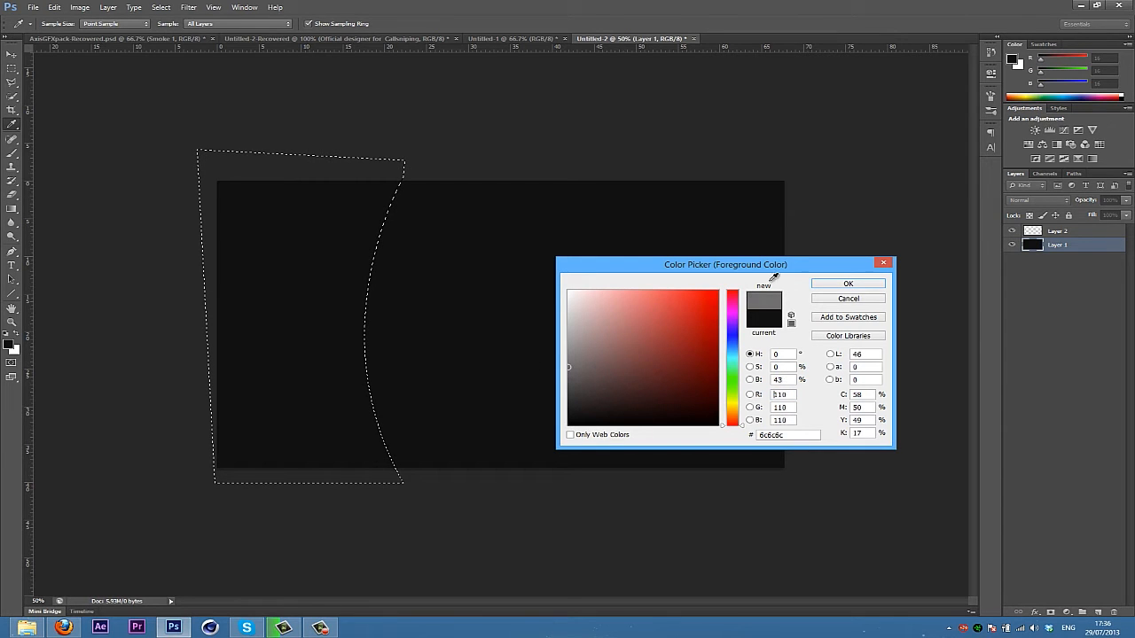
click(580, 366)
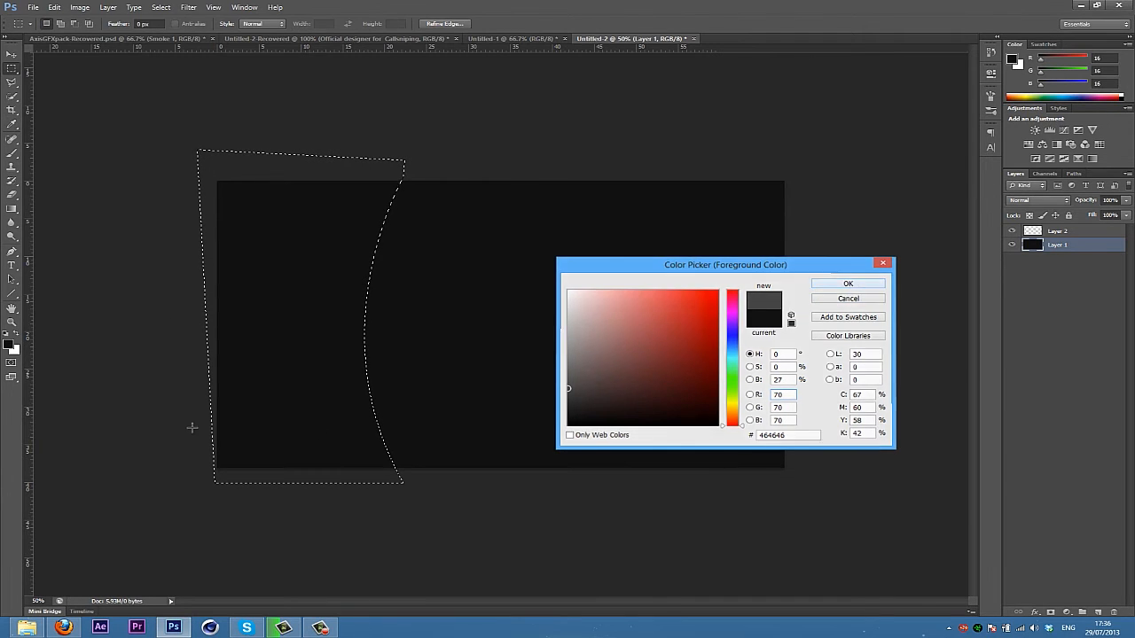
click(846, 284)
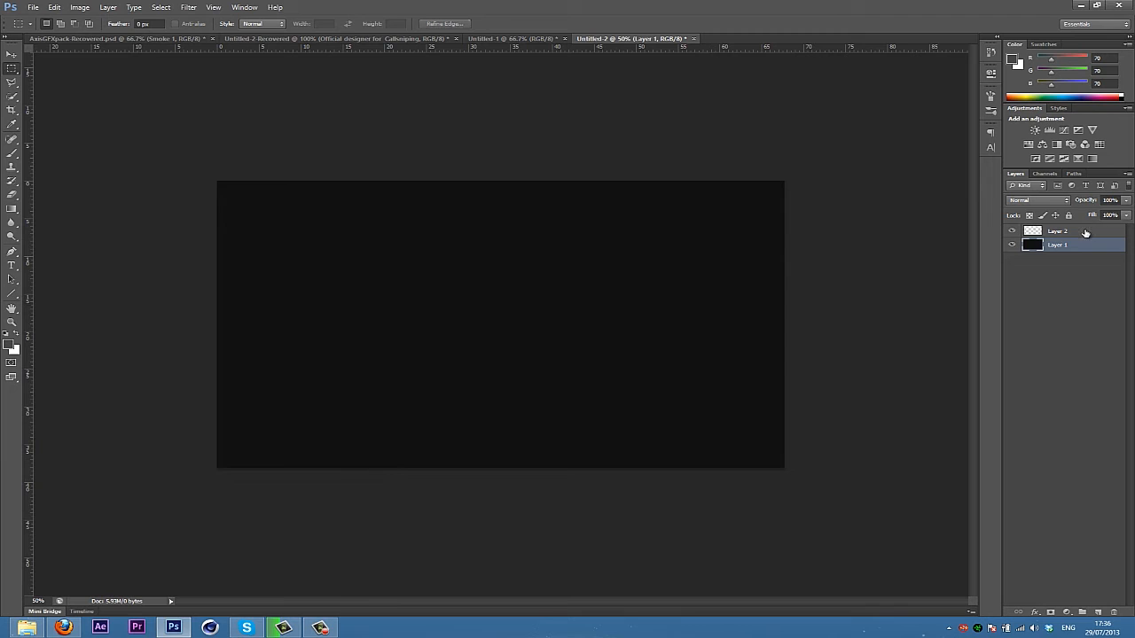
click(1073, 231)
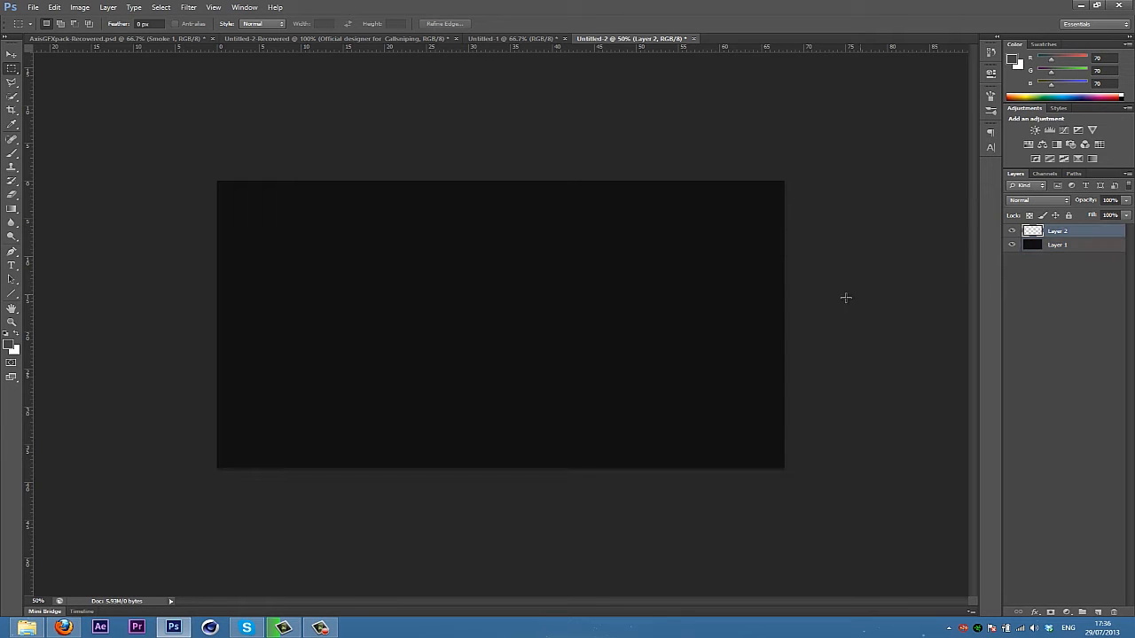
mouse_move(849, 302)
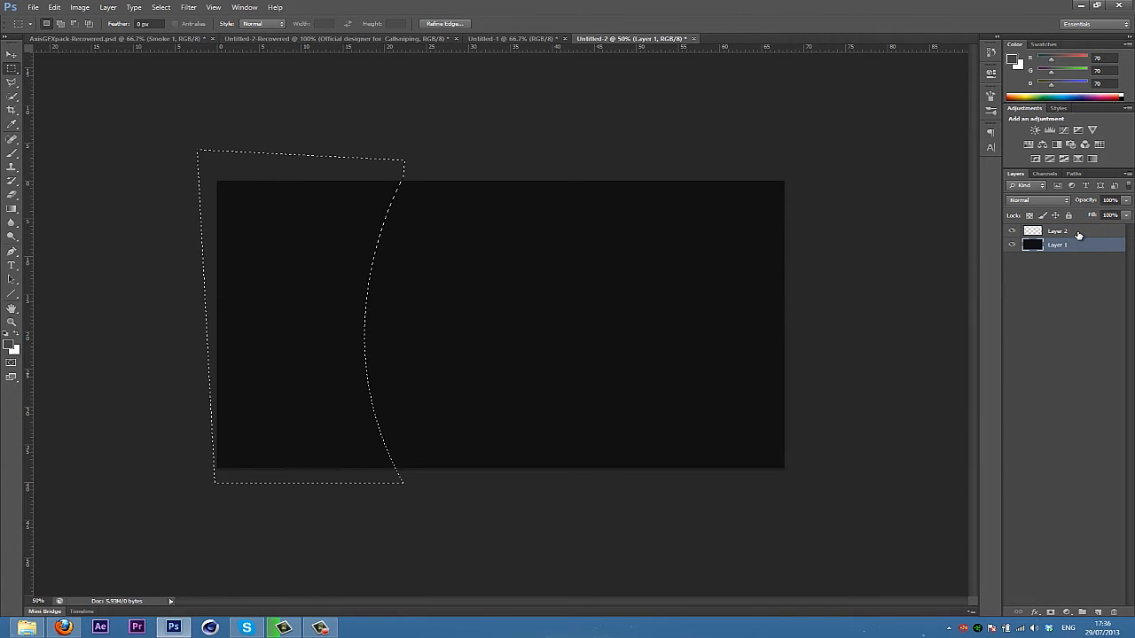
click(1057, 231)
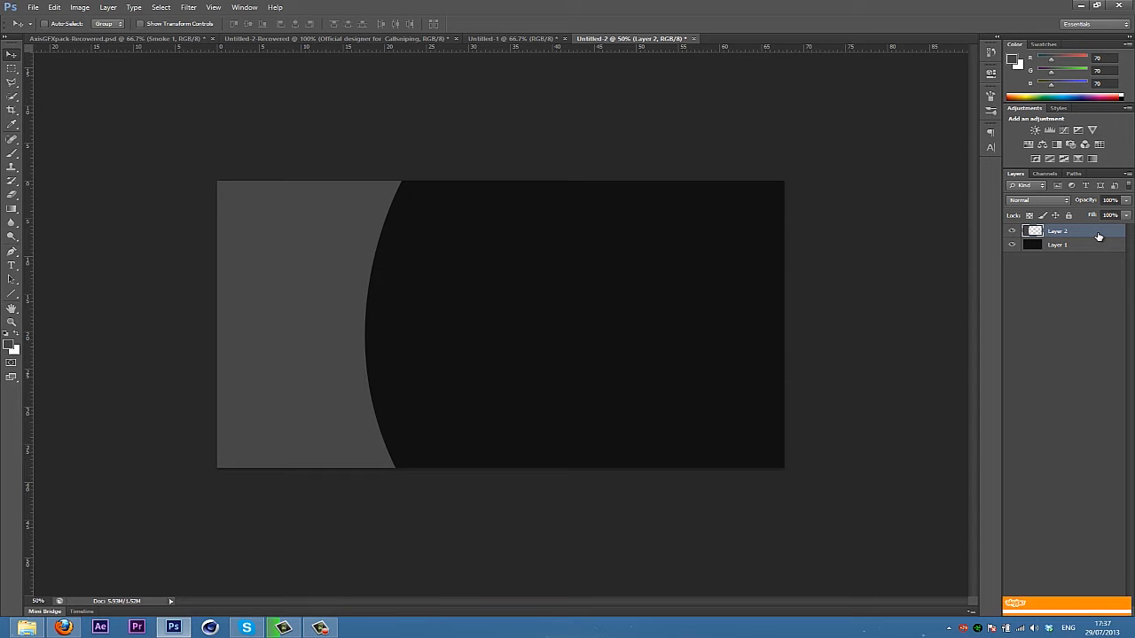
Add a Drop Shadow to Layer 2 with opacity 45, spread 8 and size 32.
double_click(1064, 231)
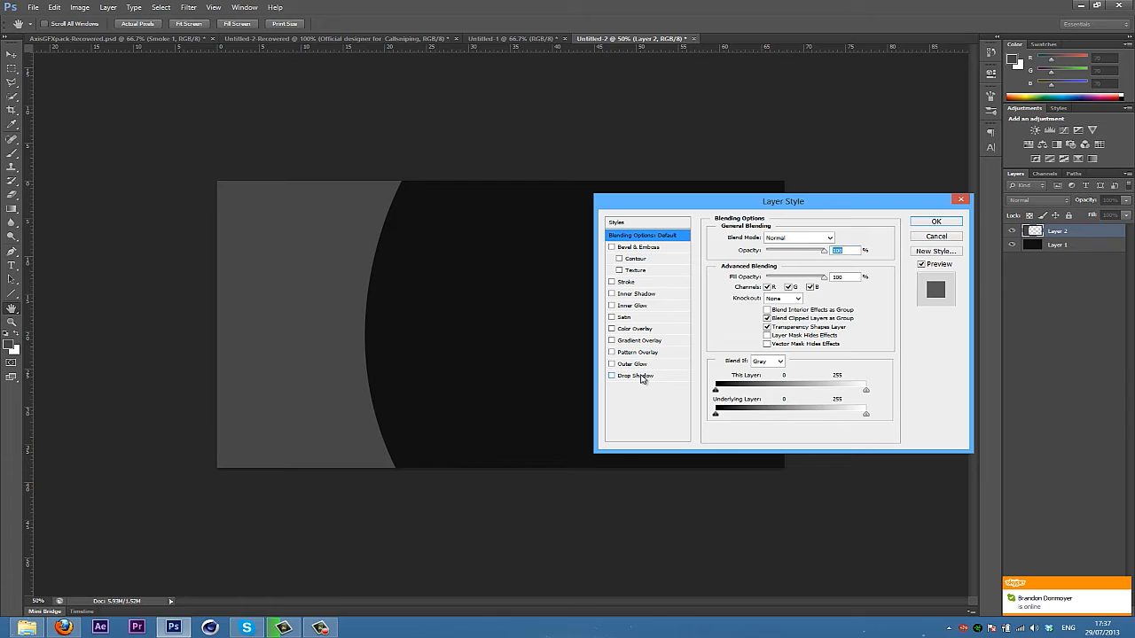
click(635, 375)
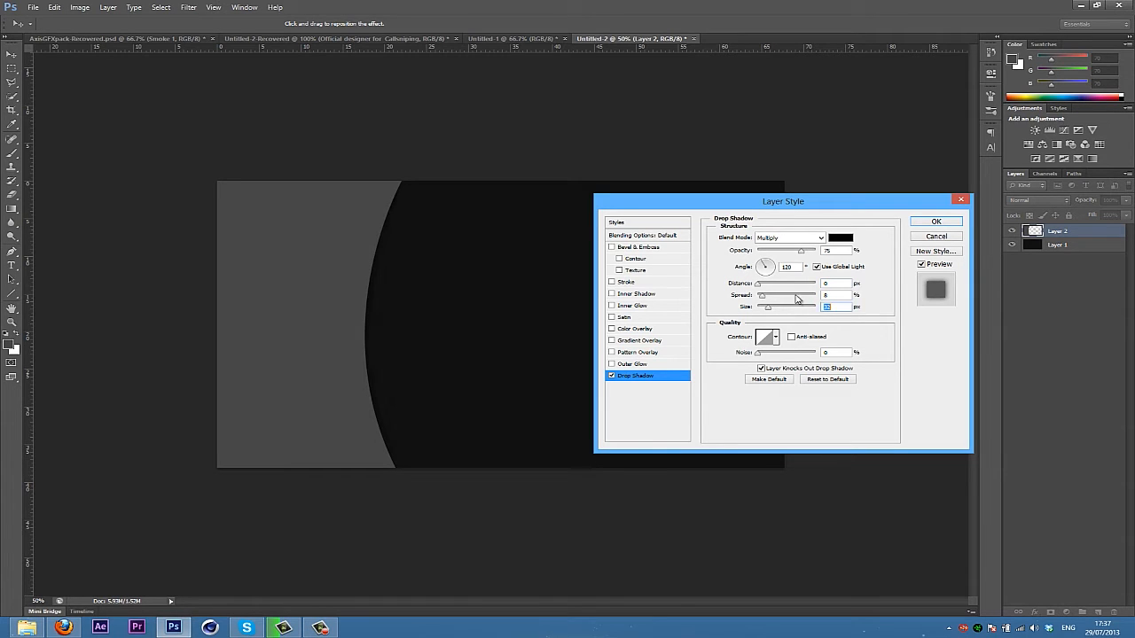
mouse_move(784, 254)
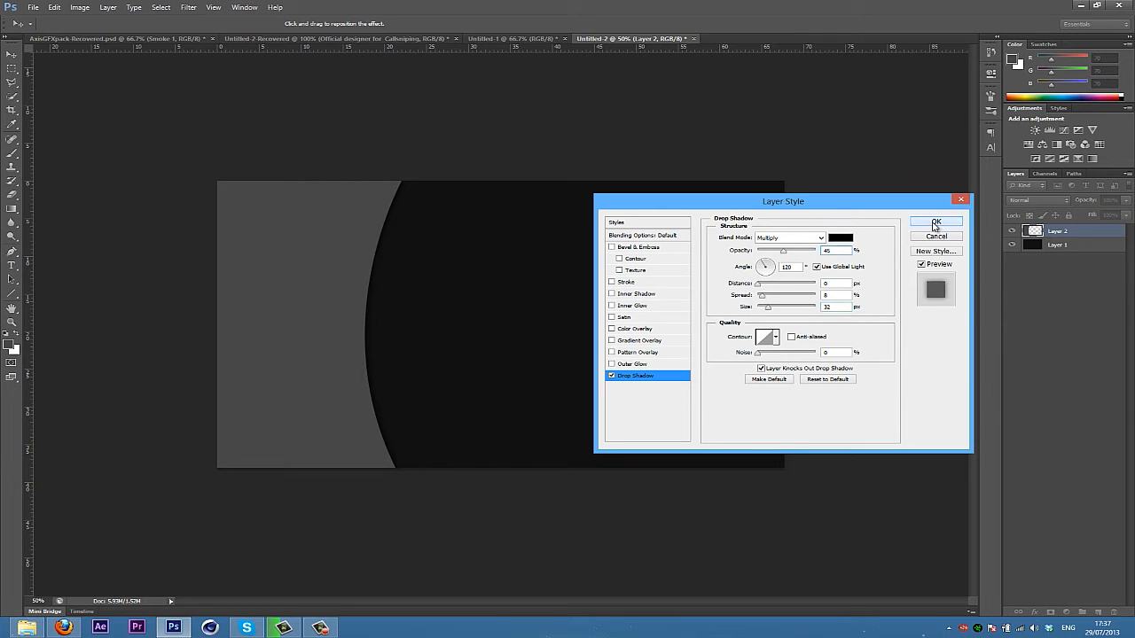
click(935, 222)
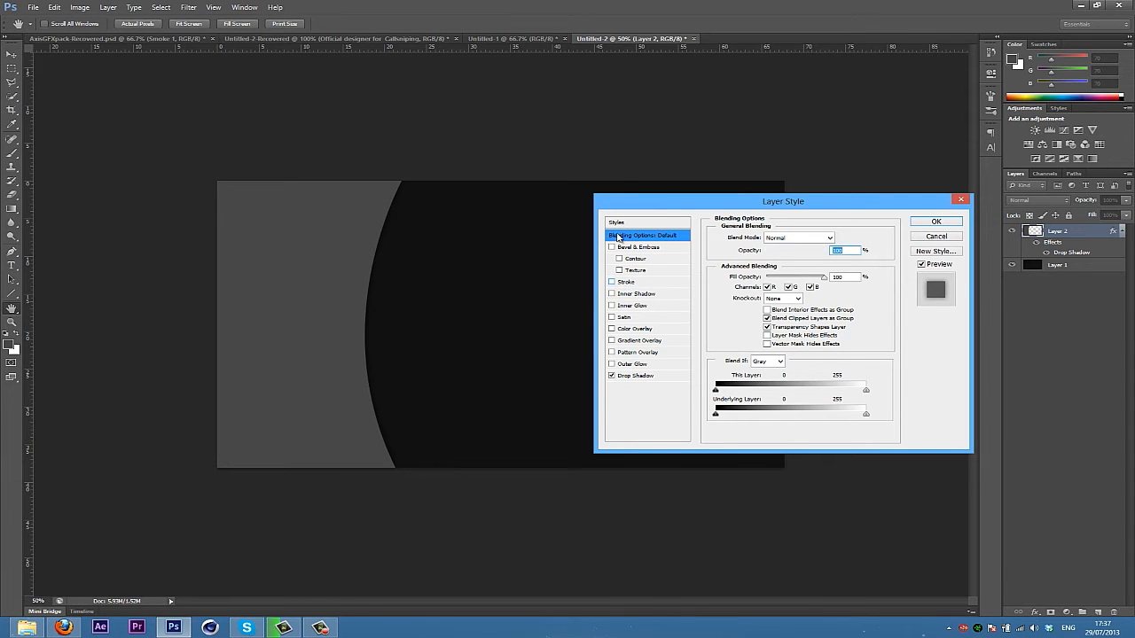
Add a white Stroke to the panel, positioned Outside at 10 px size.
click(626, 281)
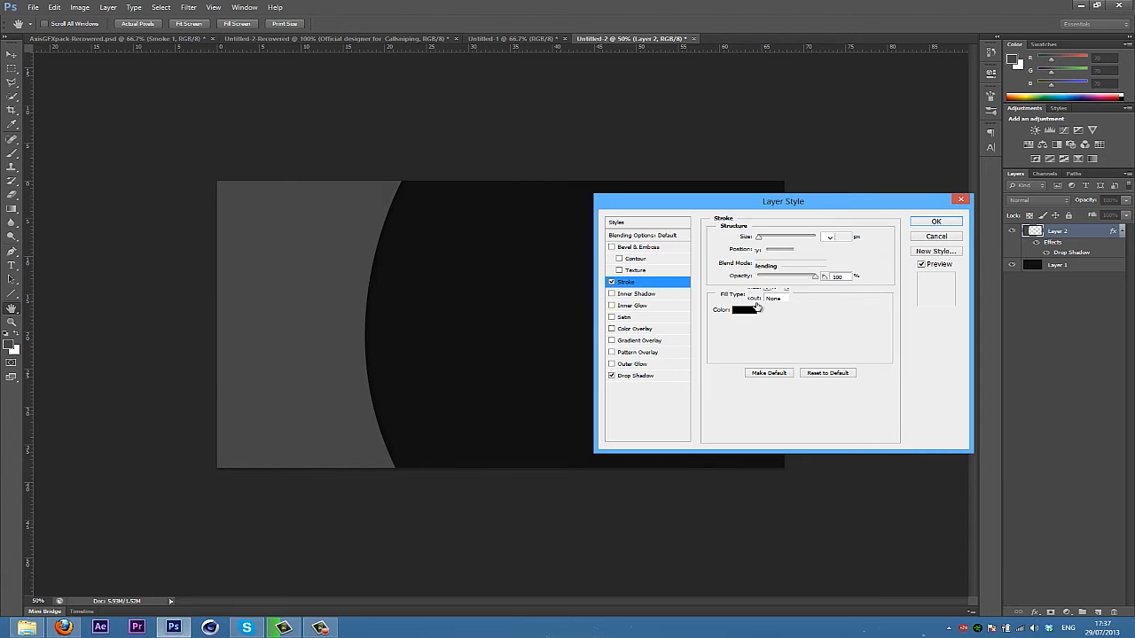
click(767, 294)
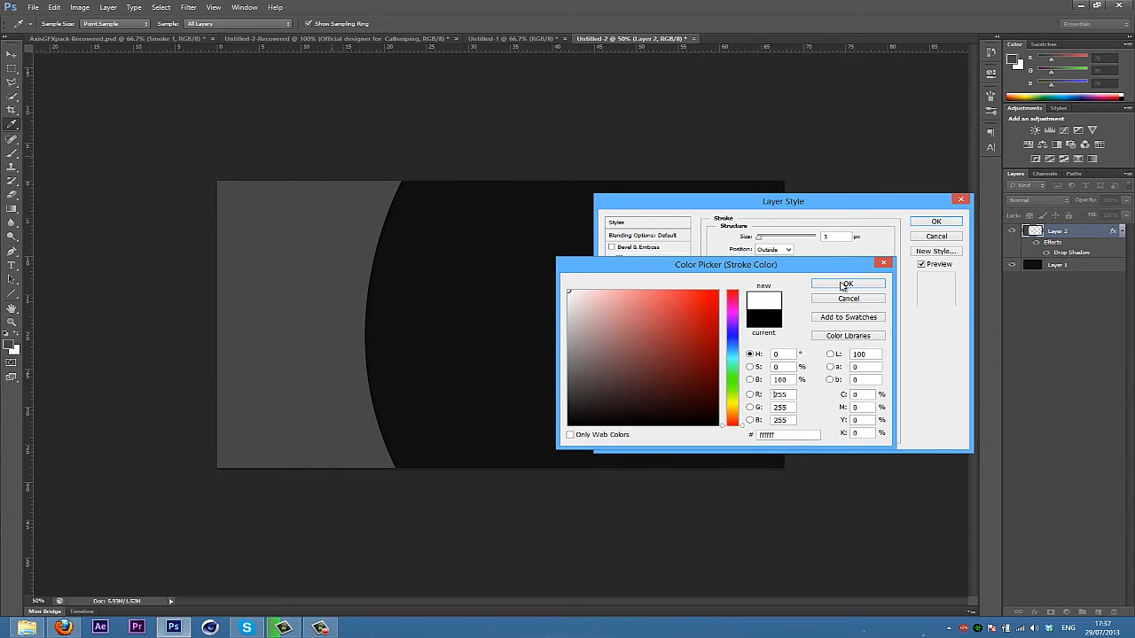
click(846, 283)
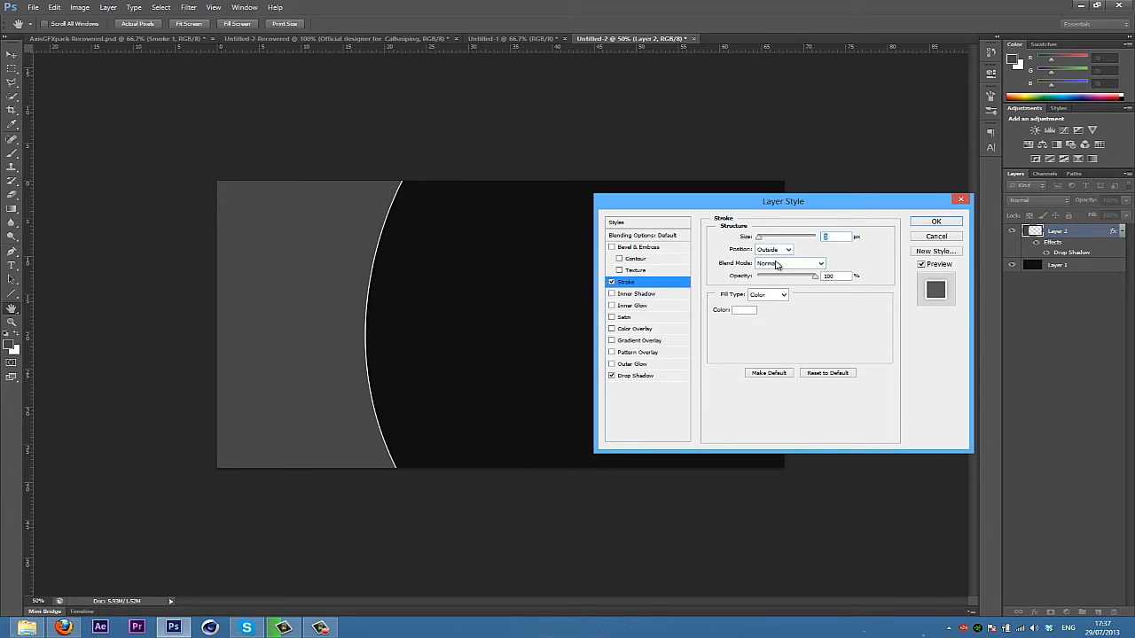
click(786, 249)
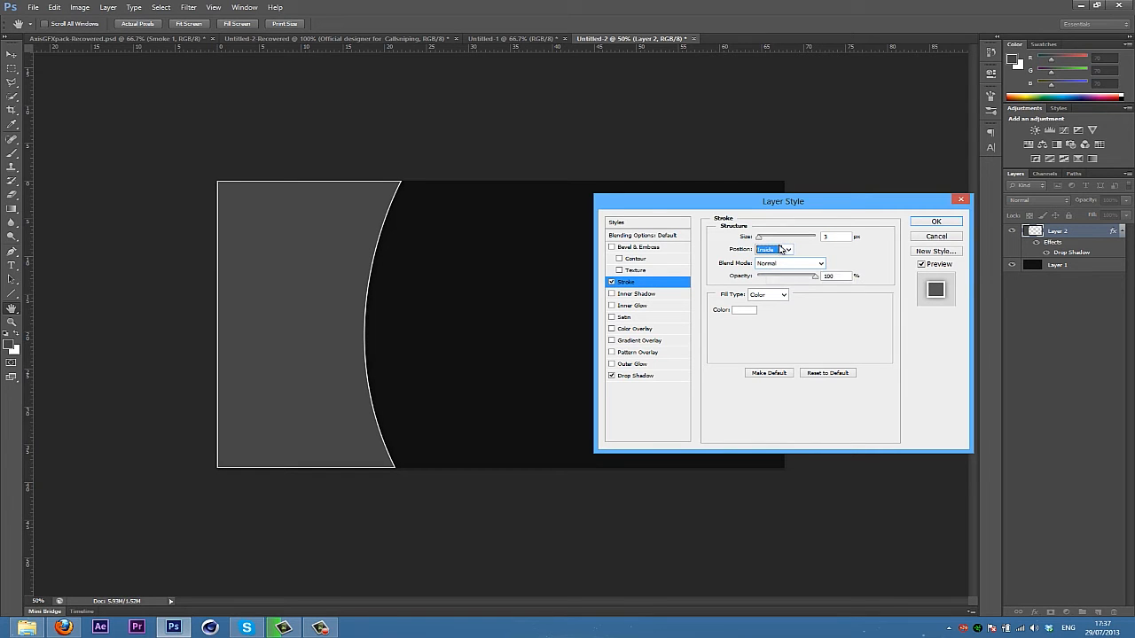
click(787, 249)
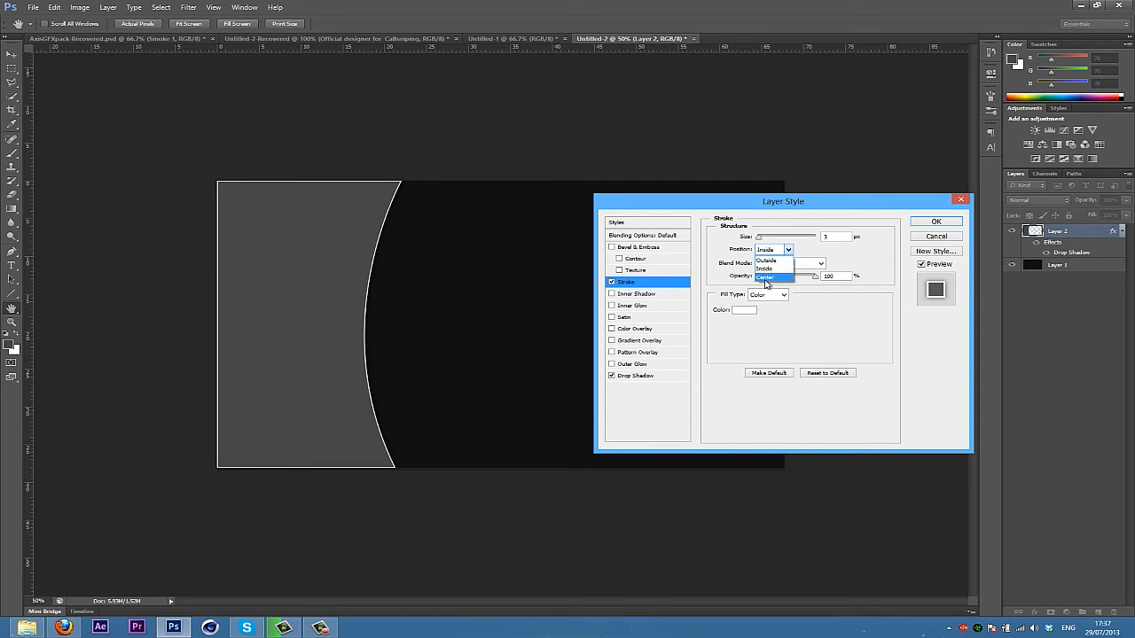
click(764, 276)
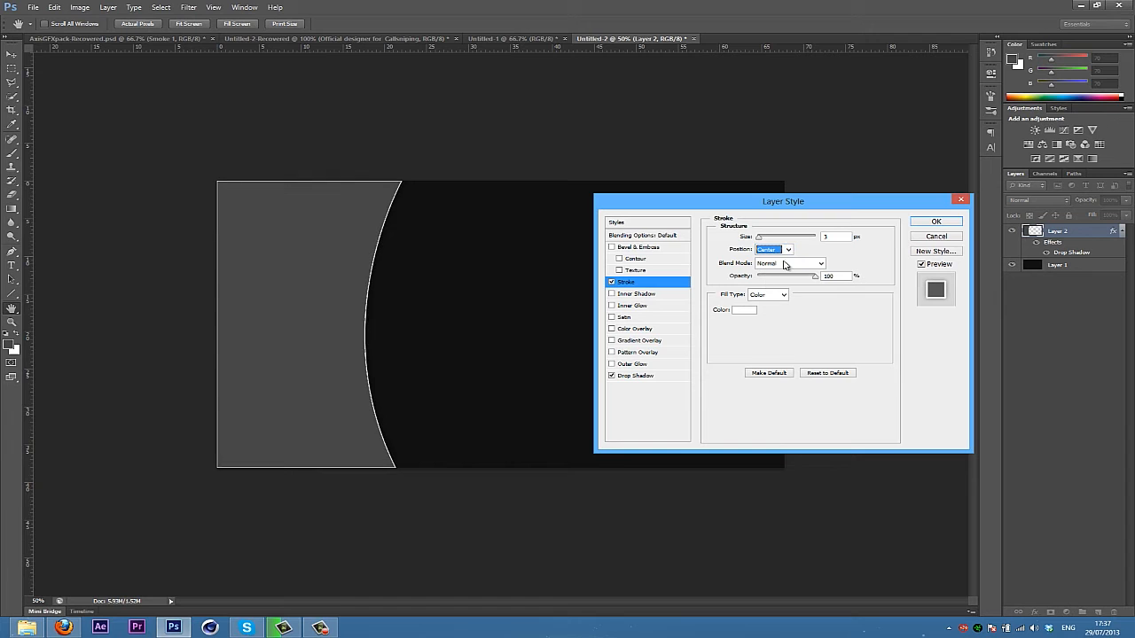
click(787, 249)
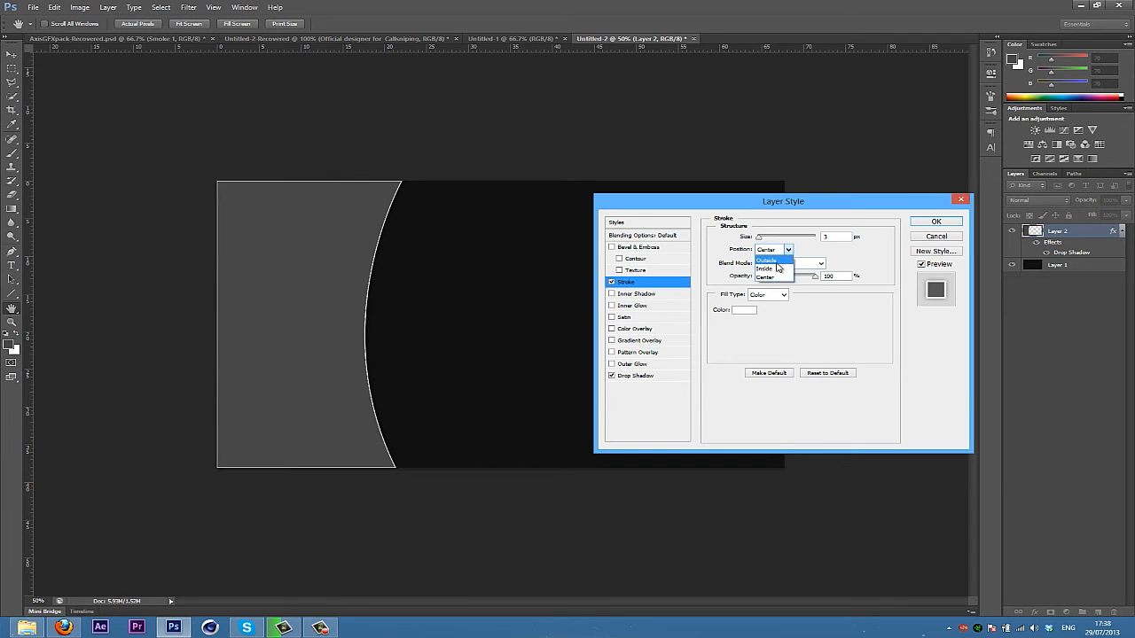
click(766, 259)
text(10)
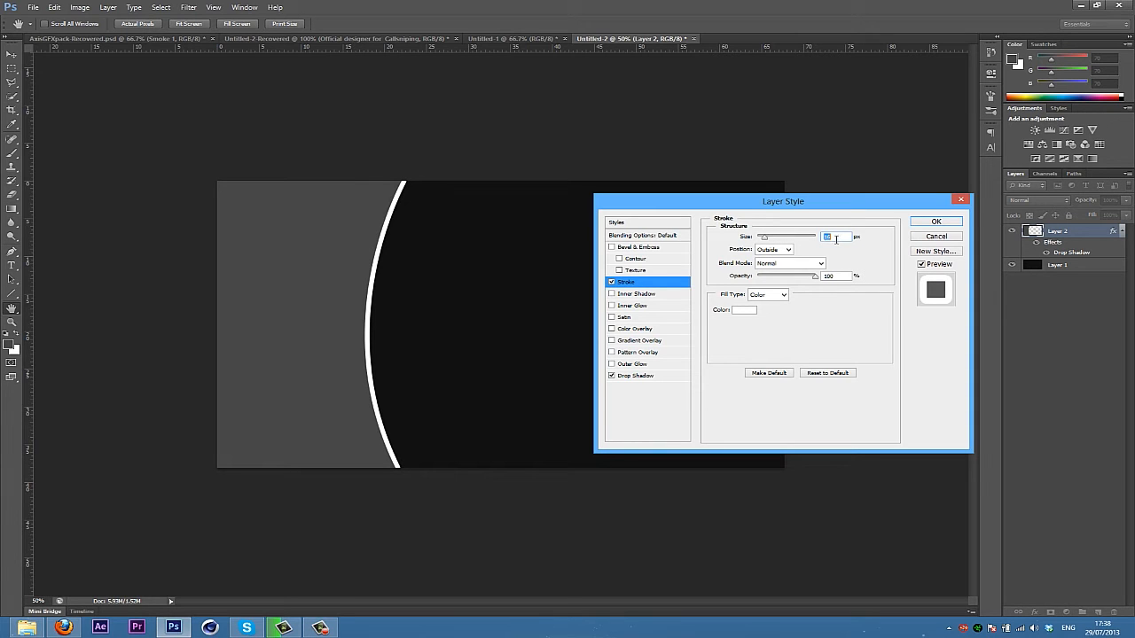
mouse_move(764, 233)
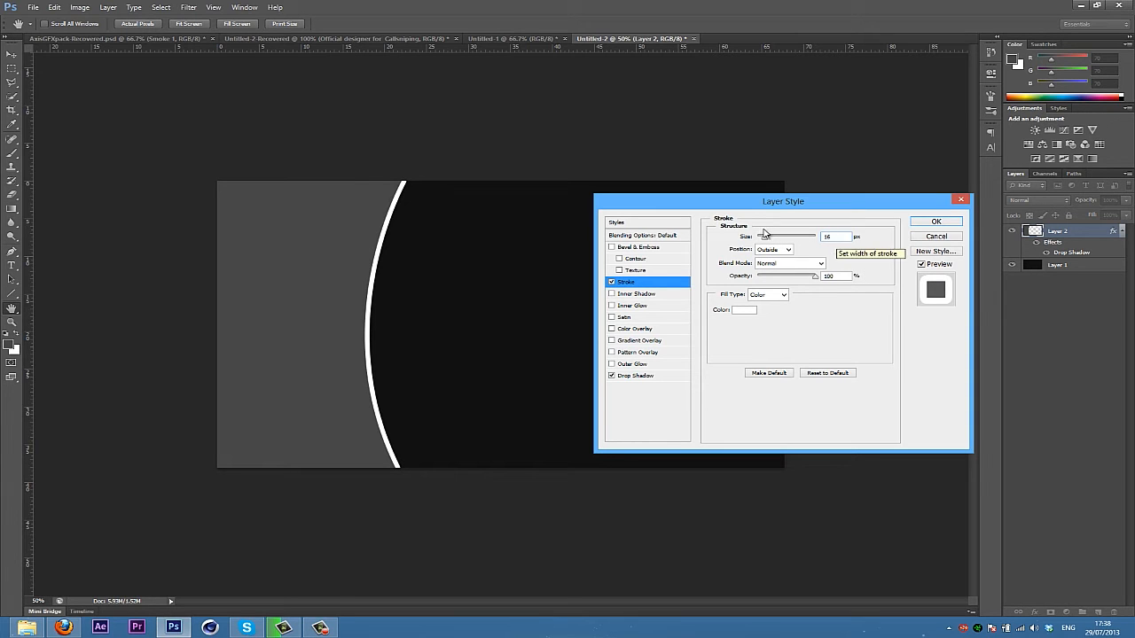
text(5)
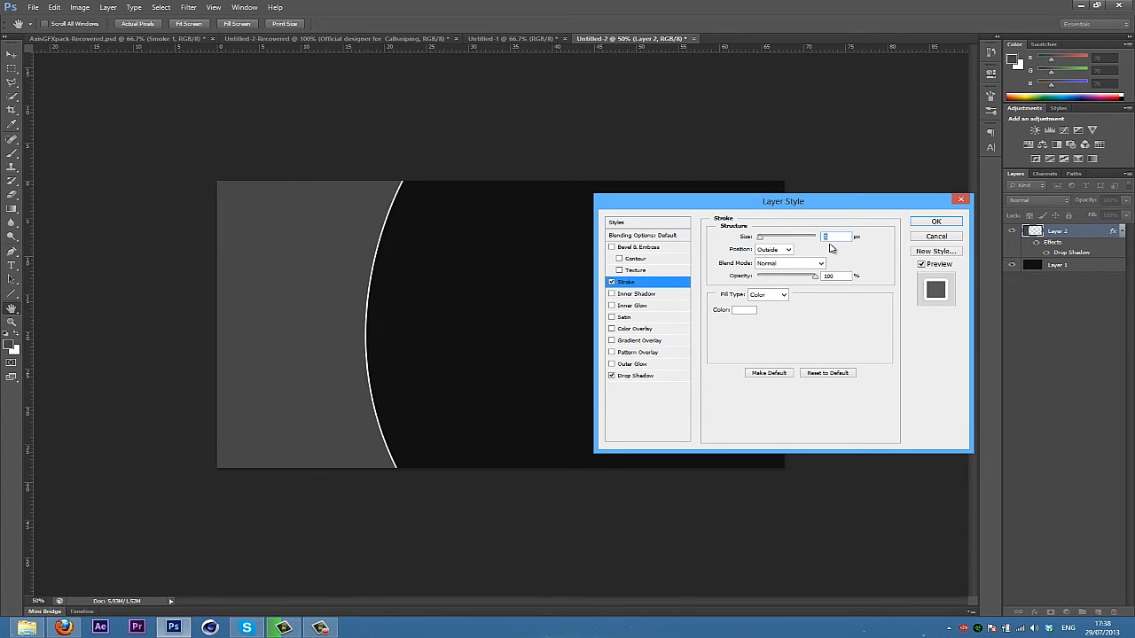
text(10)
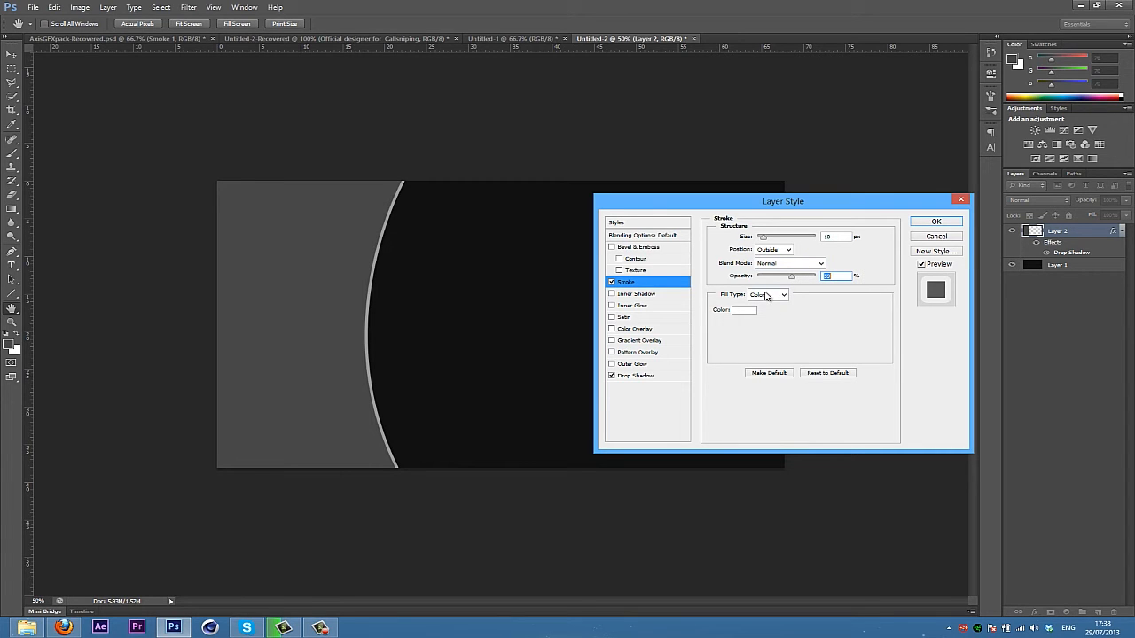
Switch the stroke fill type to Gradient and give a stop a light grey colour.
click(767, 295)
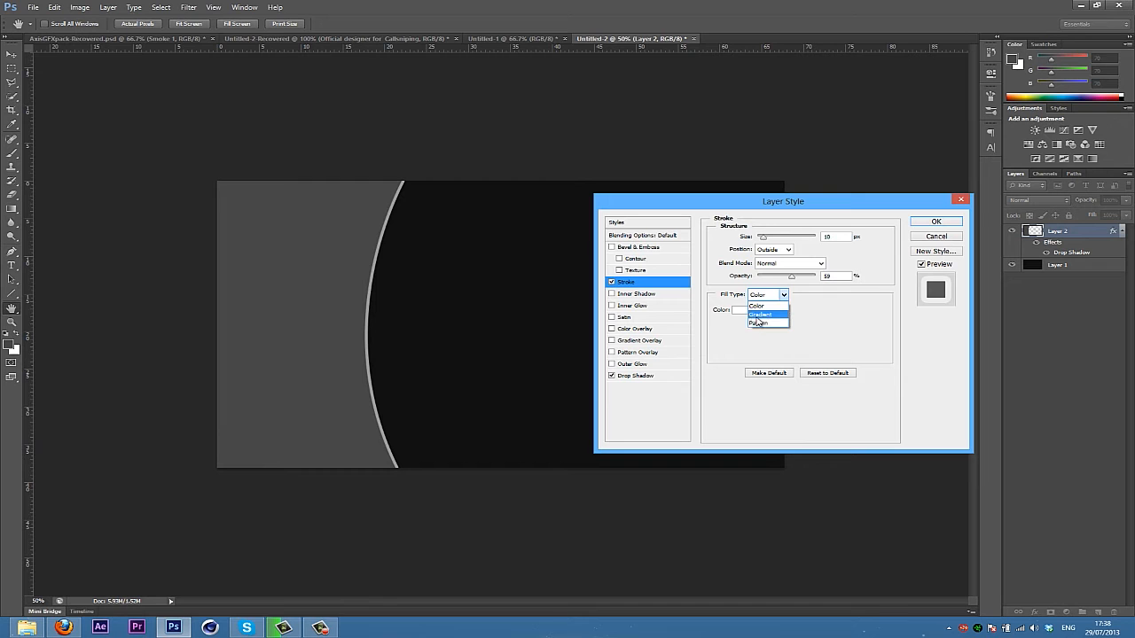
click(760, 315)
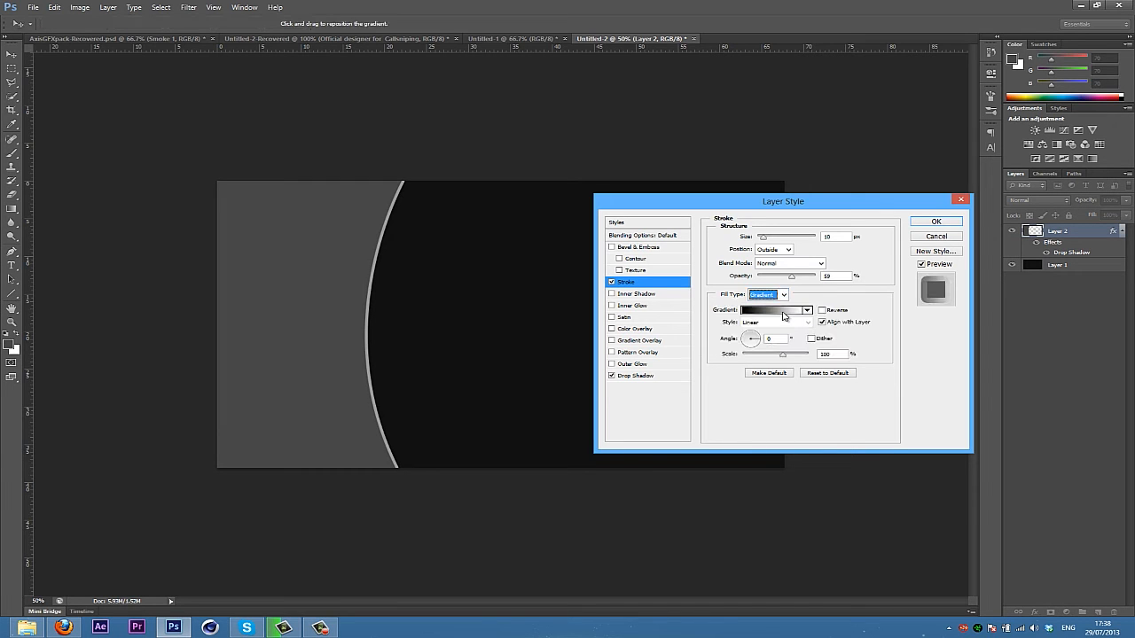
click(771, 309)
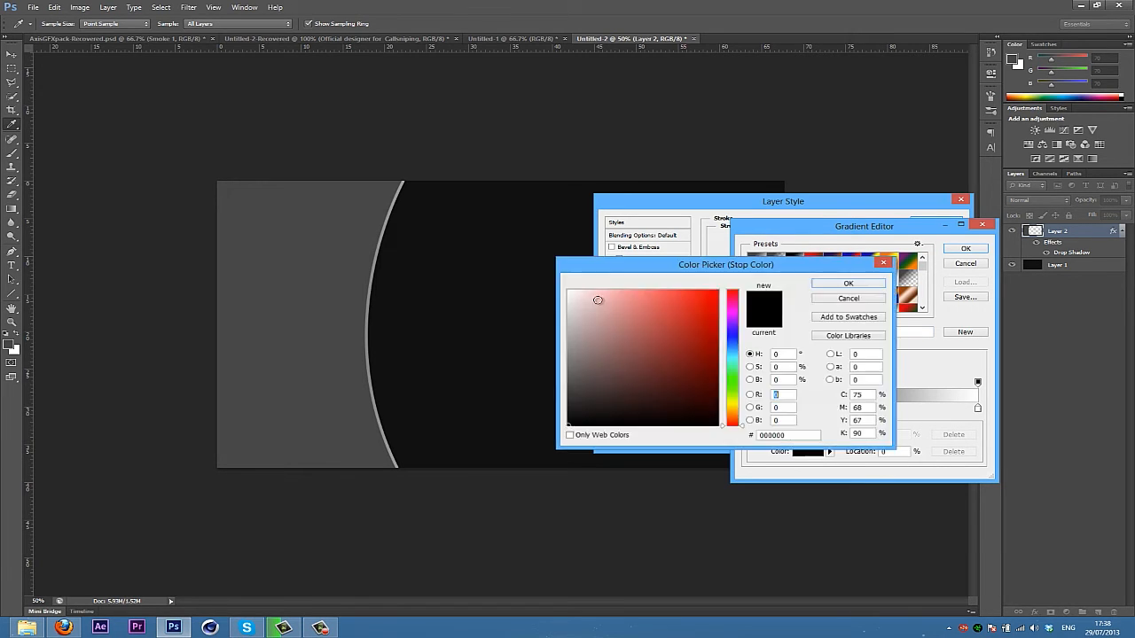
click(569, 317)
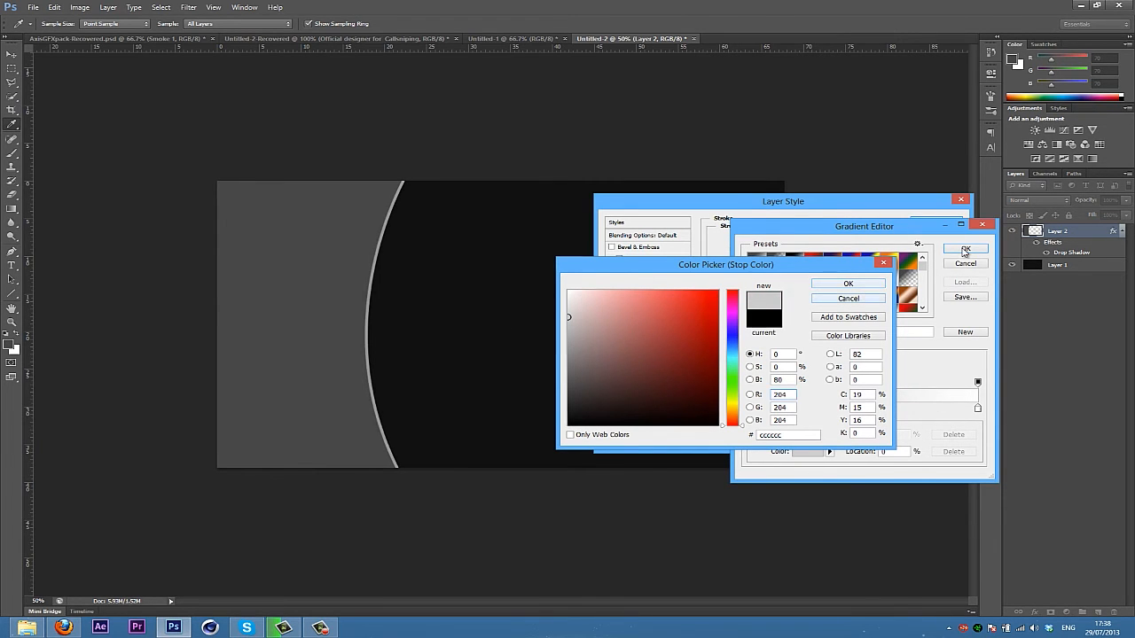
click(848, 283)
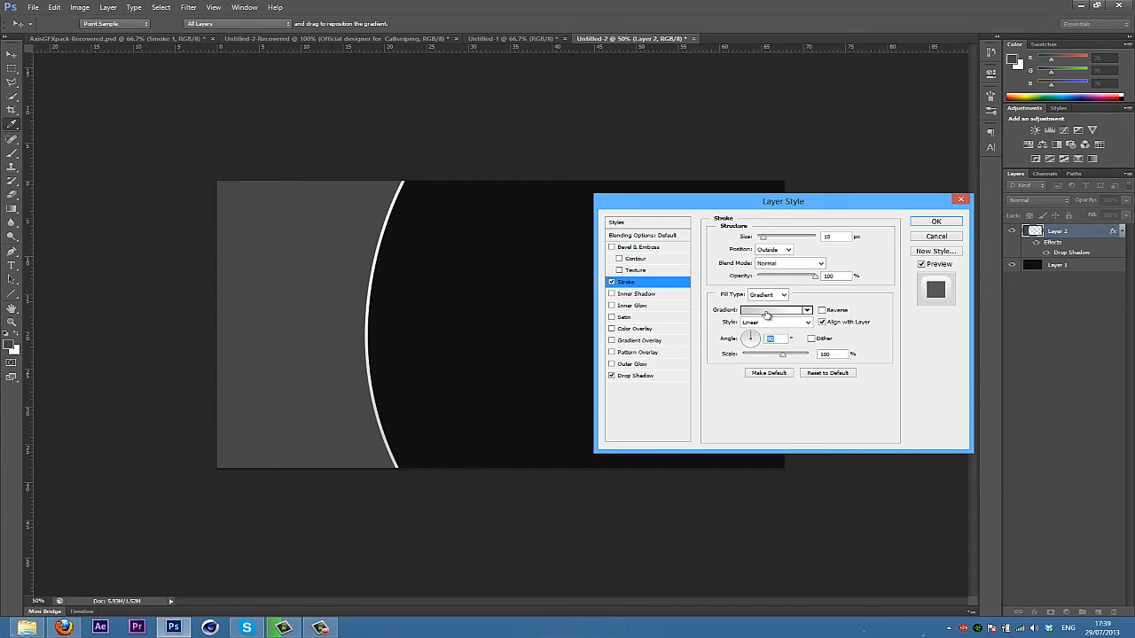
Set the gradient's left stop to mid grey #7c7c7c and accept the grey-to-white gradient.
click(771, 309)
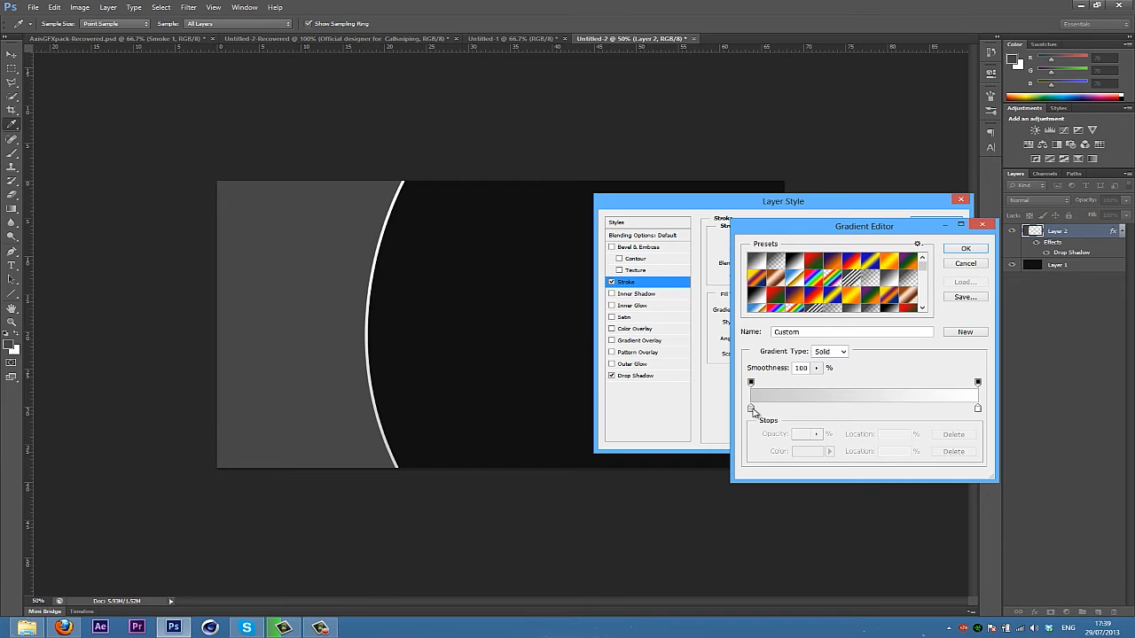
click(751, 408)
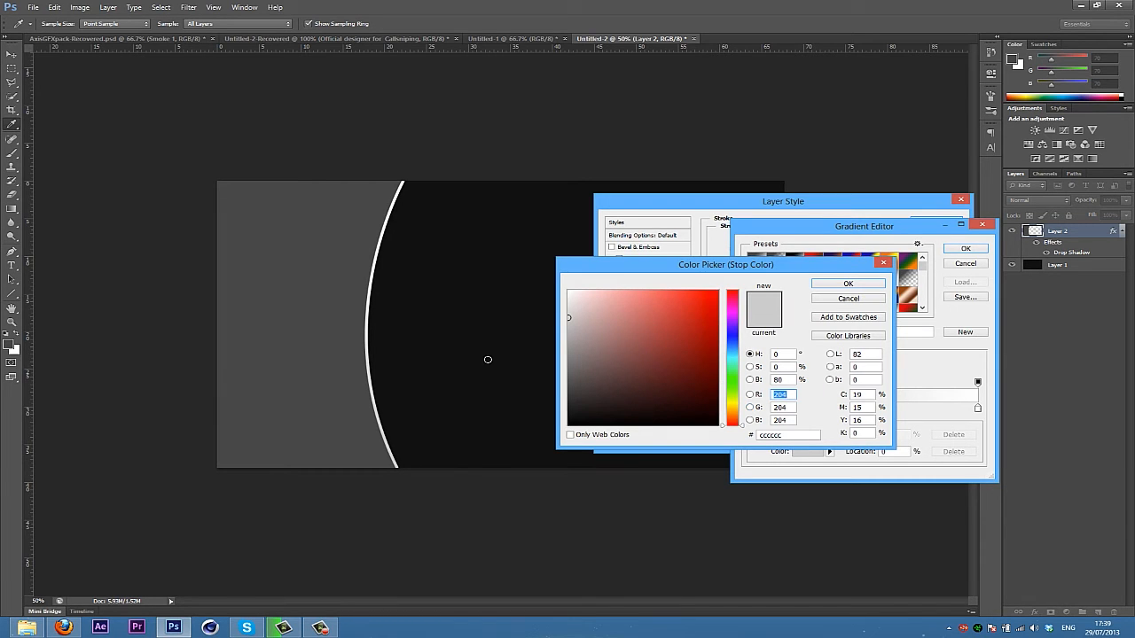
click(660, 309)
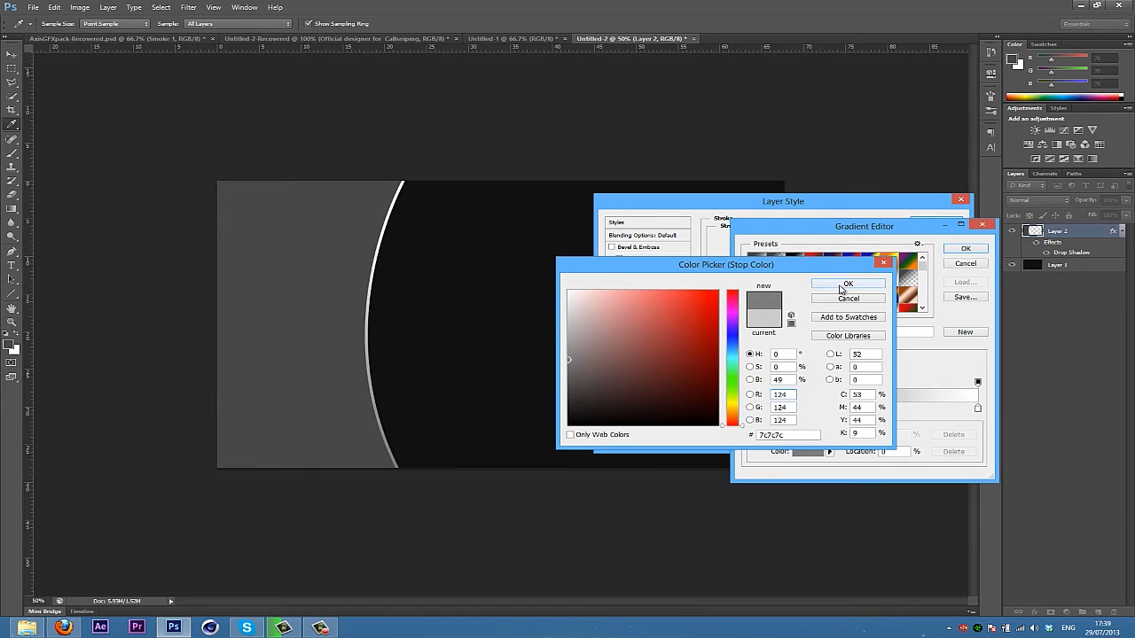
click(846, 284)
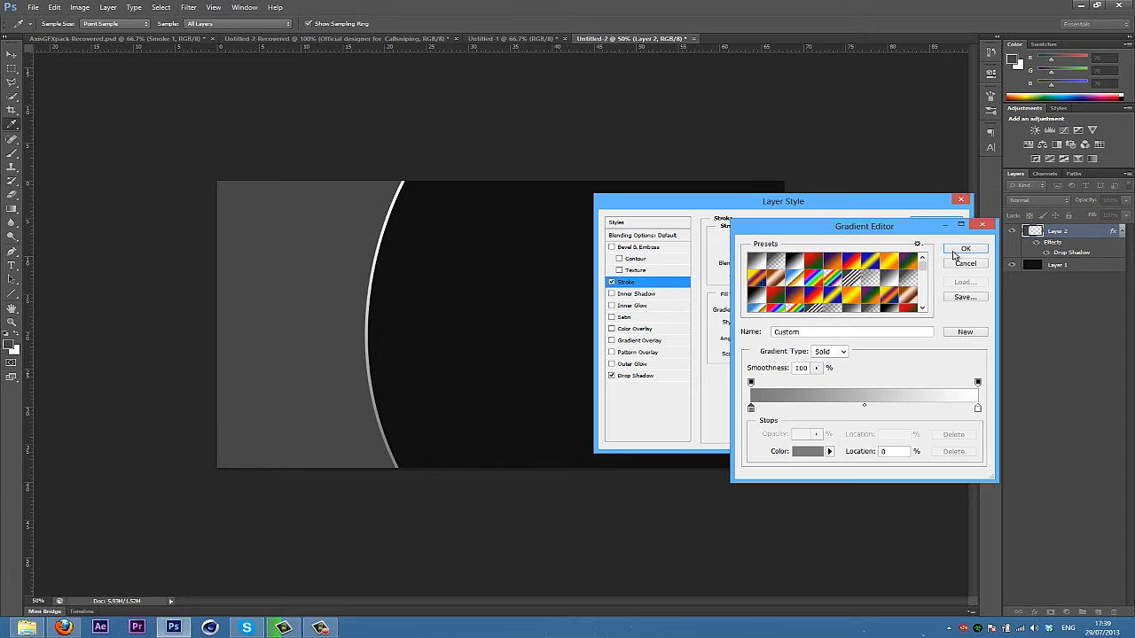
click(966, 248)
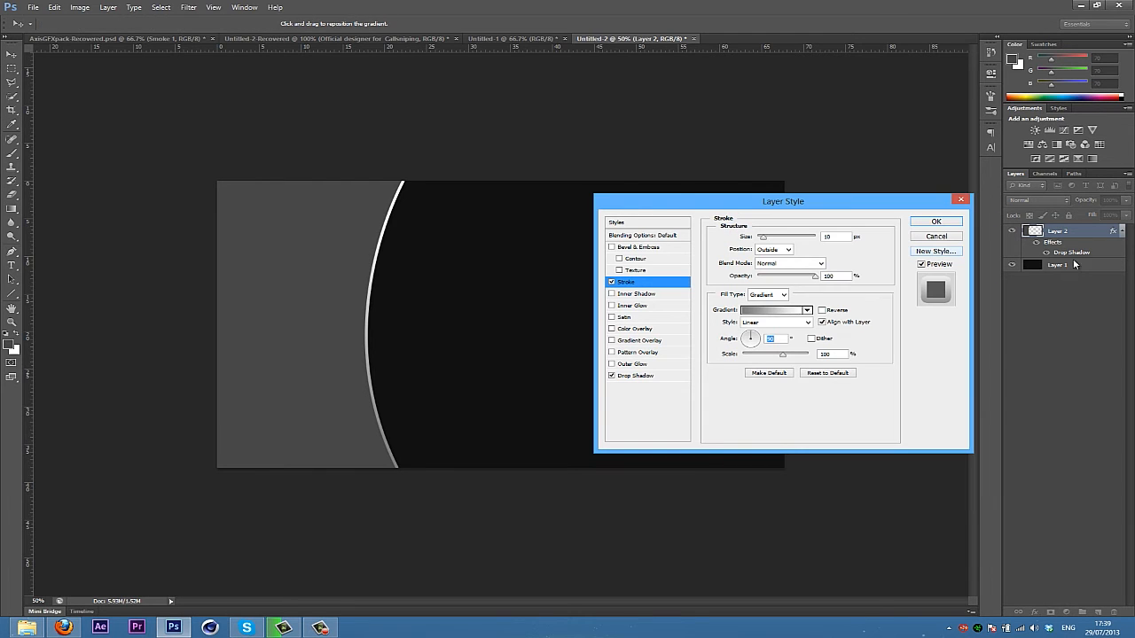
mouse_move(648, 341)
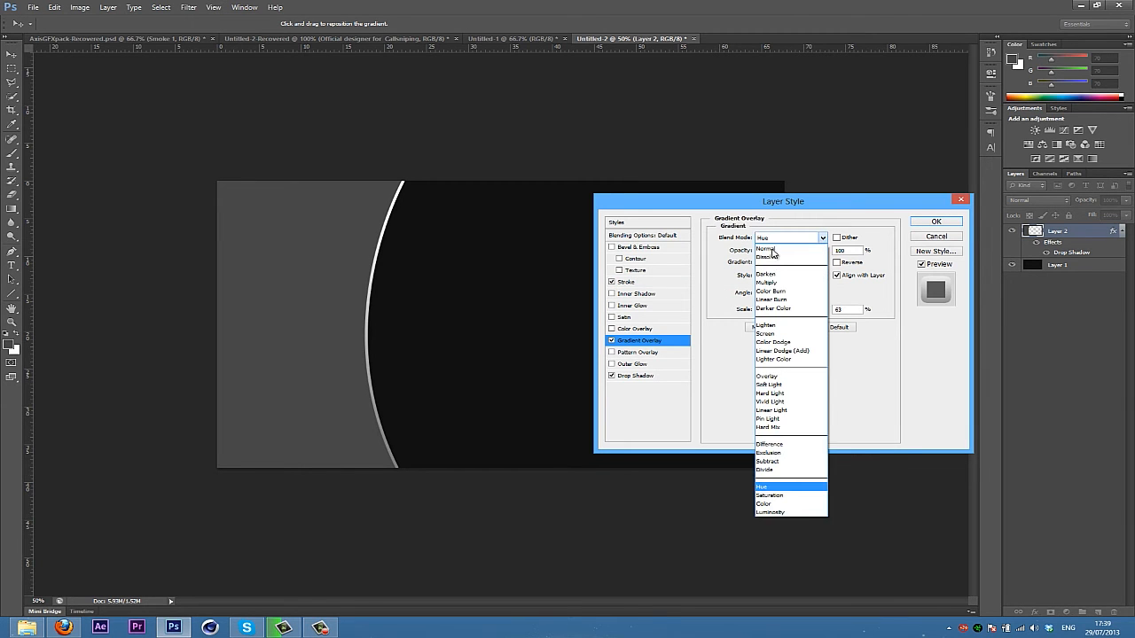
Try a Normal-mode Gradient Overlay, then drop it and apply only Stroke and Drop Shadow.
click(765, 249)
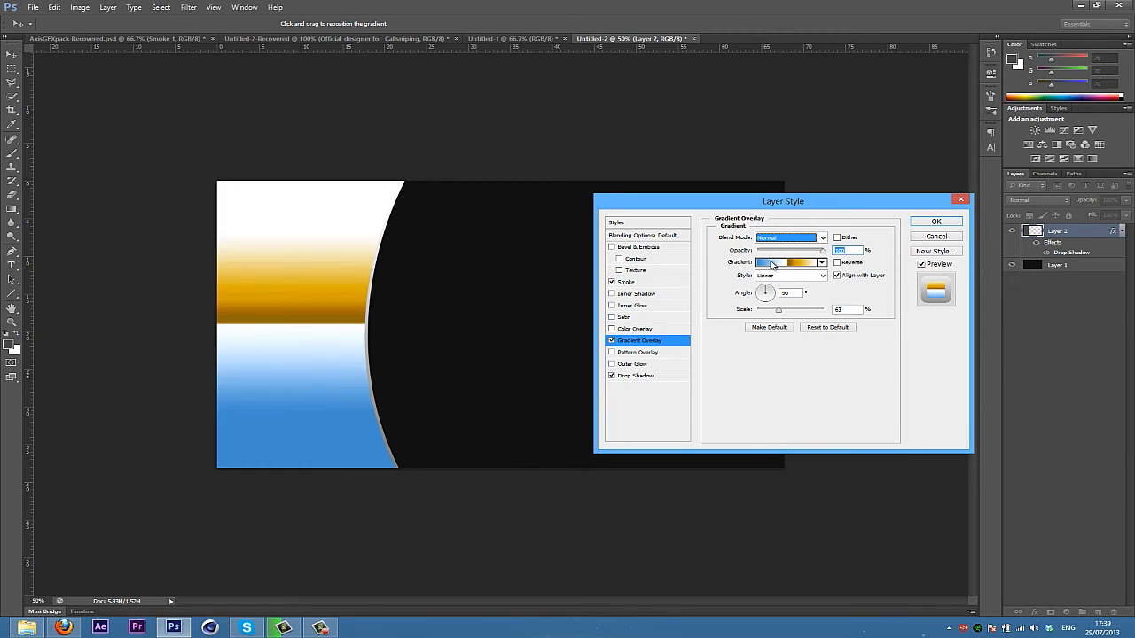
click(783, 262)
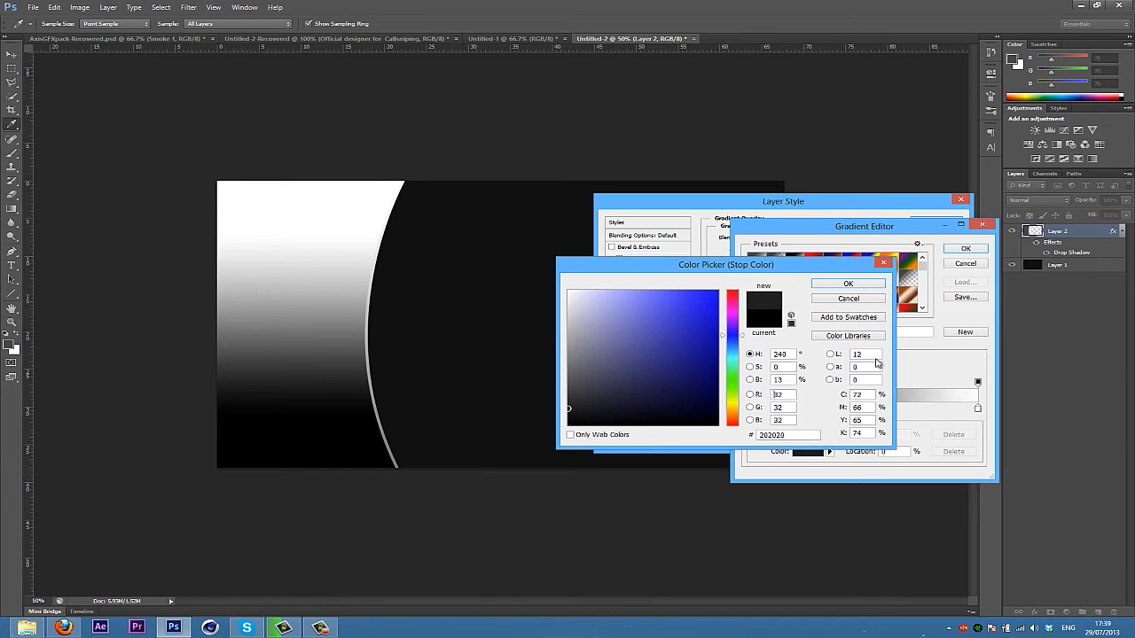
click(847, 283)
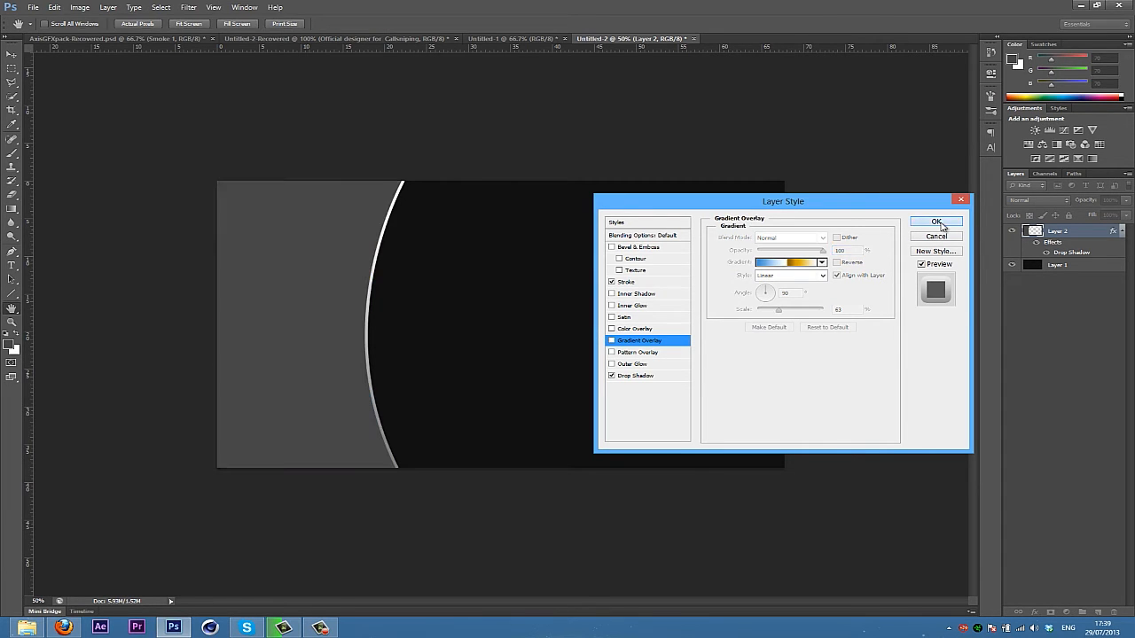
click(936, 222)
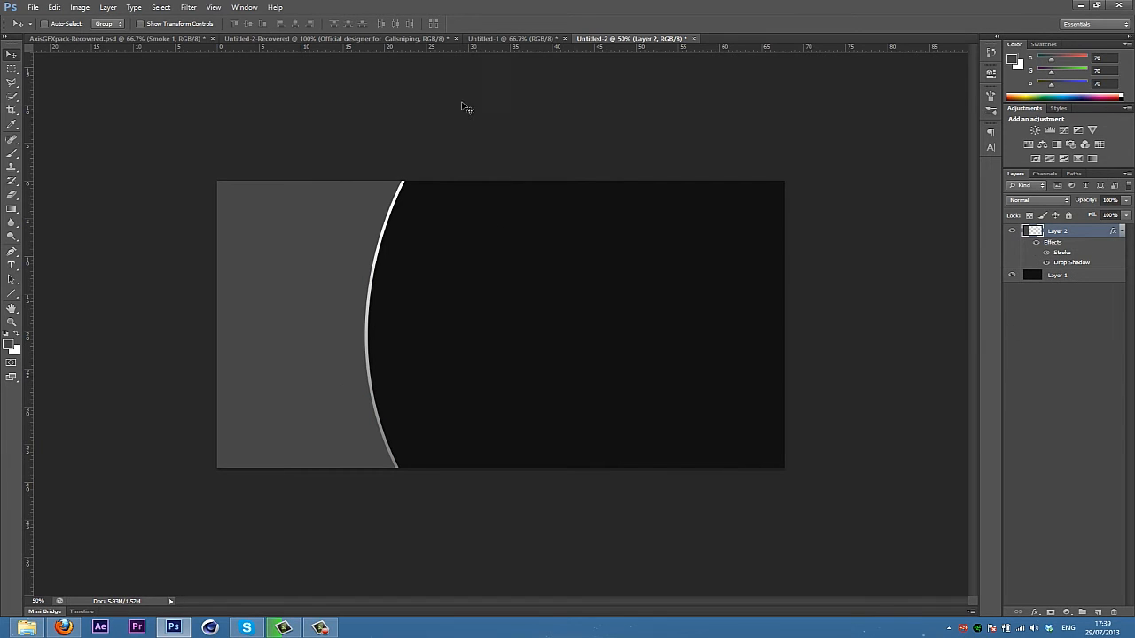
mouse_move(262, 279)
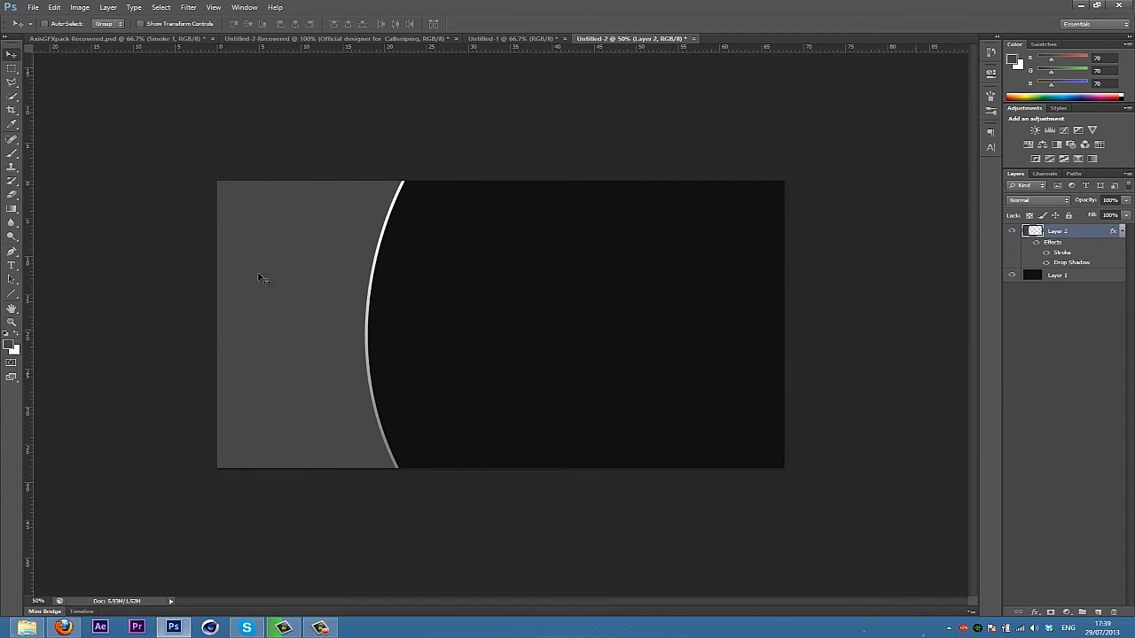
mouse_move(305, 275)
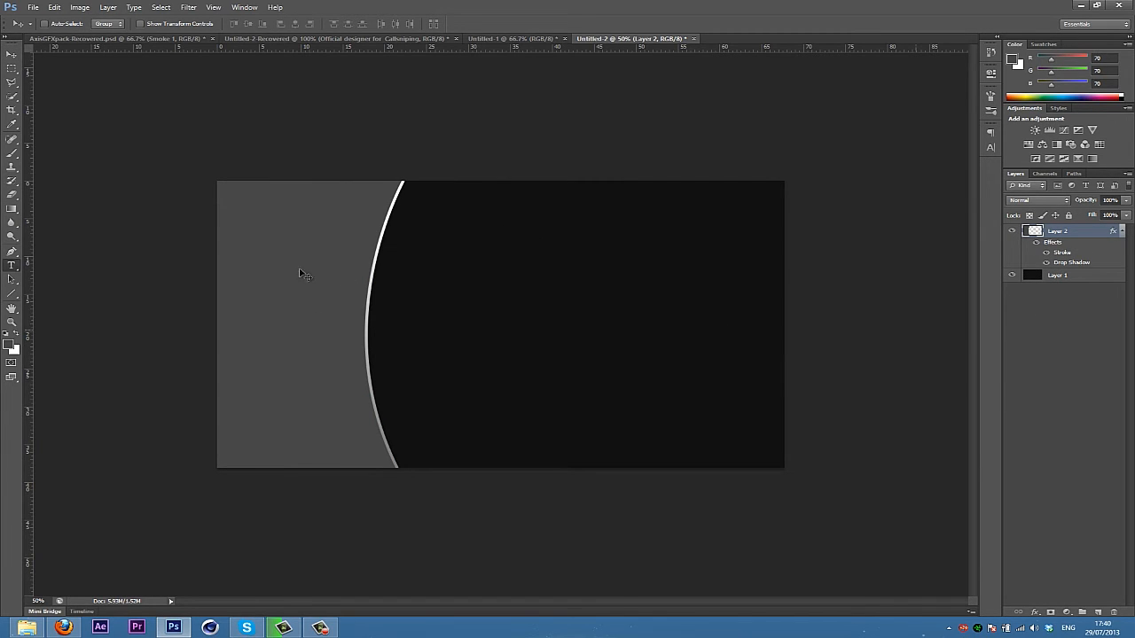
mouse_move(133, 144)
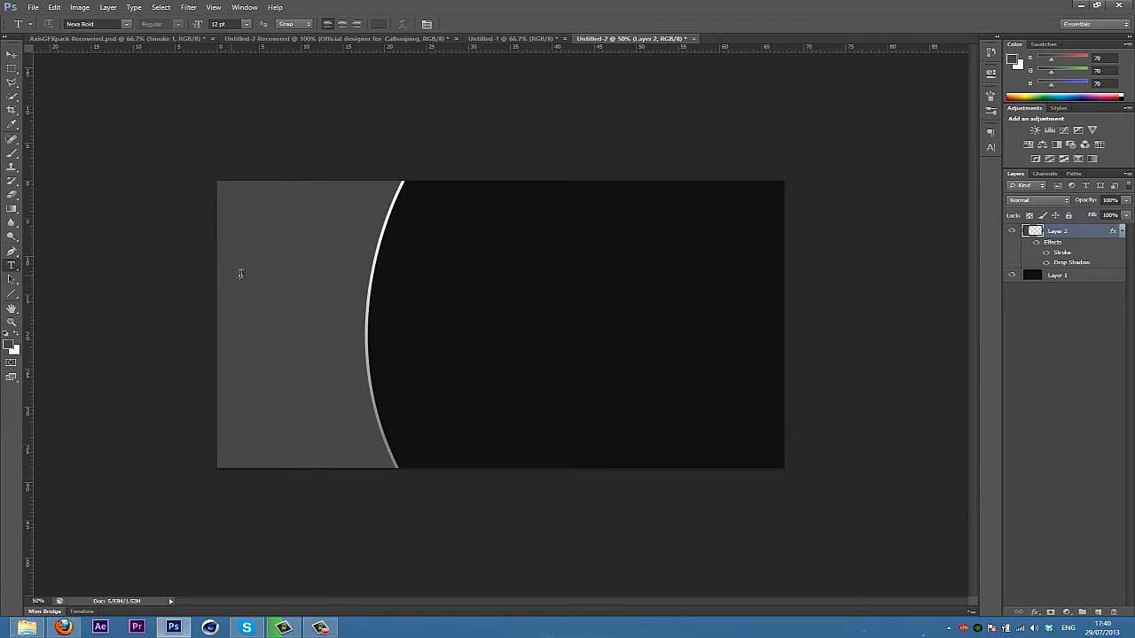
Type 'Axis' in white on the grey panel, enlarge it, and apply the Lobster font.
click(230, 275)
text(Axis)
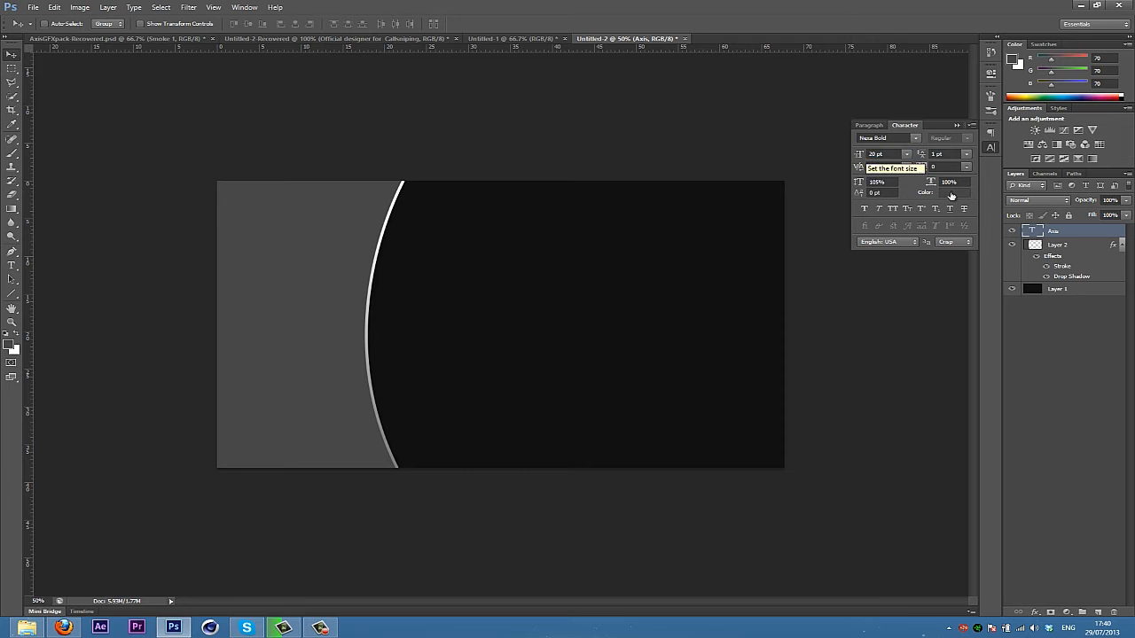
click(942, 192)
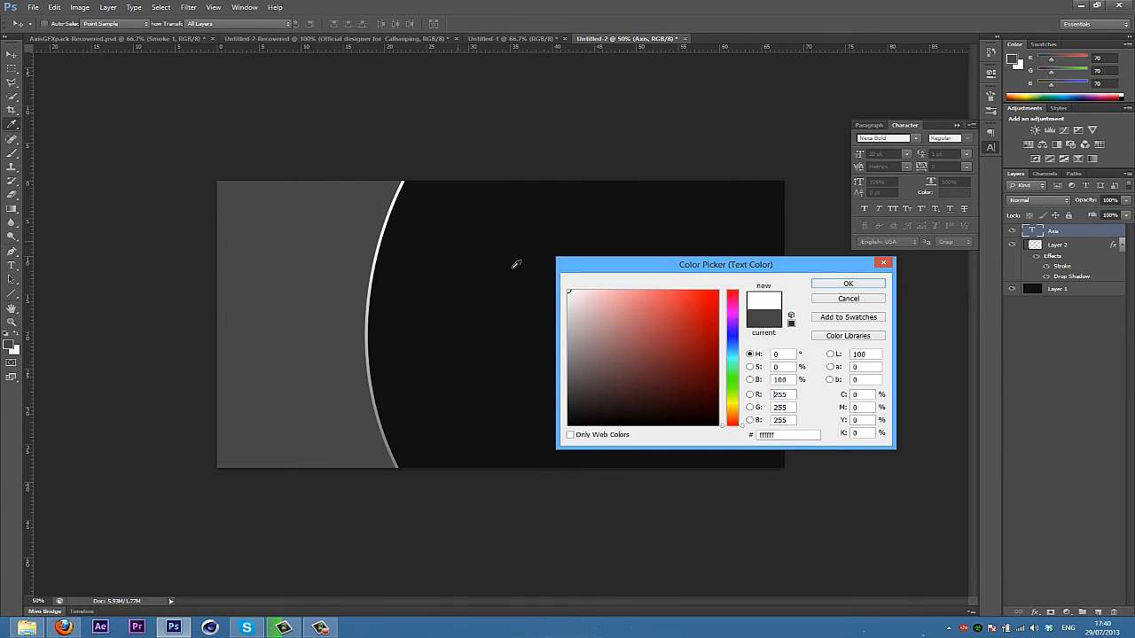
click(847, 284)
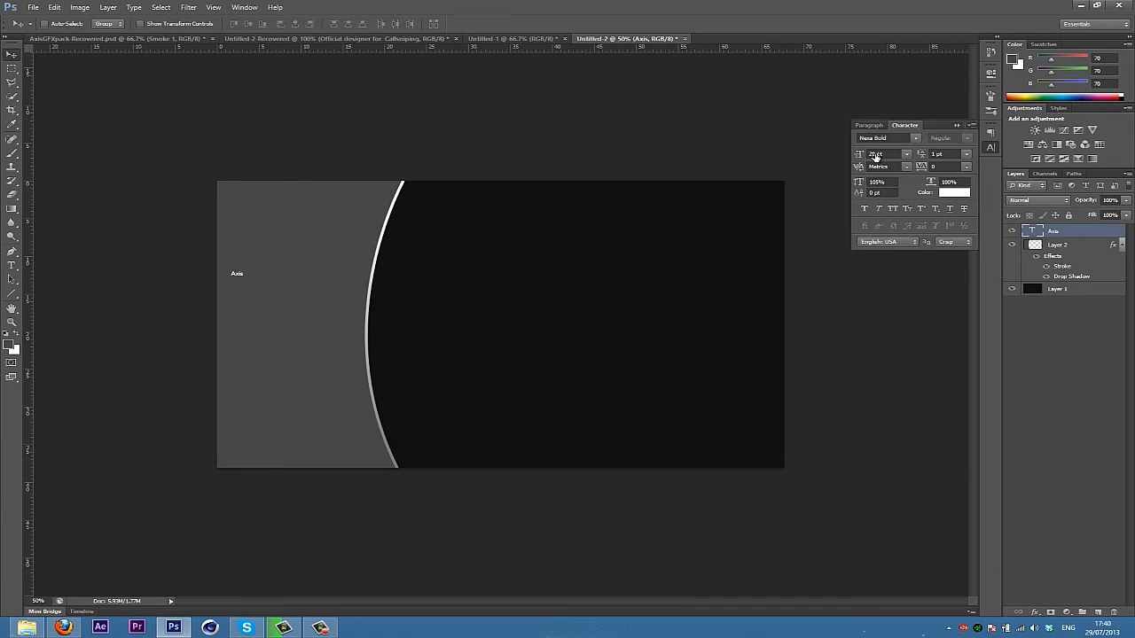
triple_click(882, 154)
text(48)
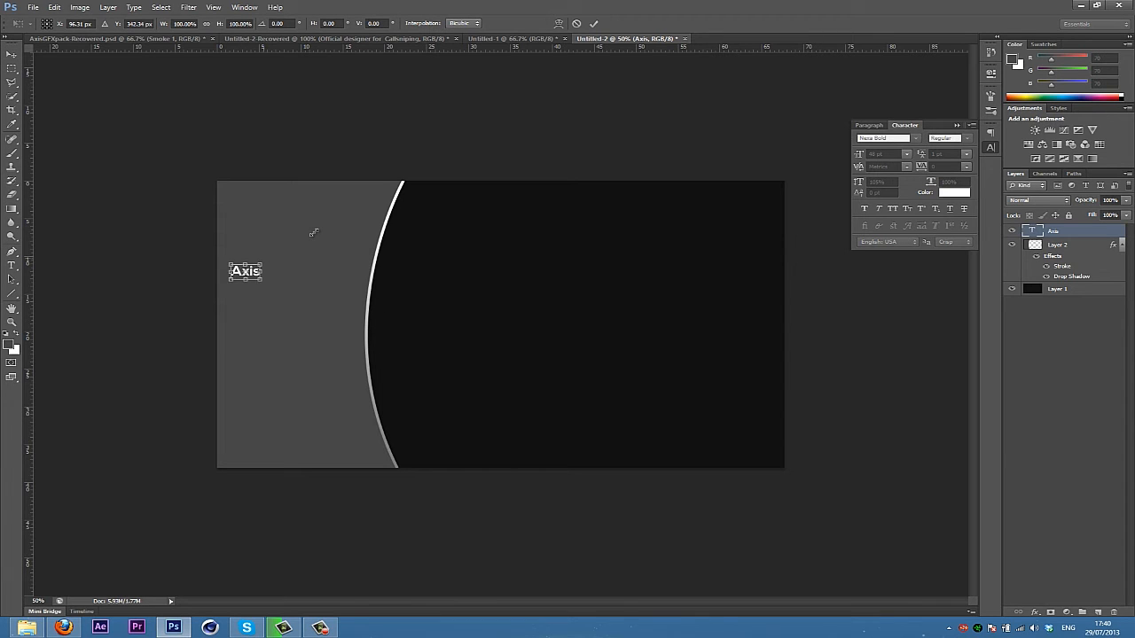
drag(262, 262, 324, 232)
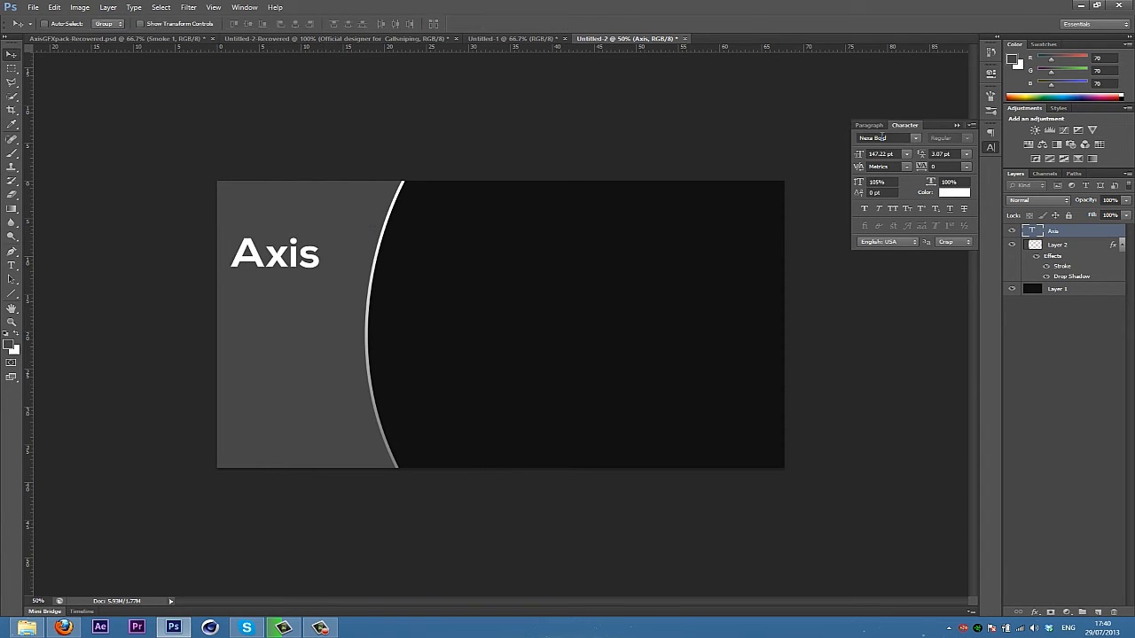
click(882, 139)
text(Lobster 1.4)
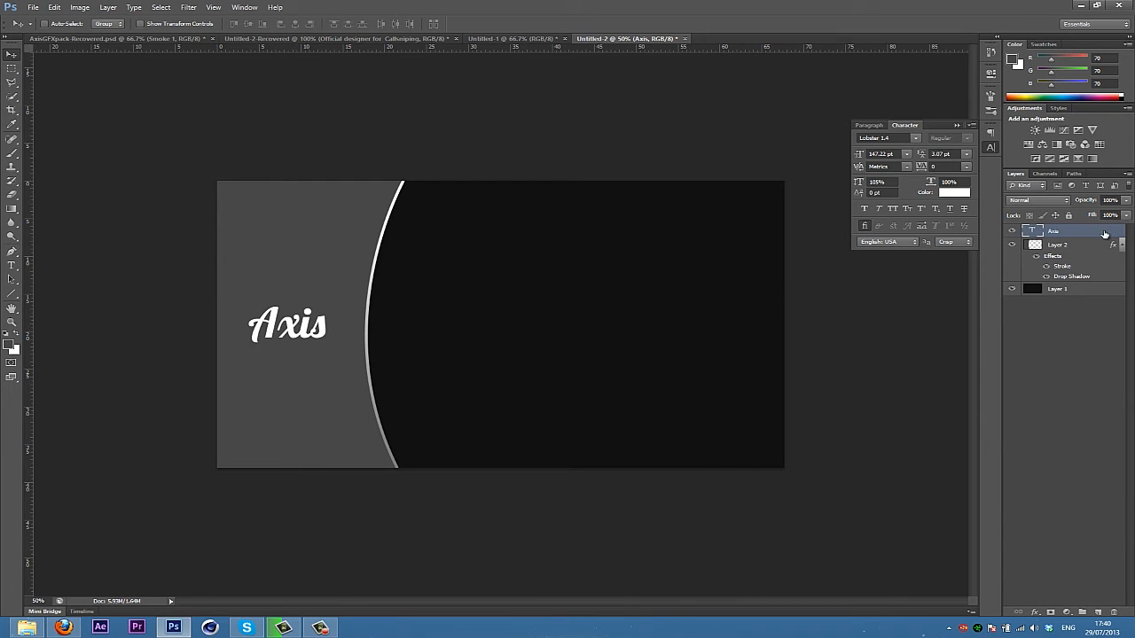
mouse_move(1103, 236)
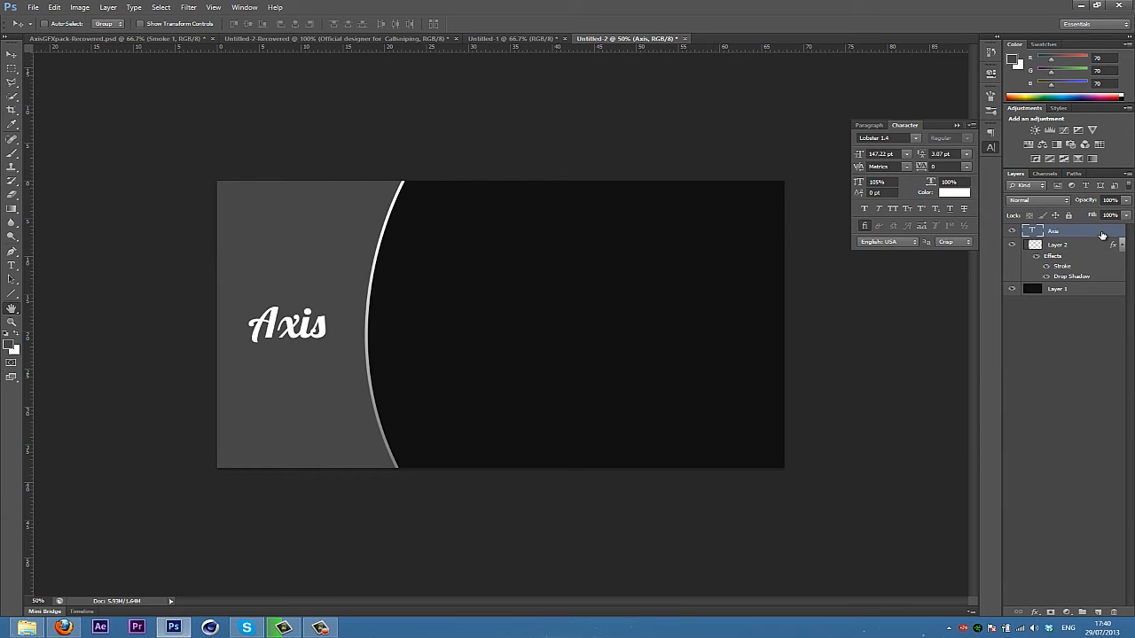
Enable Drop Shadow on the Axis text layer, set its size and spread, and apply.
double_click(1053, 255)
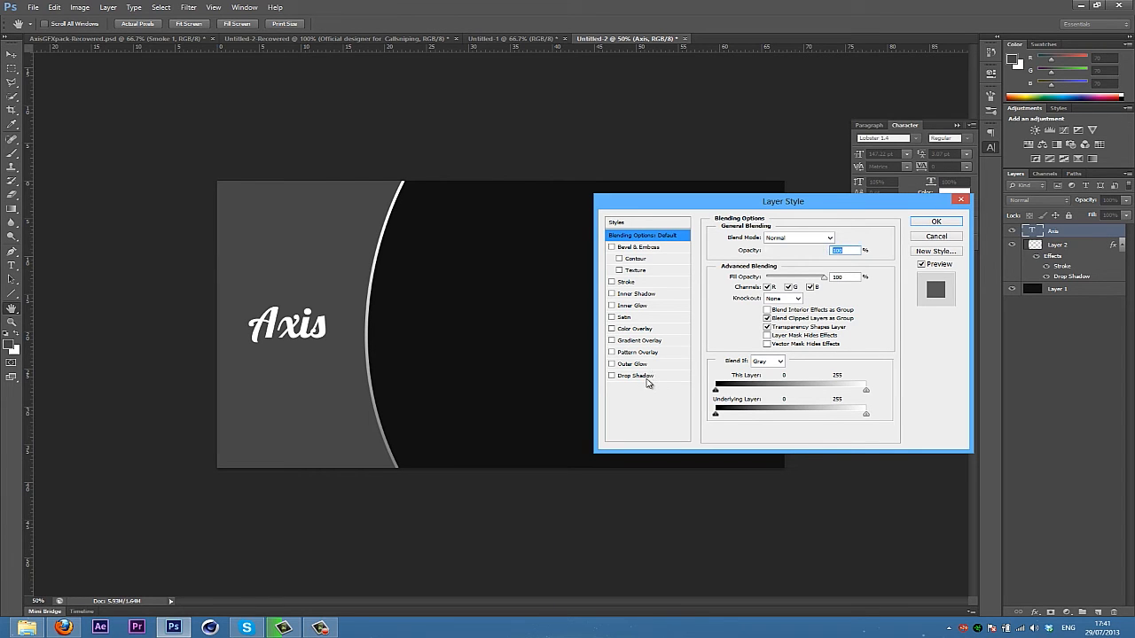
click(635, 375)
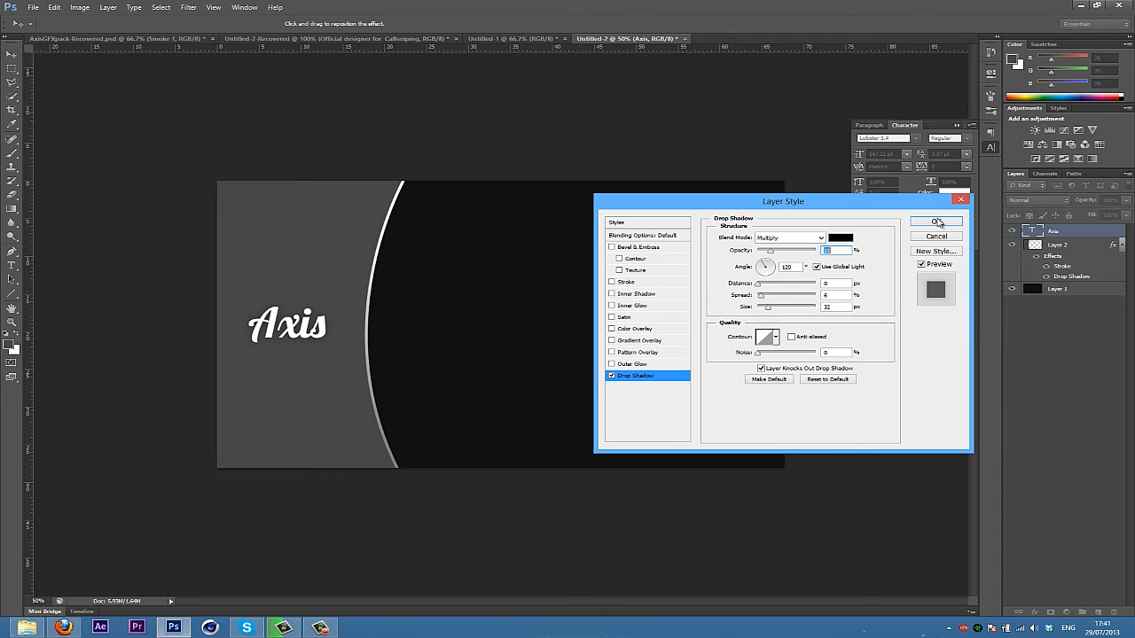
click(935, 222)
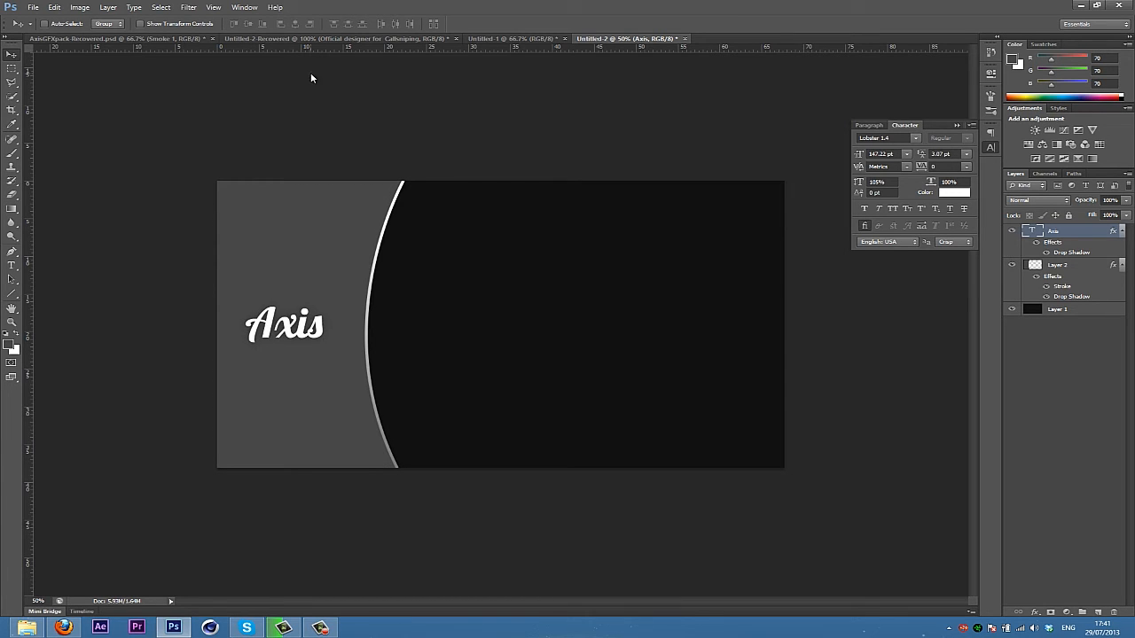
mouse_move(947, 291)
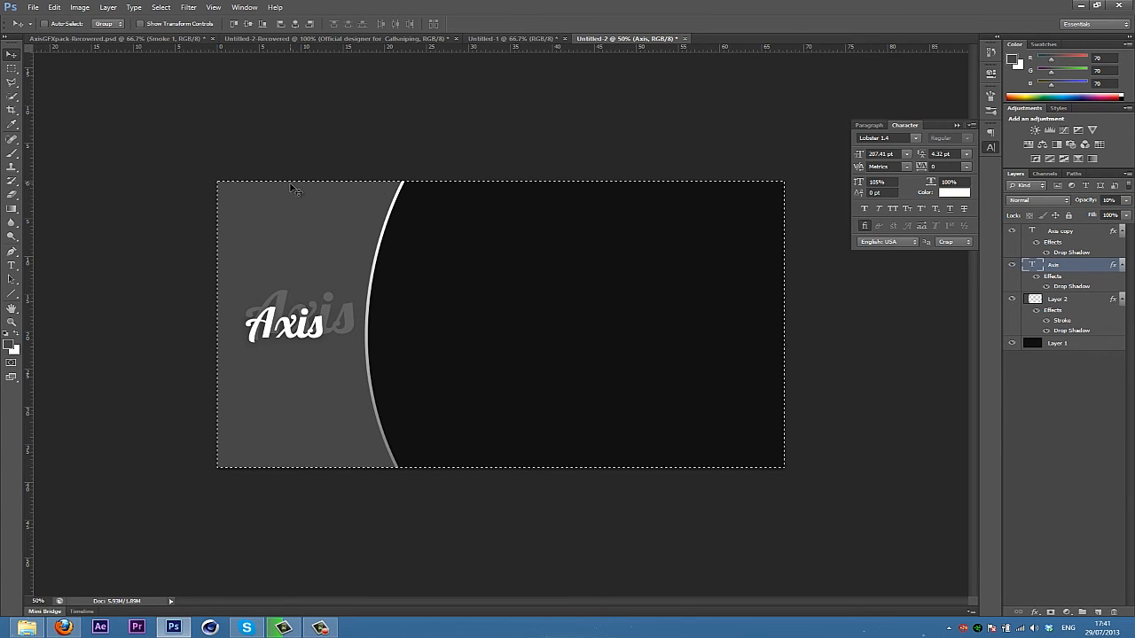
Drag the faint 10% Axis copy down so it sits as an echo behind the title.
drag(292, 186, 323, 344)
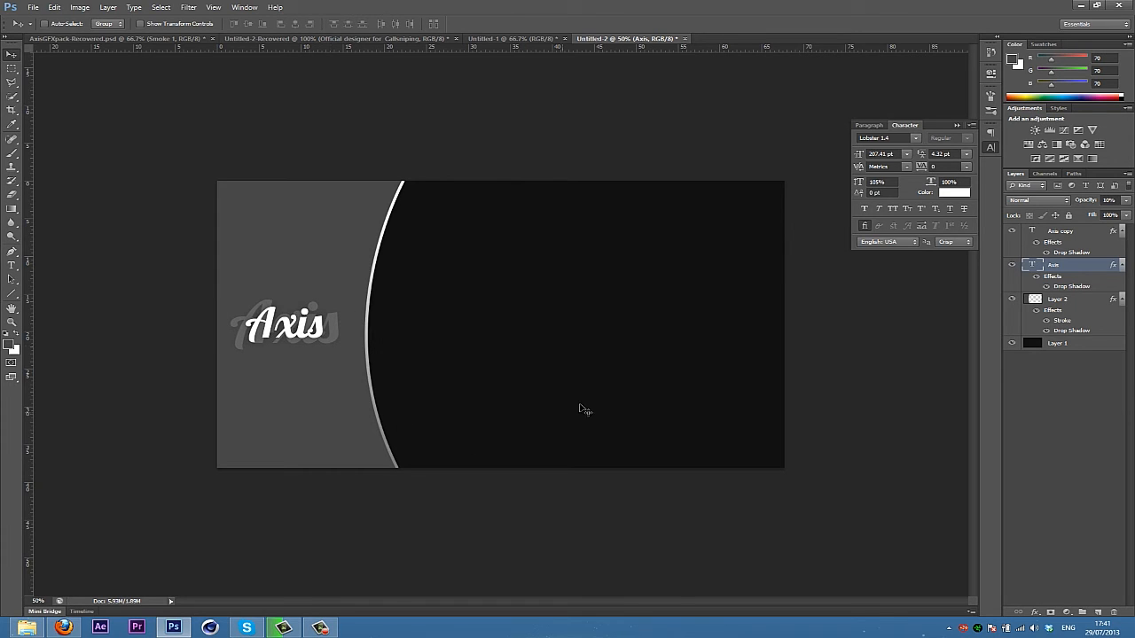
mouse_move(287, 366)
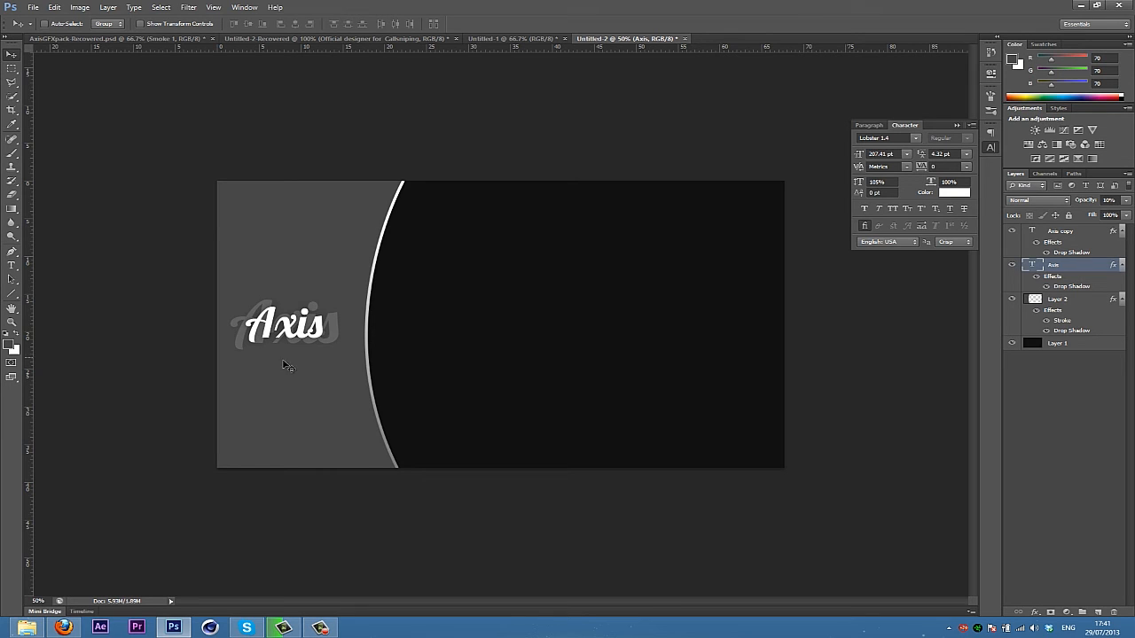
mouse_move(342, 406)
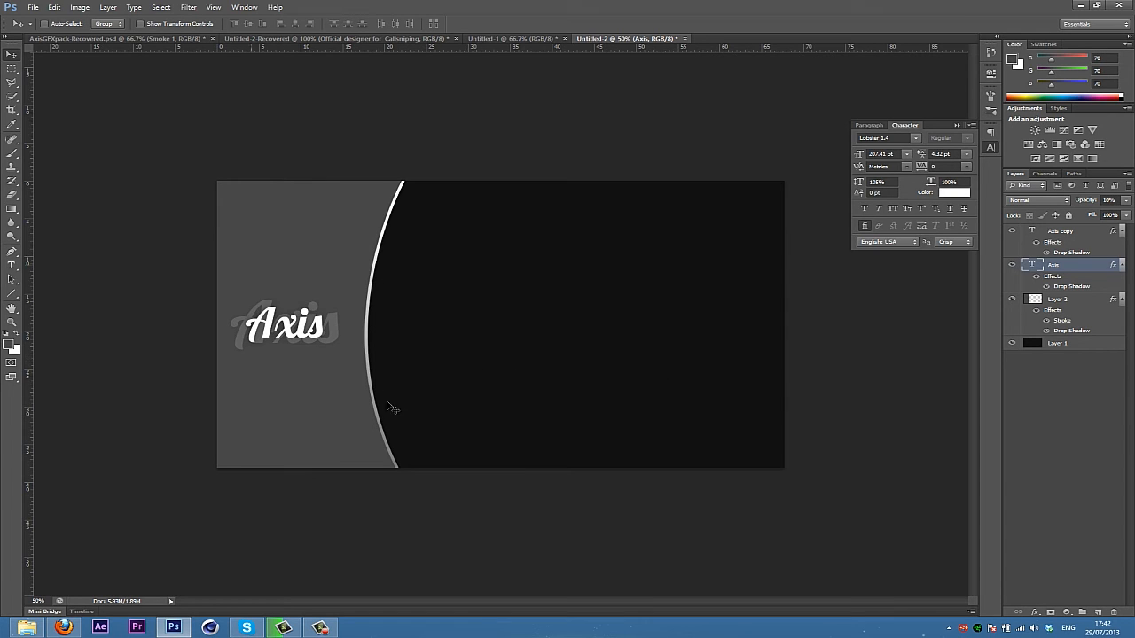
mouse_move(445, 283)
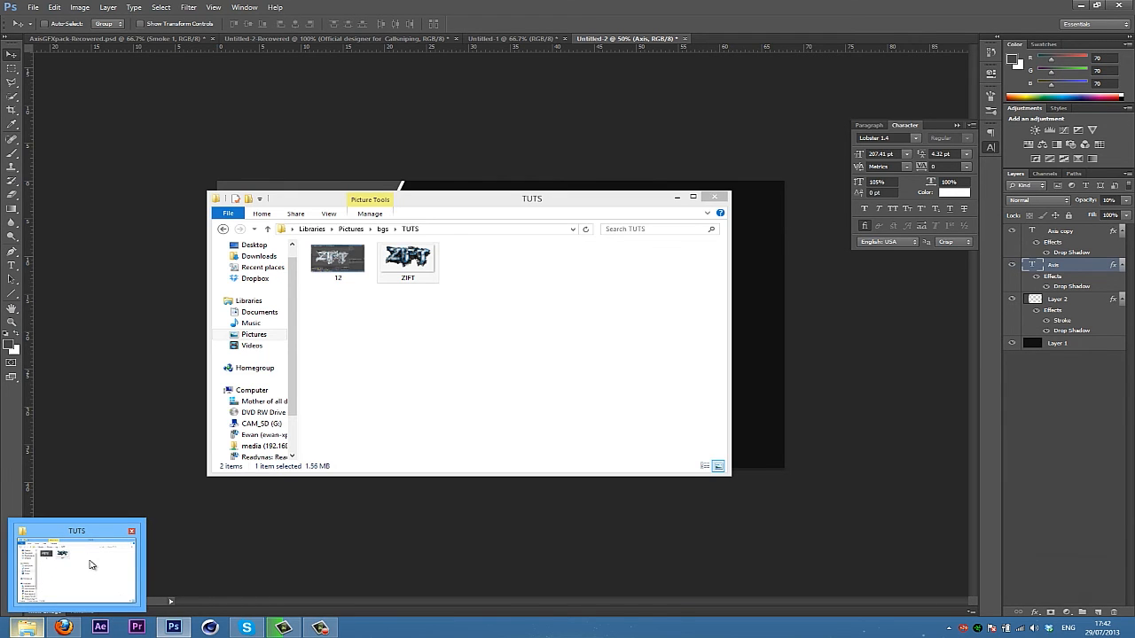
Browse Pictures > bgs > traum and select the TrauM speed-art image.
click(407, 262)
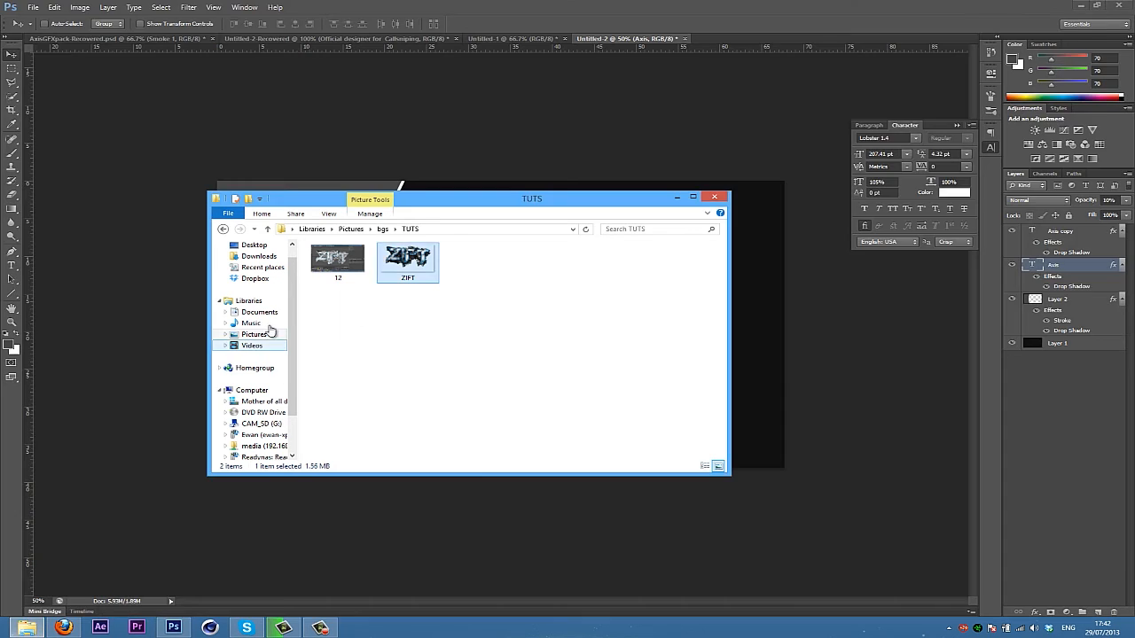
click(254, 334)
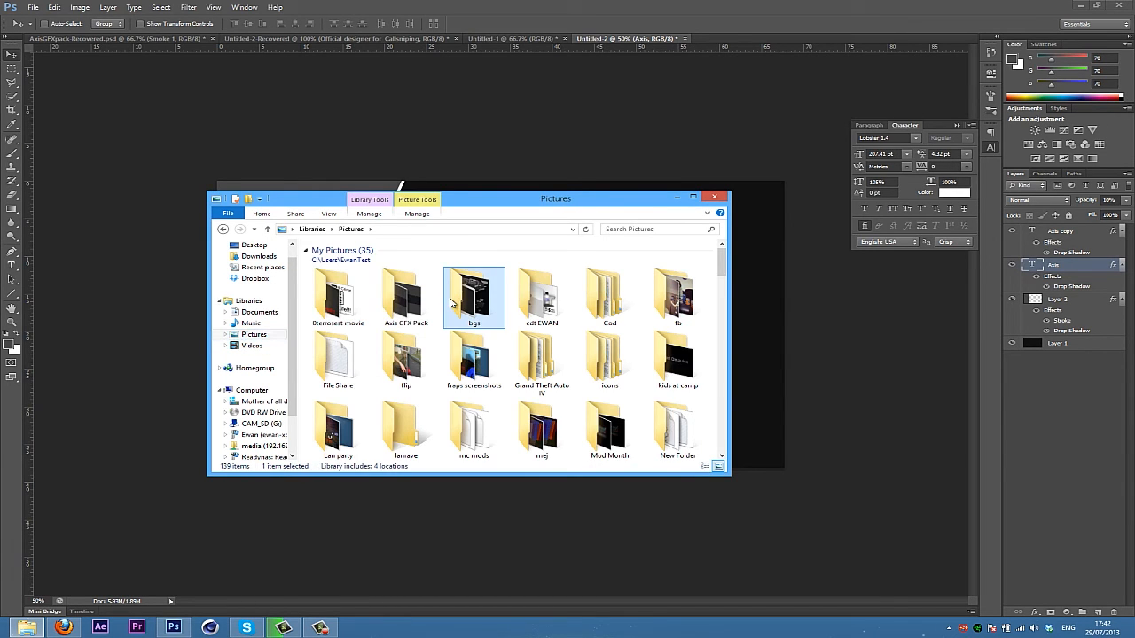
double_click(473, 292)
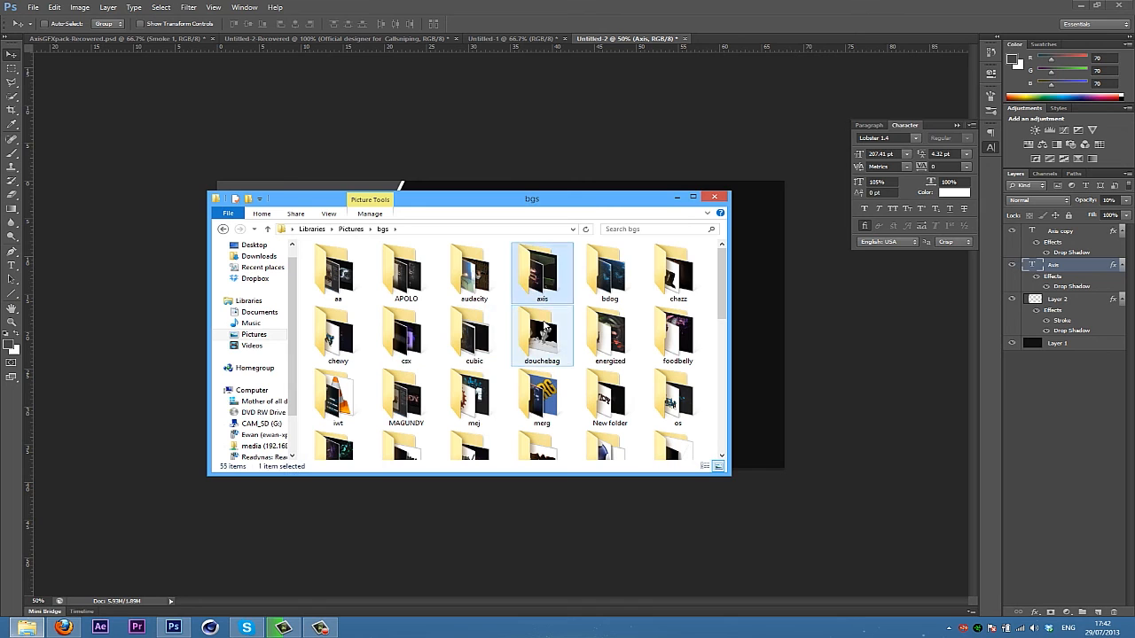
scroll(down, 3)
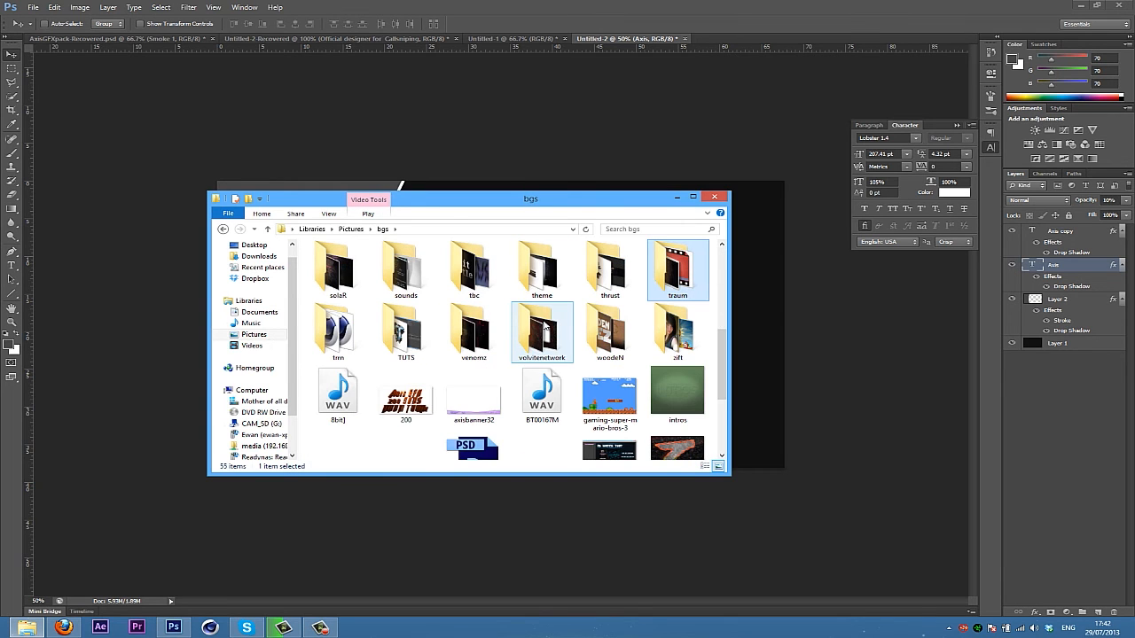
double_click(677, 266)
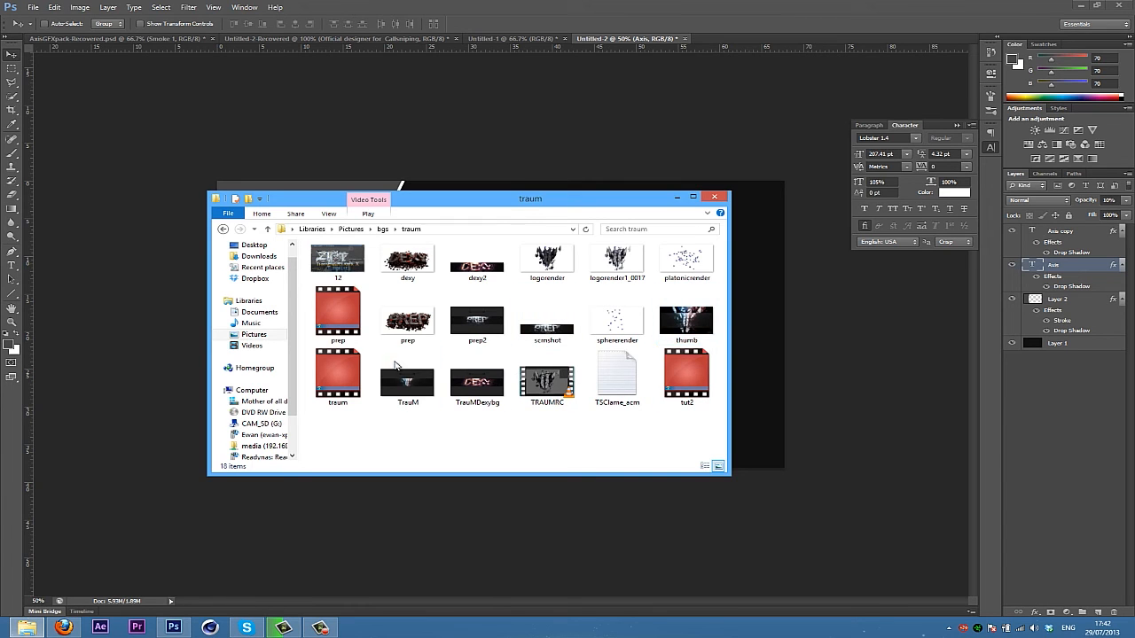
click(407, 377)
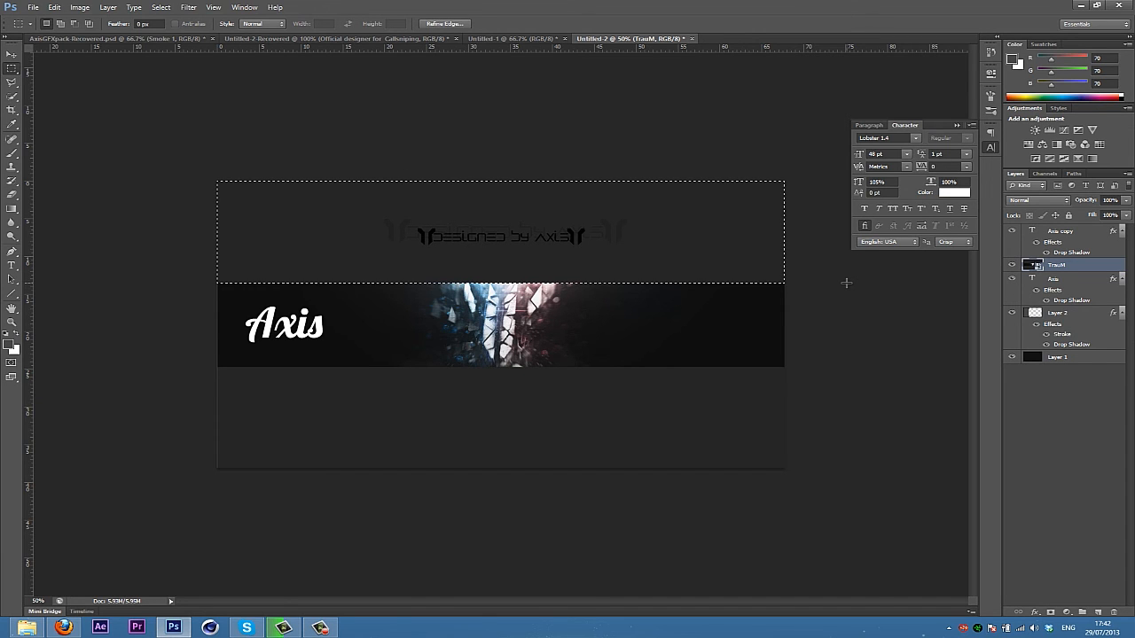
mouse_move(715, 243)
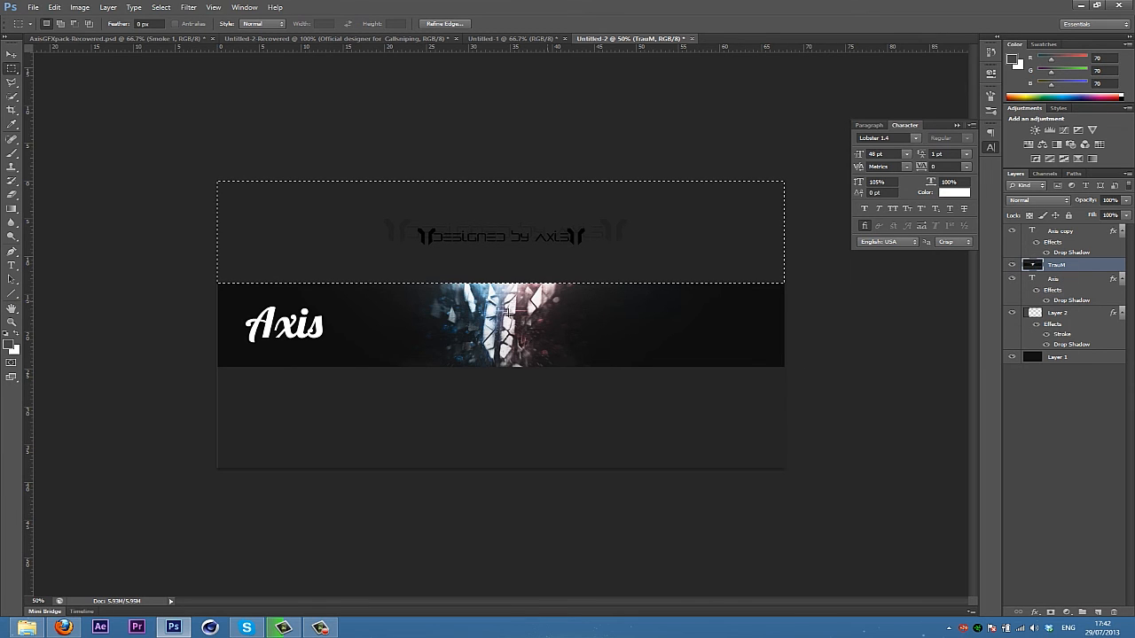
mouse_move(467, 315)
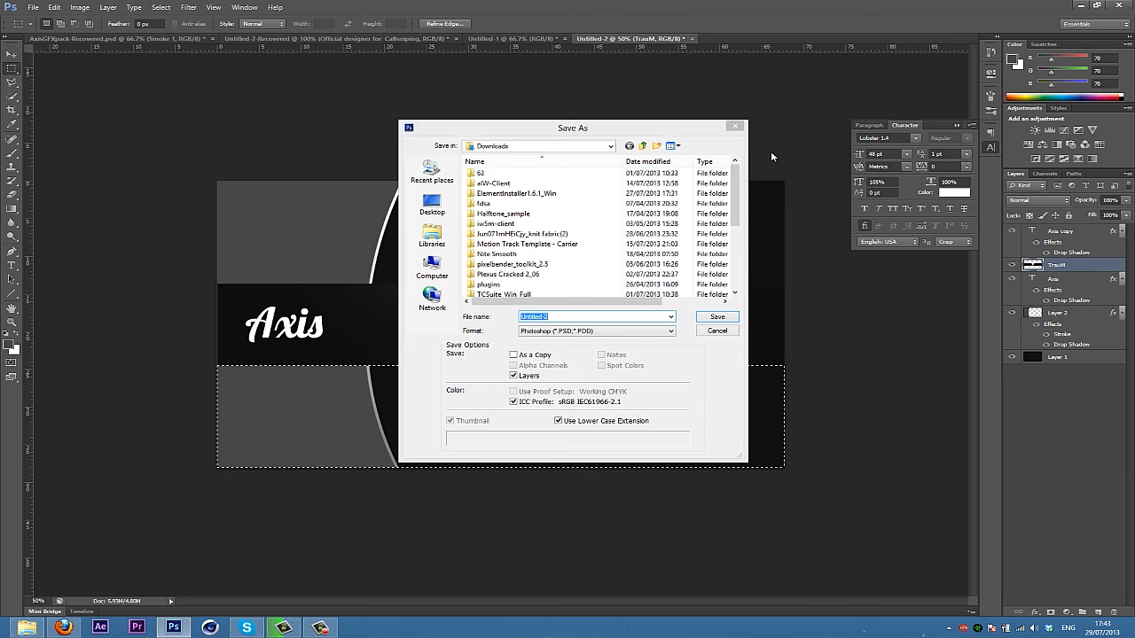
Dismiss the Save As dialog and stretch the TrauM speed-art strip taller.
click(716, 330)
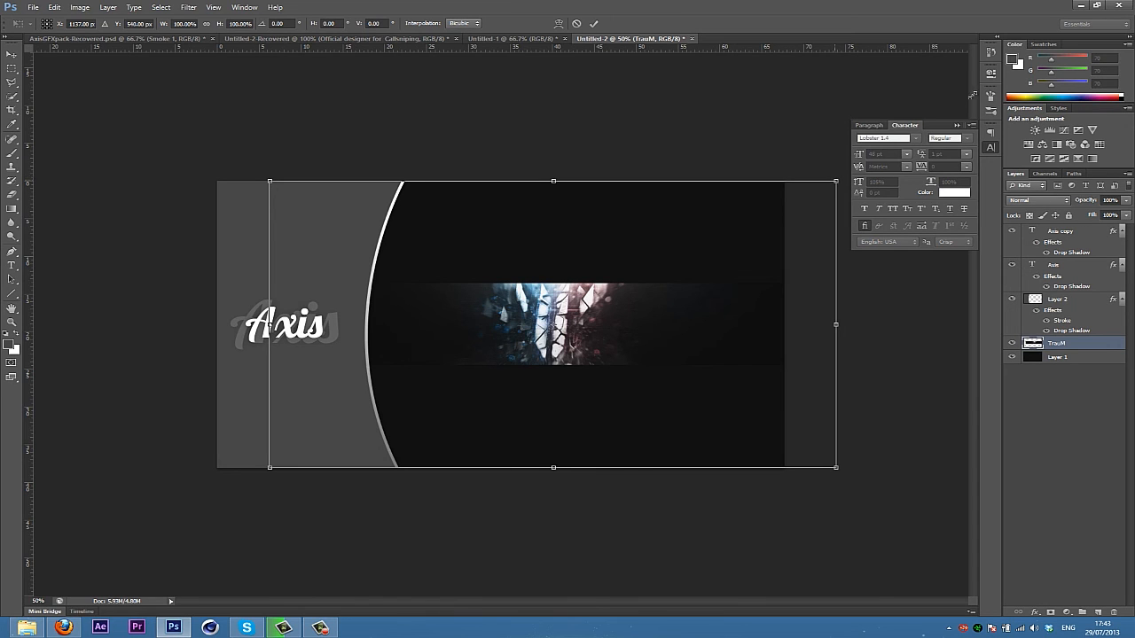
drag(836, 181, 968, 108)
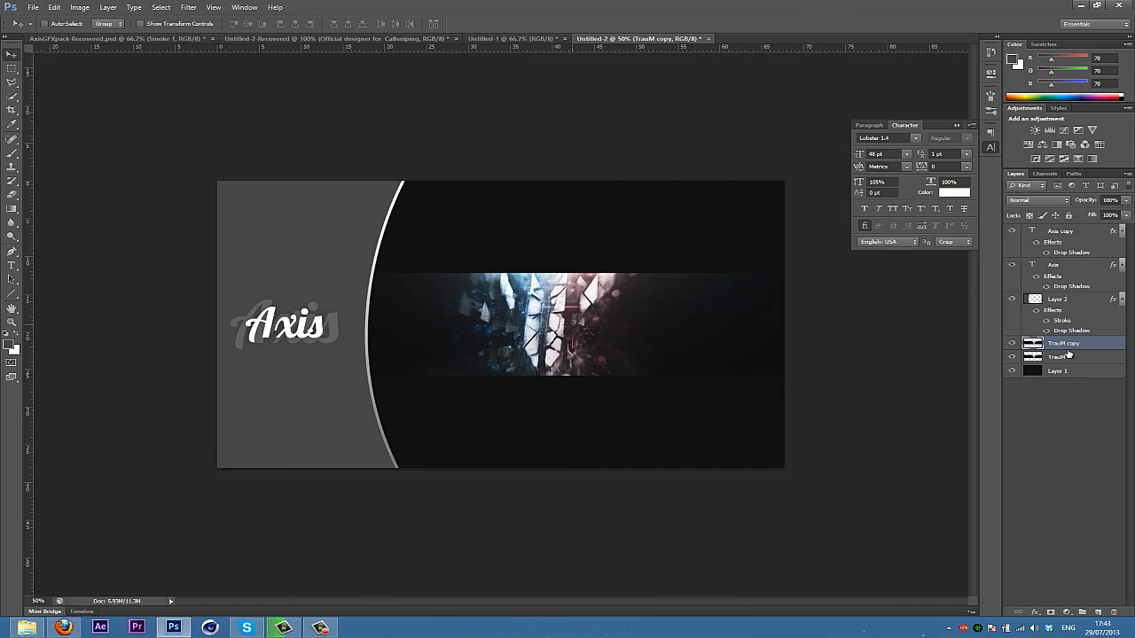
Select the duplicated TrauM copy strip layer in the Layers panel.
click(1057, 356)
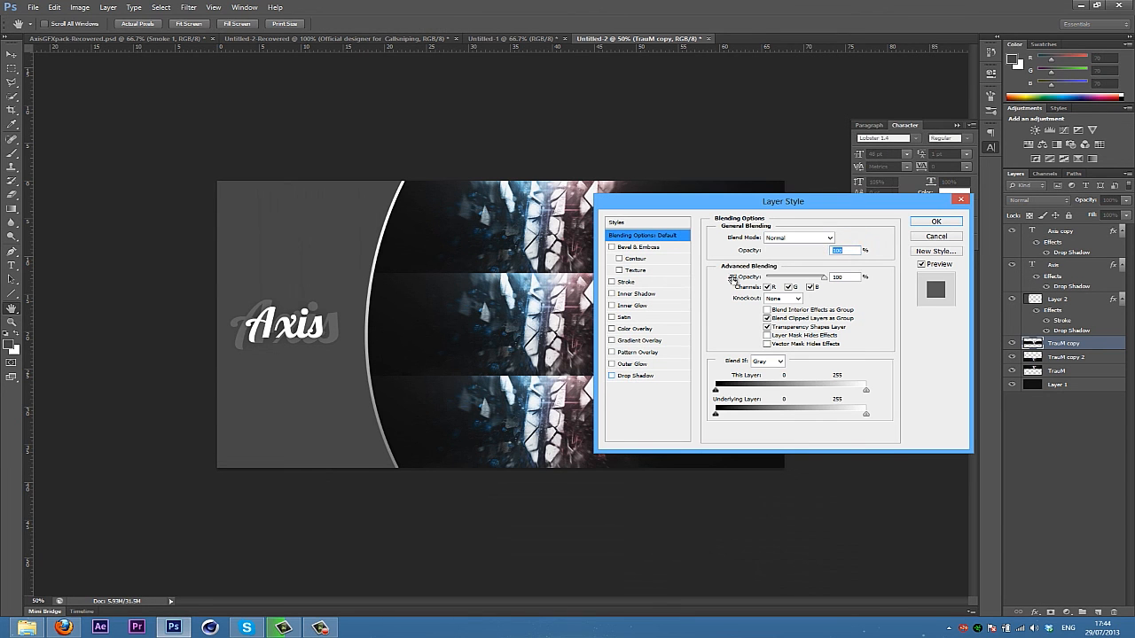
Enable Drop Shadow on the TrauM copy strip and confirm the Layer Style.
click(636, 376)
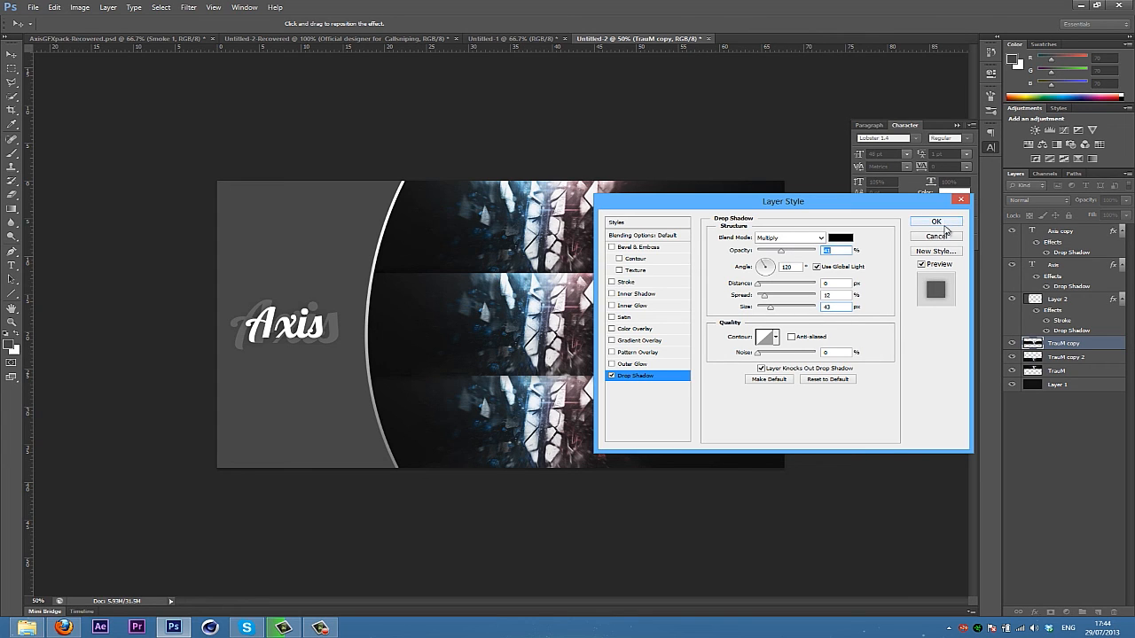
click(936, 221)
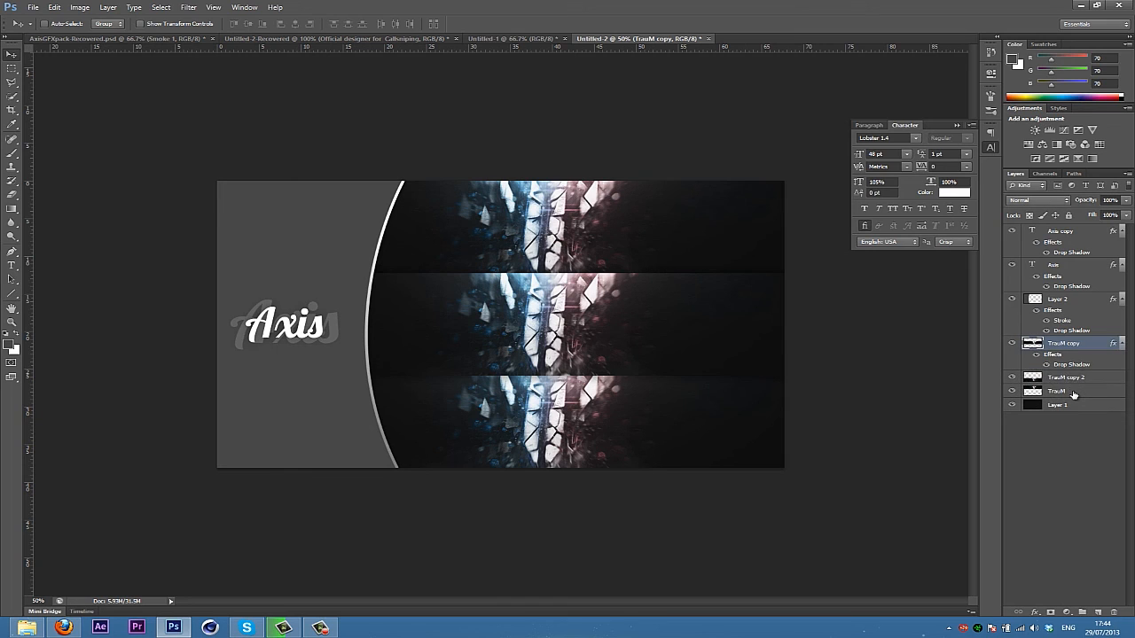
Select the unshadowed TrauM copy 2 and TrauM layers together.
click(1061, 391)
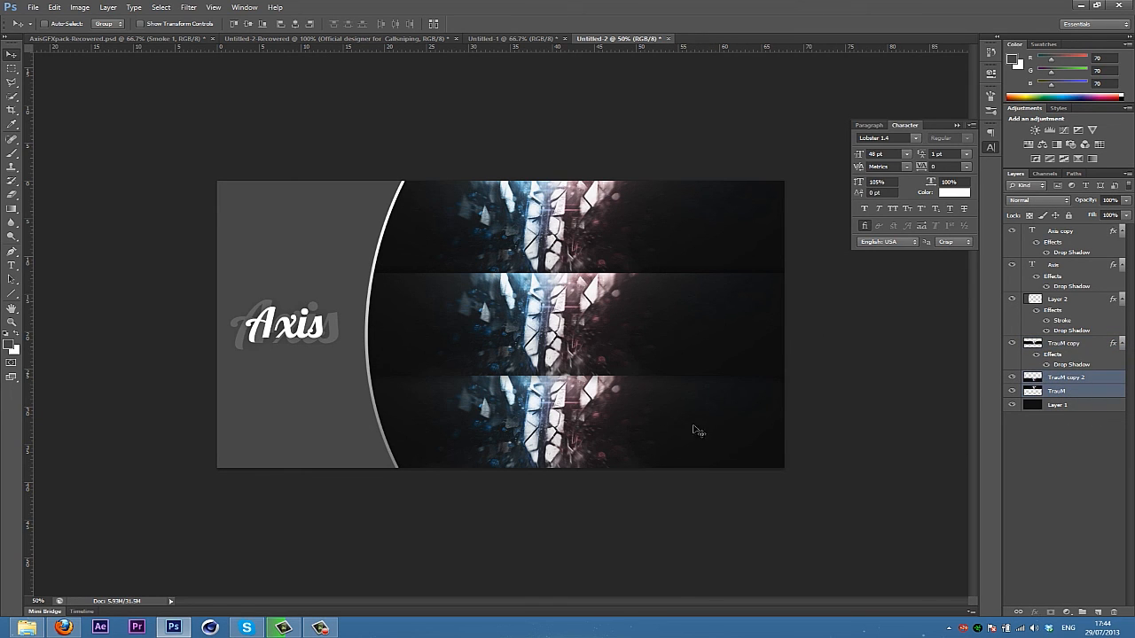
mouse_move(629, 437)
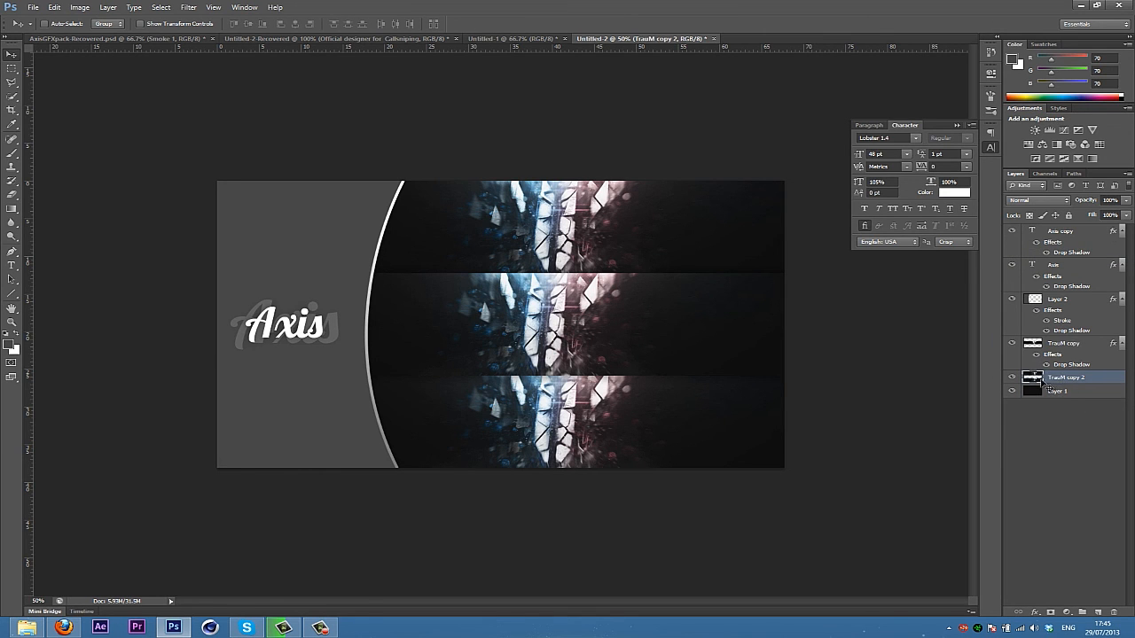
Apply a small-radius Gaussian Blur to the merged TrauM strip layer.
click(188, 7)
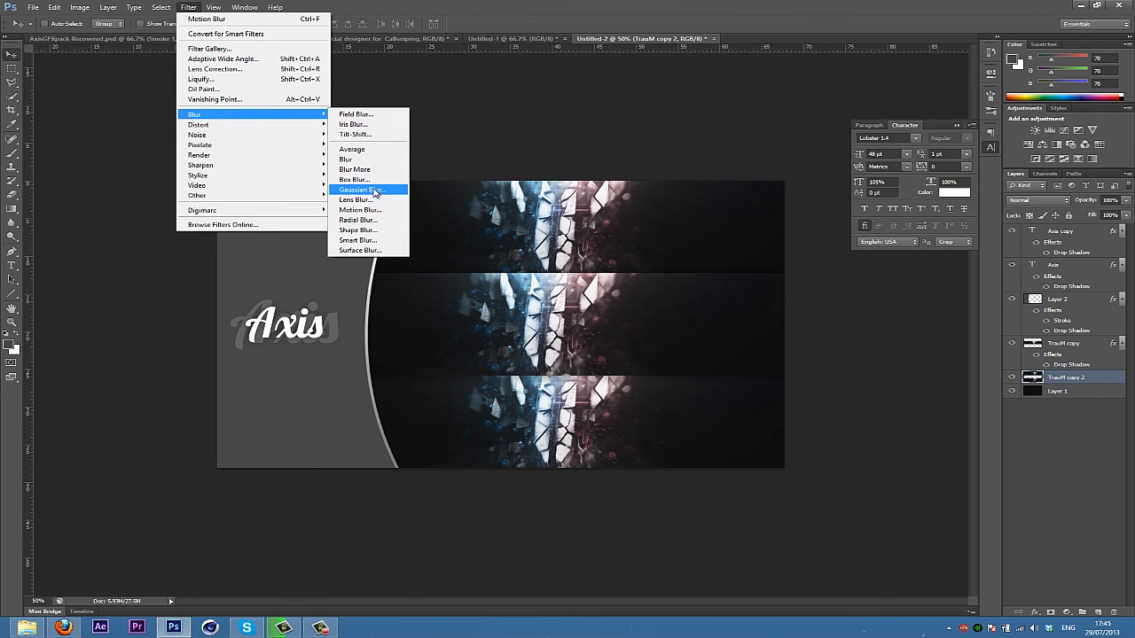
mouse_move(354, 200)
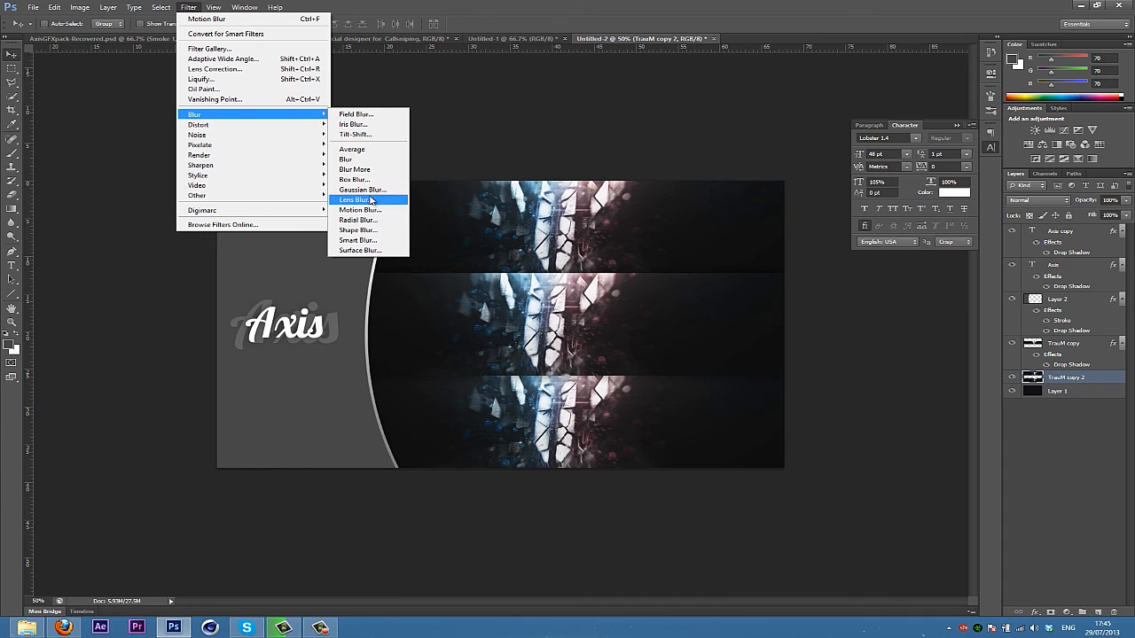
mouse_move(362, 190)
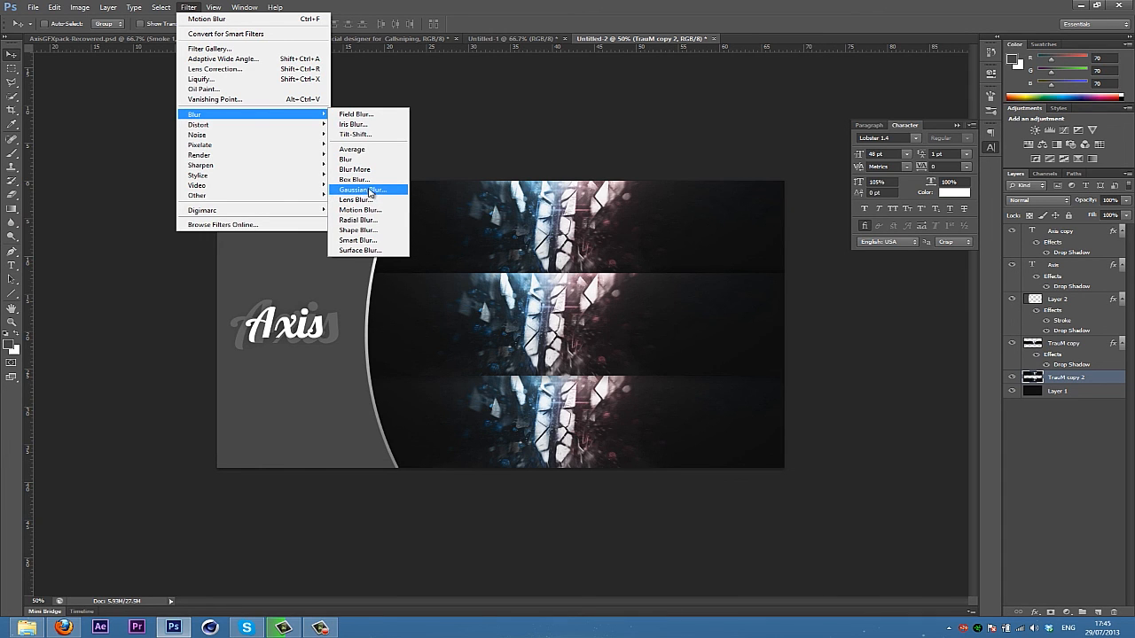
click(362, 190)
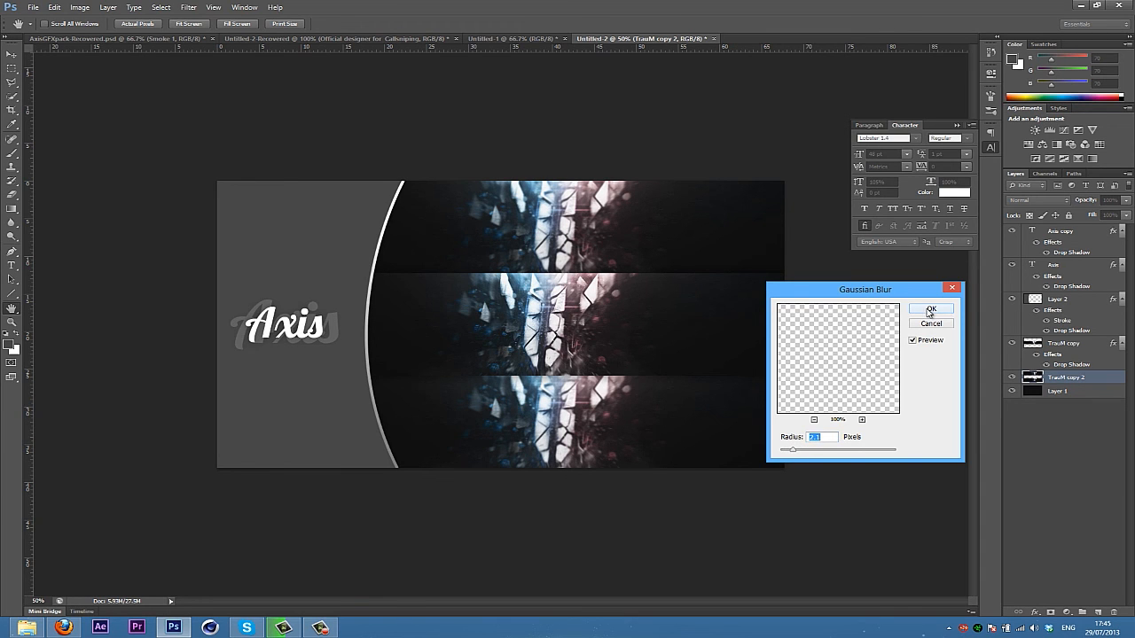
click(932, 309)
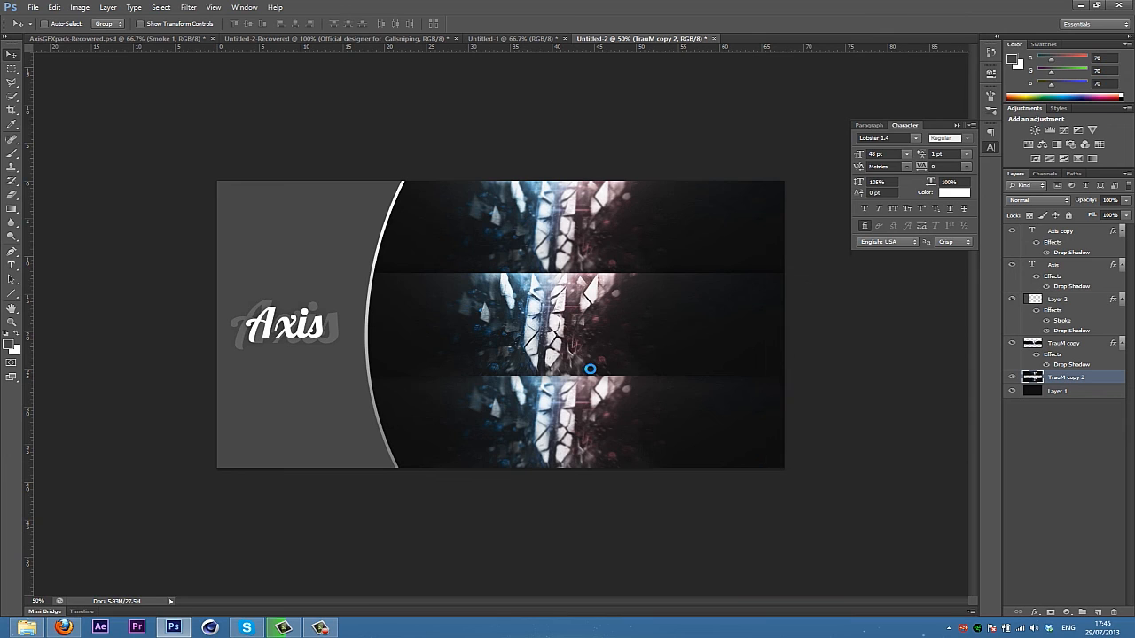